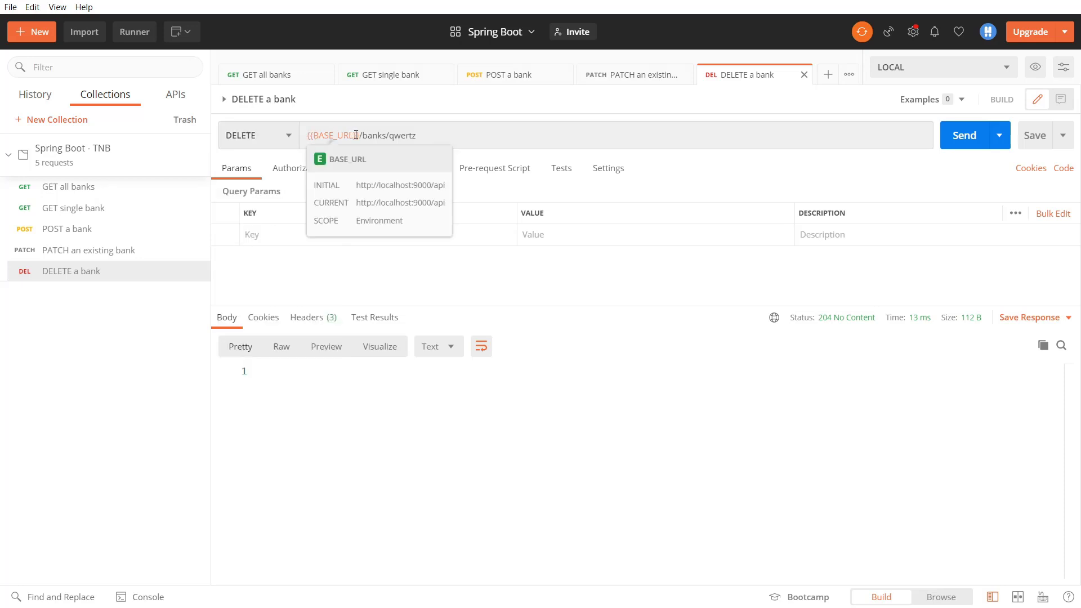
# - Review the DELETE a bank request's {{BASE_URL}}/banks/qwertz URL, empty Body and 204 No Content response
pyautogui.doubleClick(404, 135)
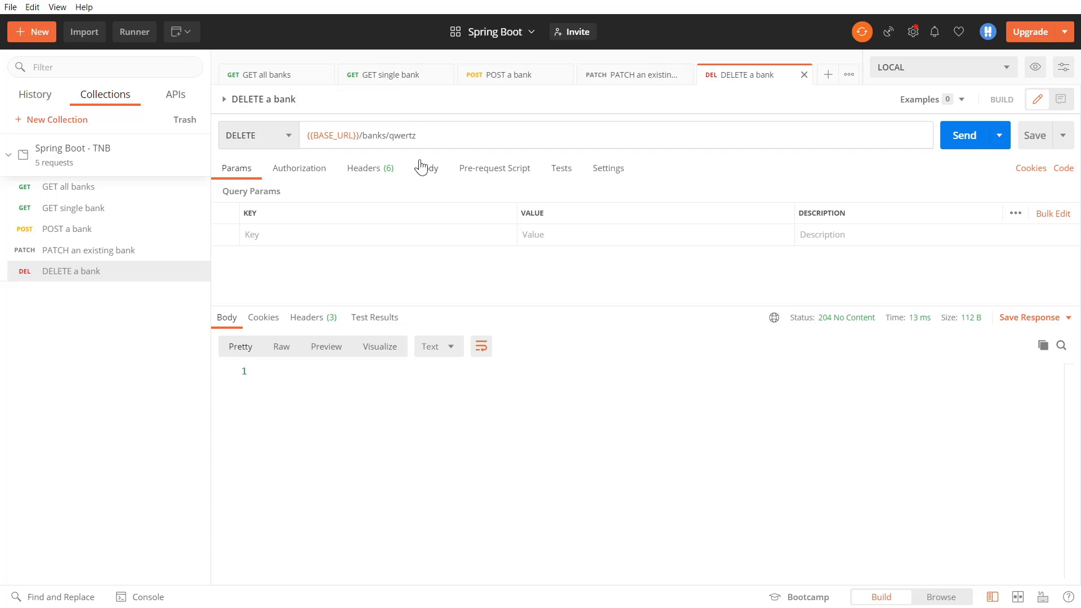
pyautogui.click(428, 168)
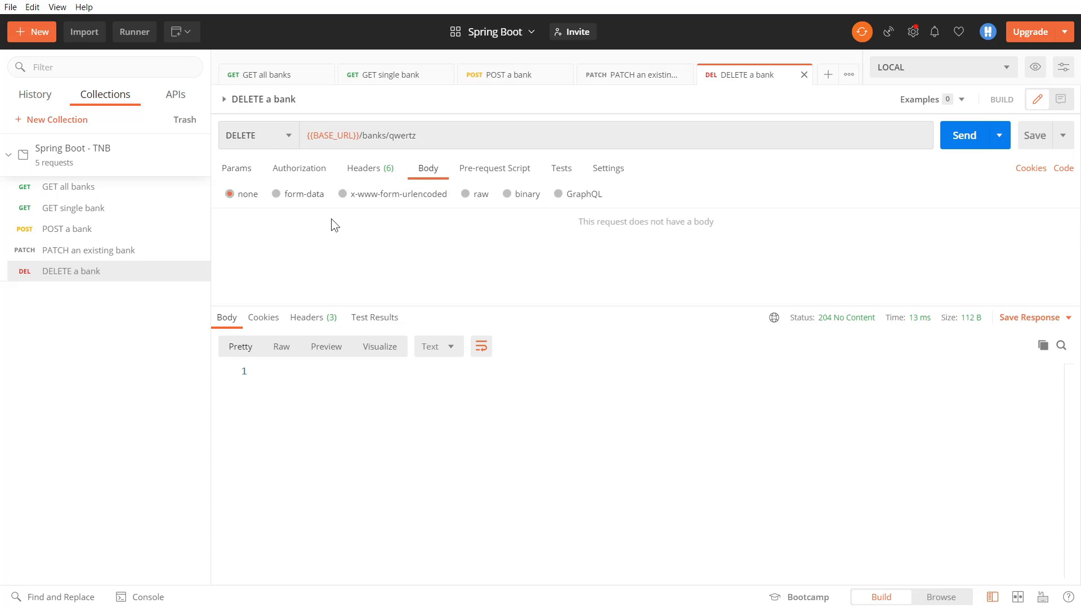
pyautogui.doubleClick(402, 135)
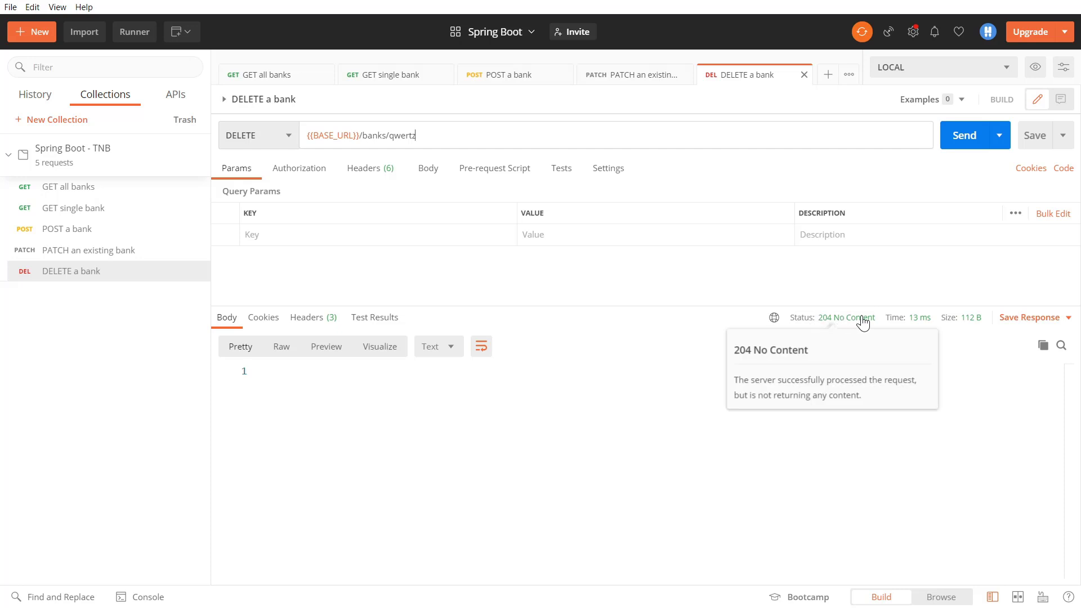
pyautogui.moveTo(852, 318)
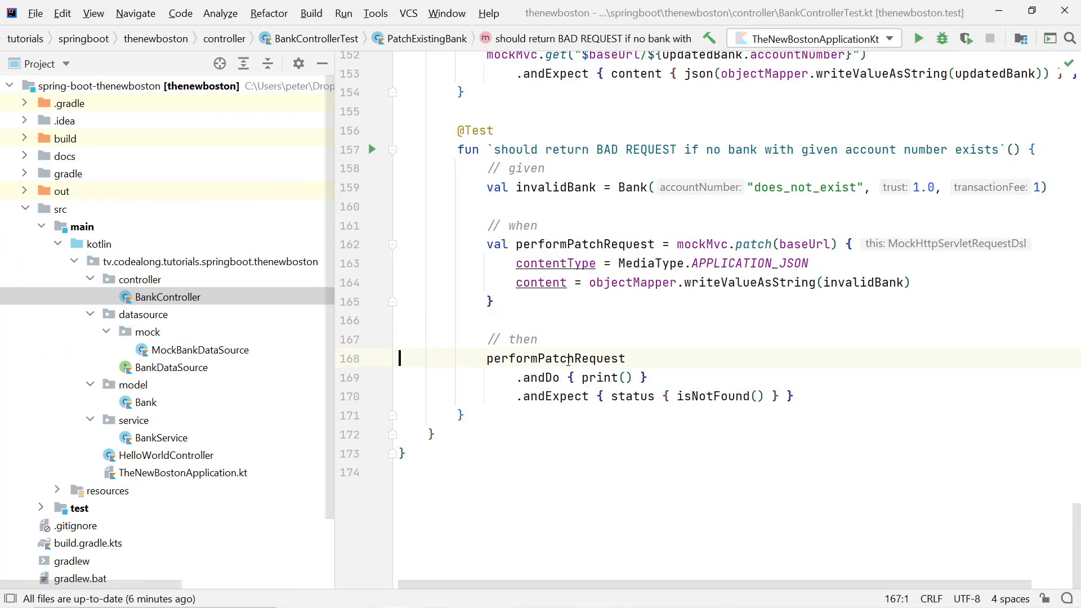
pyautogui.click(432, 434)
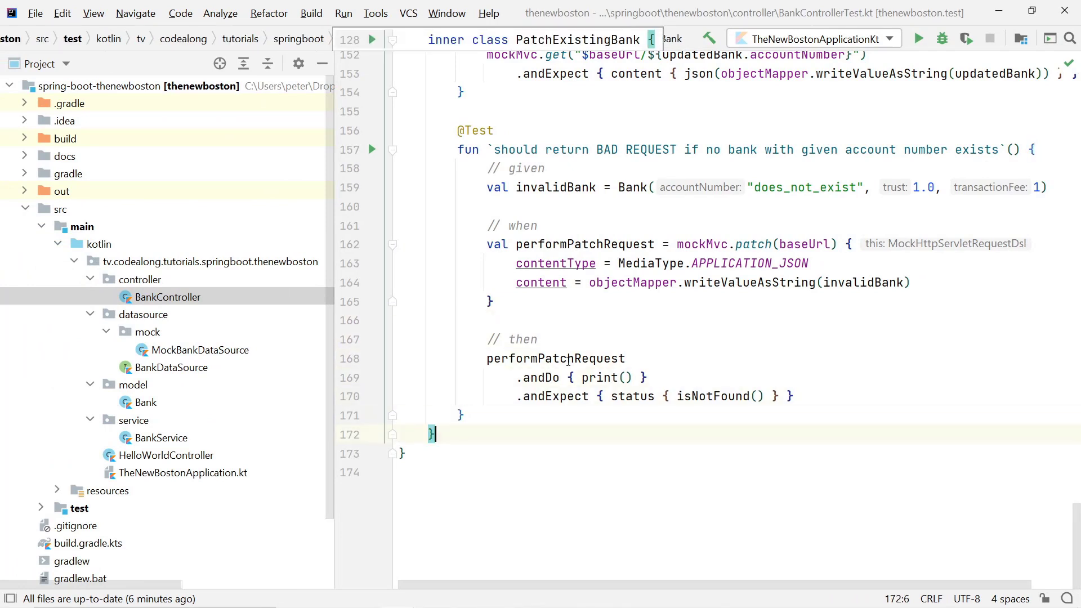
pyautogui.write('n')
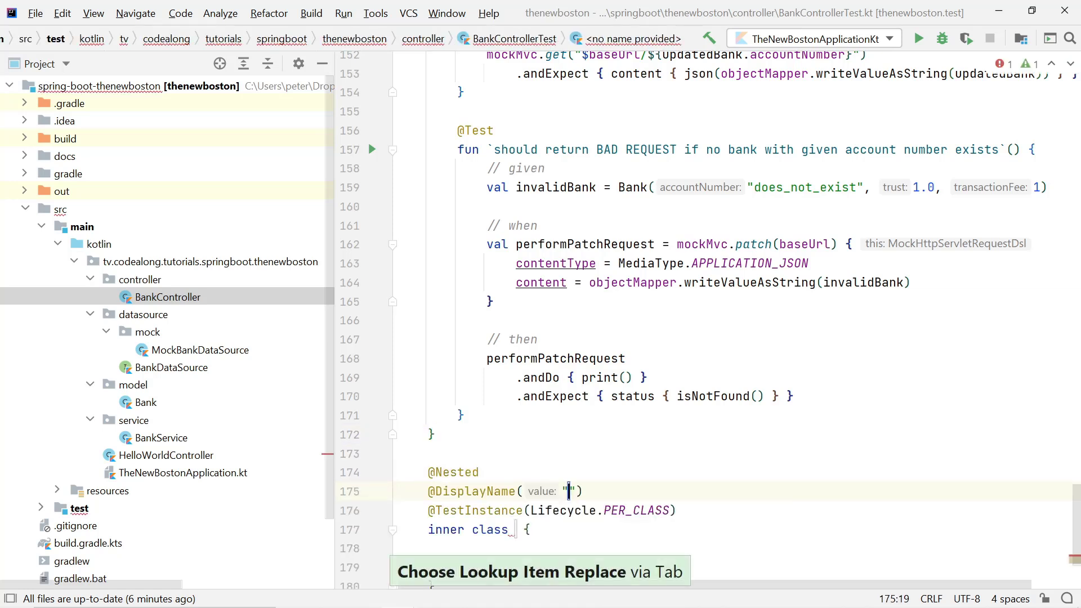
pyautogui.write('DELETE /')
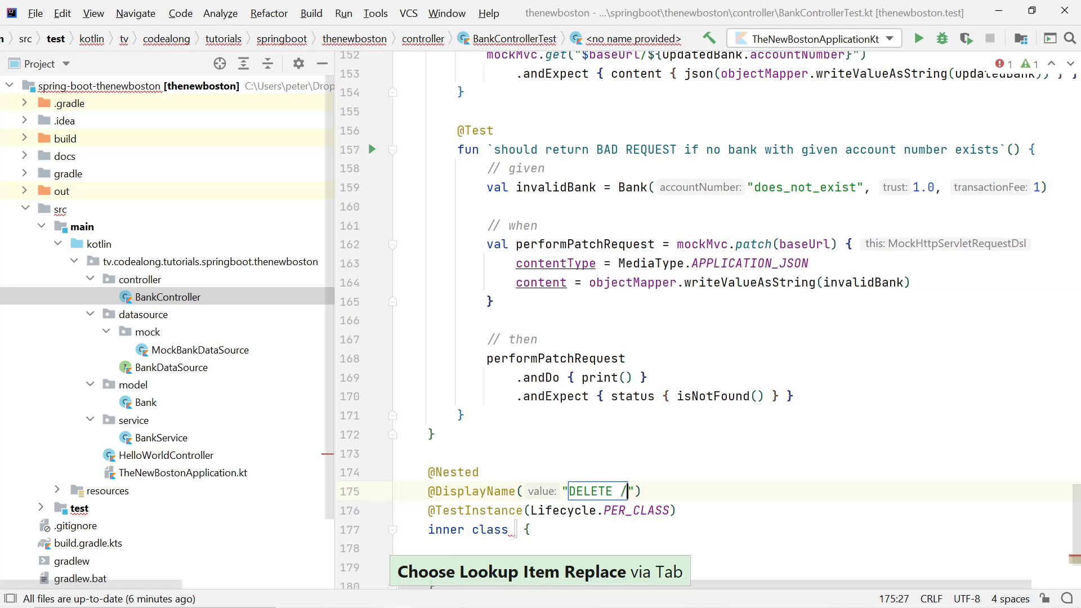
pyautogui.write('api/banks')
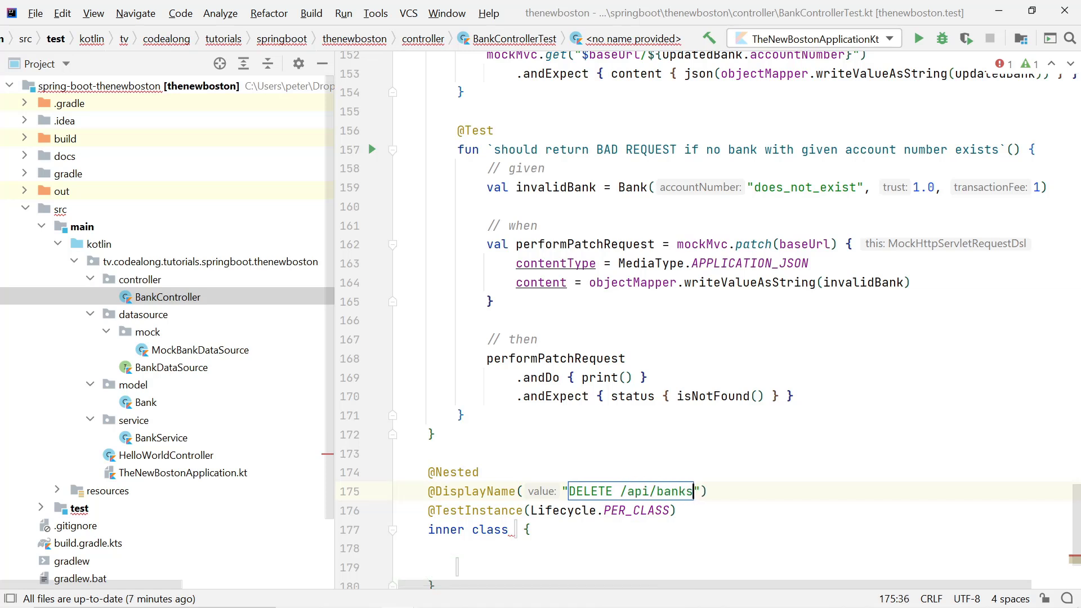
pyautogui.write('/')
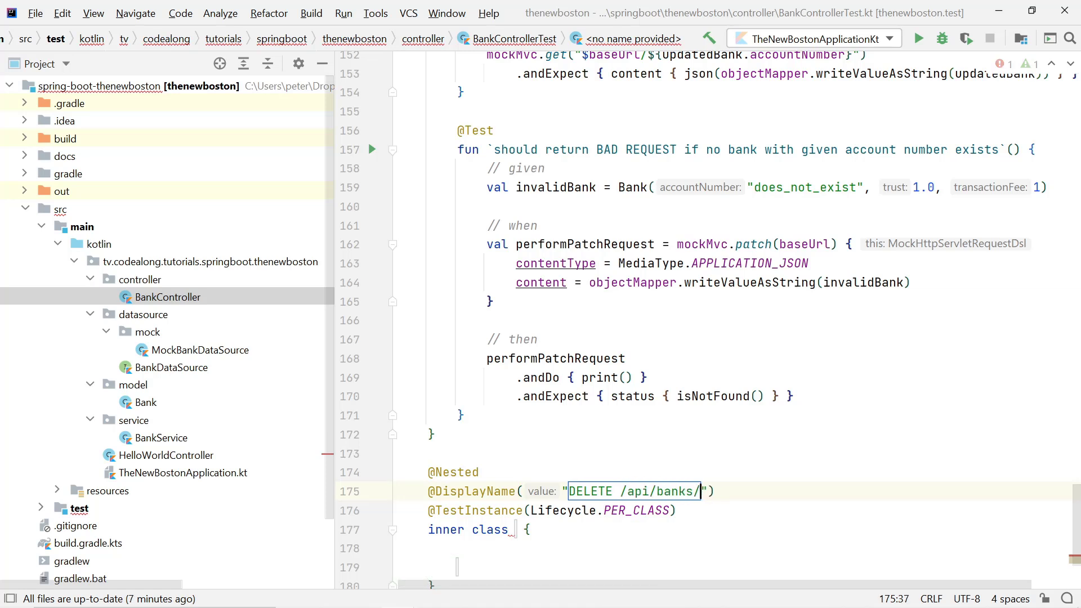
pyautogui.write('{accou')
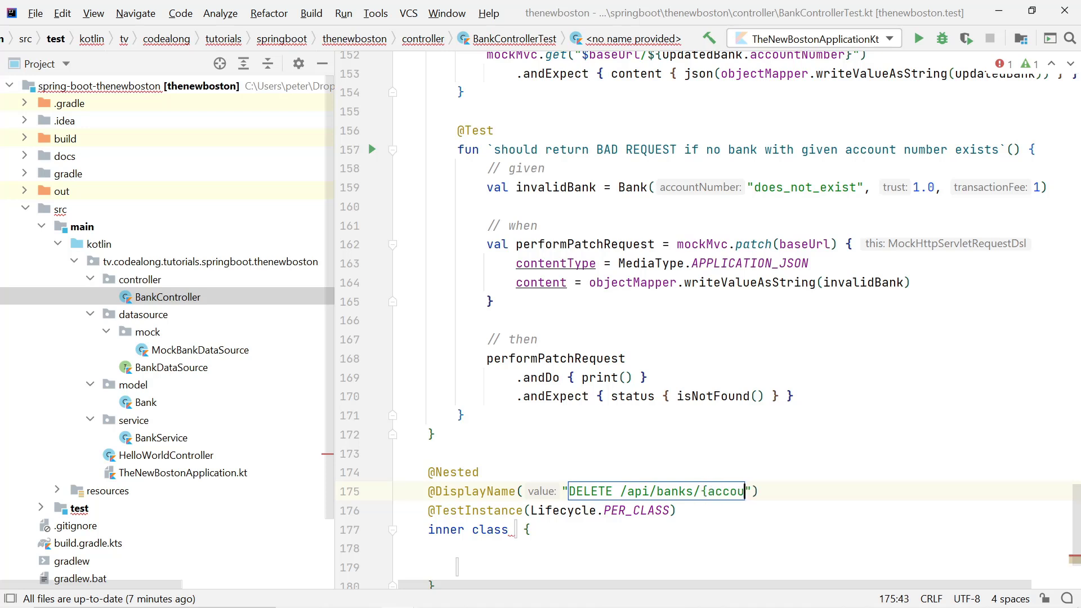
pyautogui.write('ntNumber')
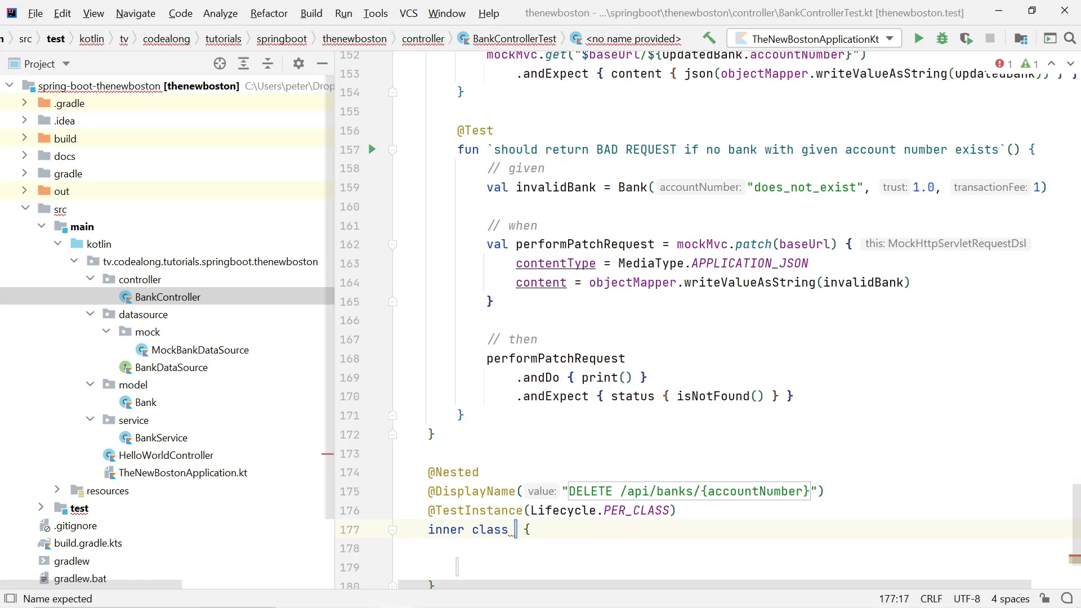
pyautogui.write('DeleteExis')
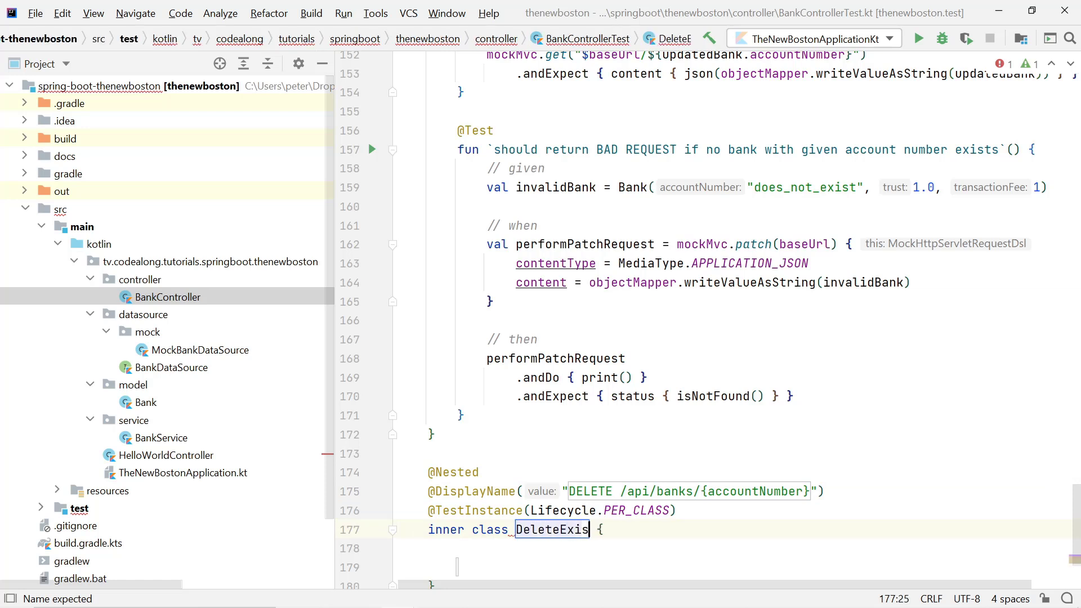
pyautogui.write('test')
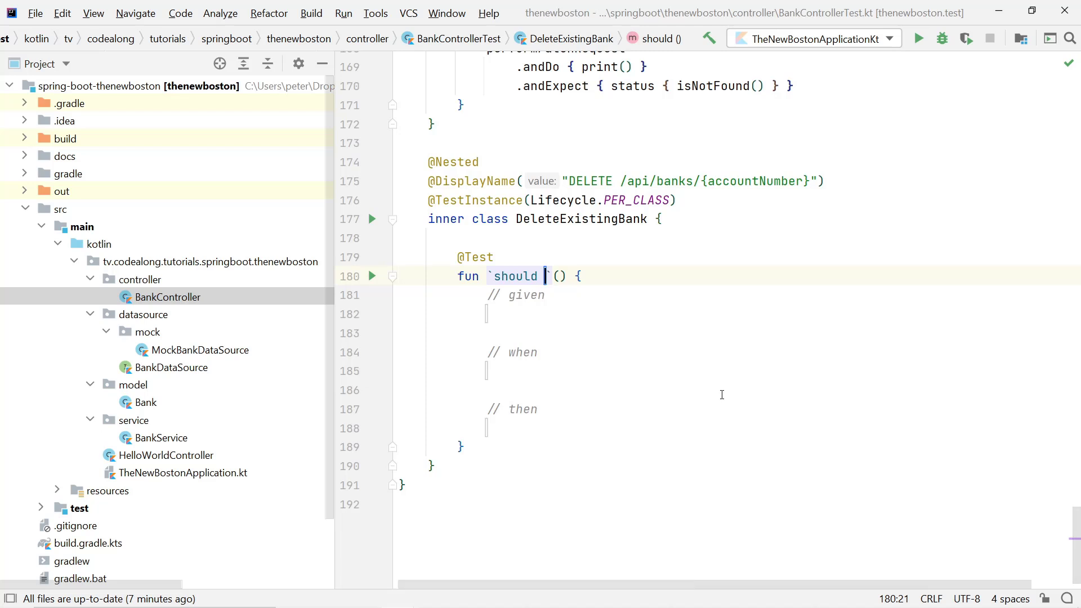
# - Name the test 'should delete the bank with the given account number' and declare val accountNumber = 1234
pyautogui.write('delete')
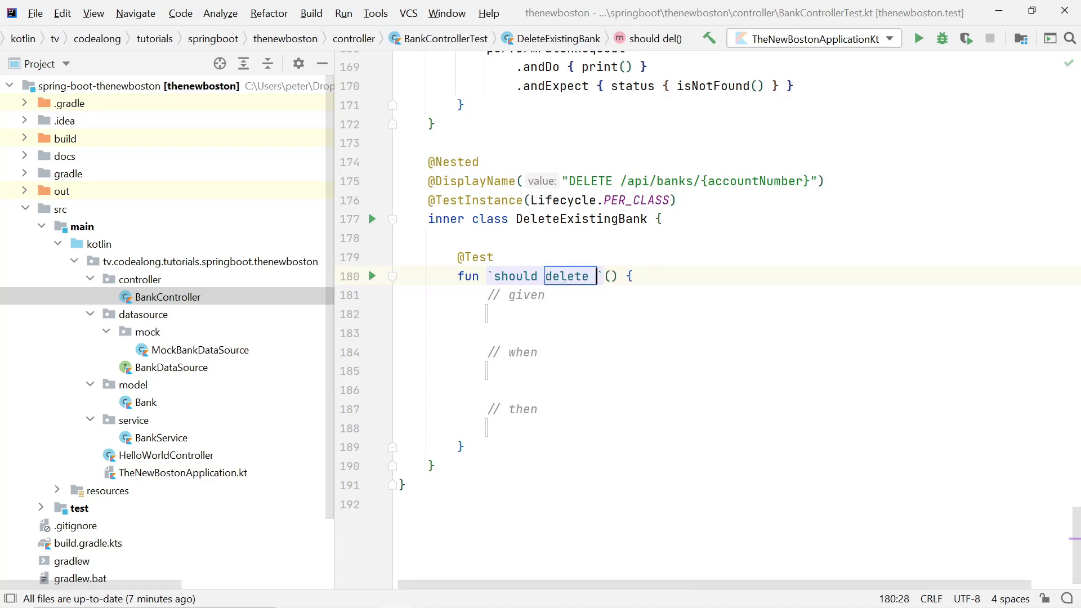
pyautogui.write('the')
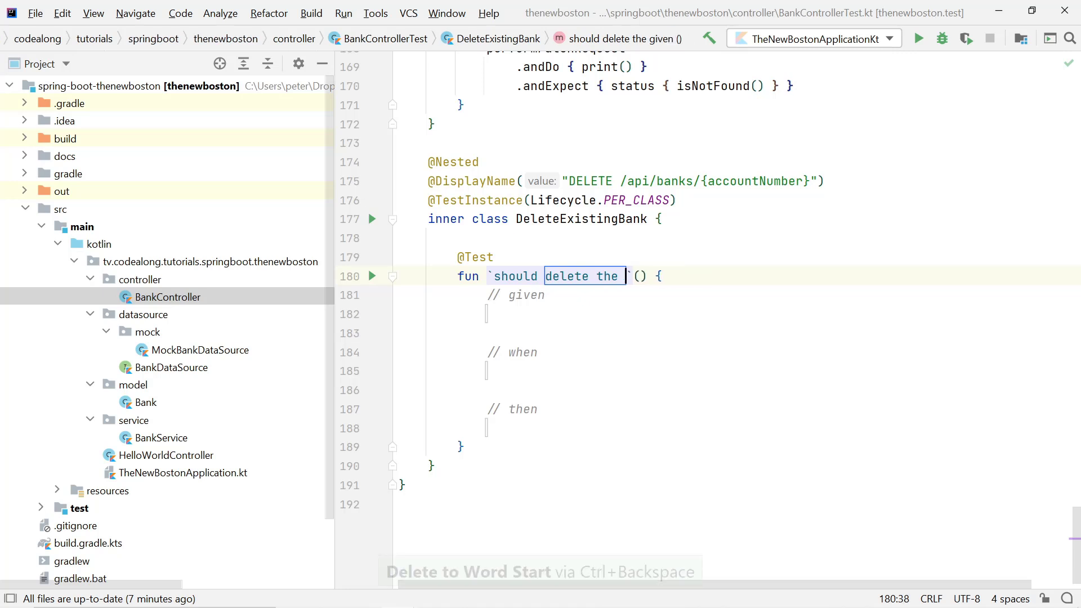
pyautogui.write('bank with the given a')
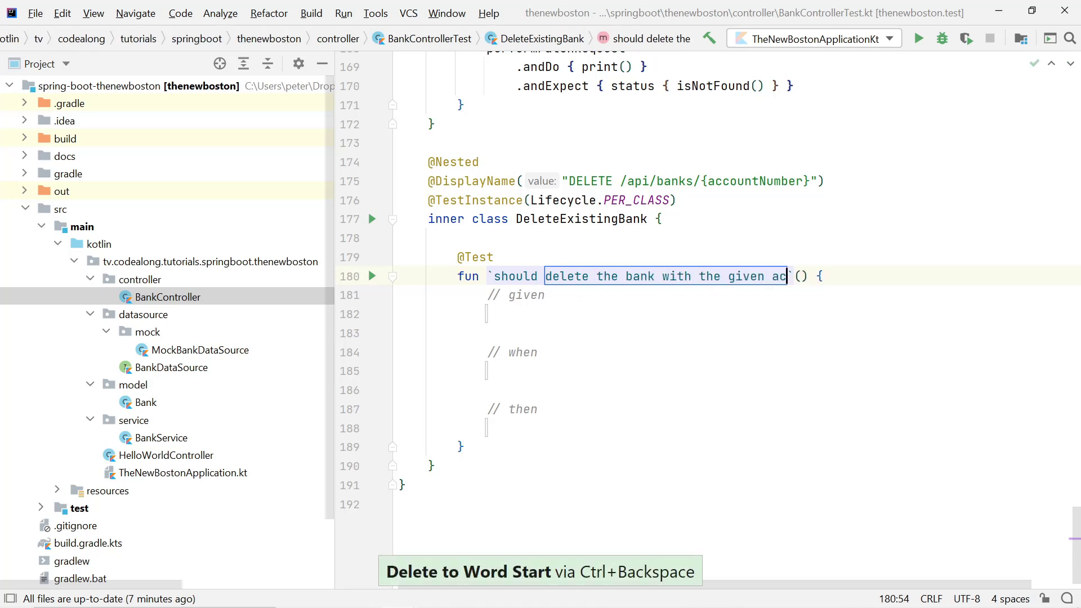
pyautogui.write('count number')
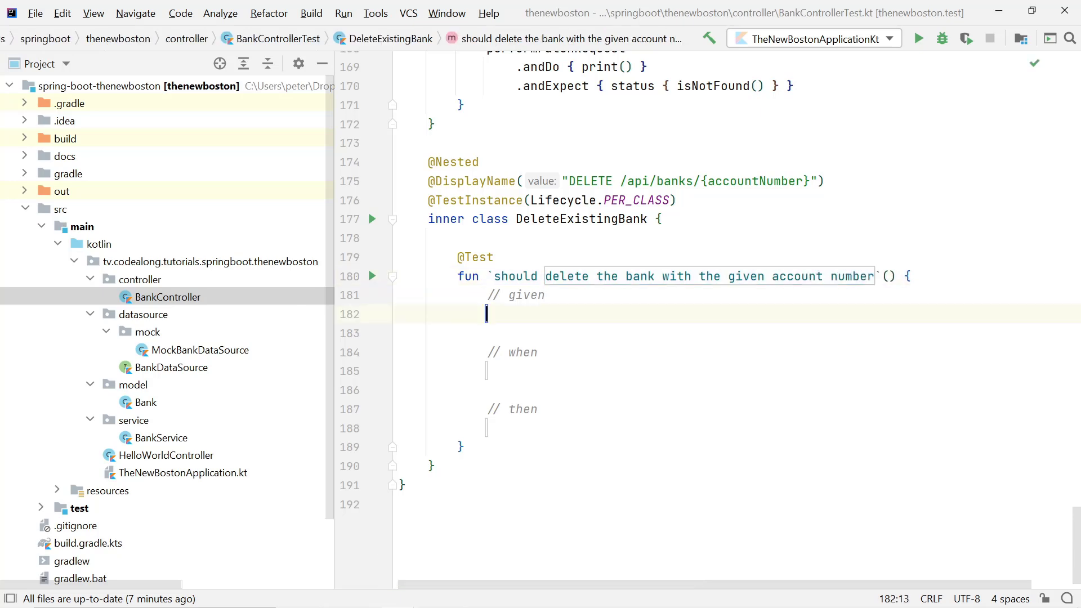
pyautogui.write('val accountNum')
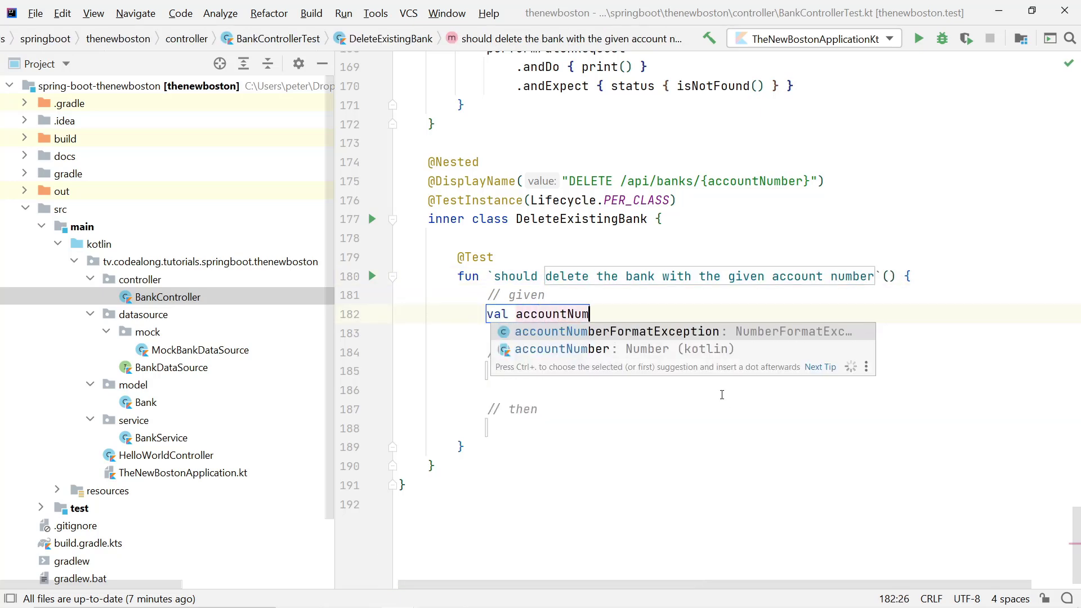
pyautogui.write('ber = 1234')
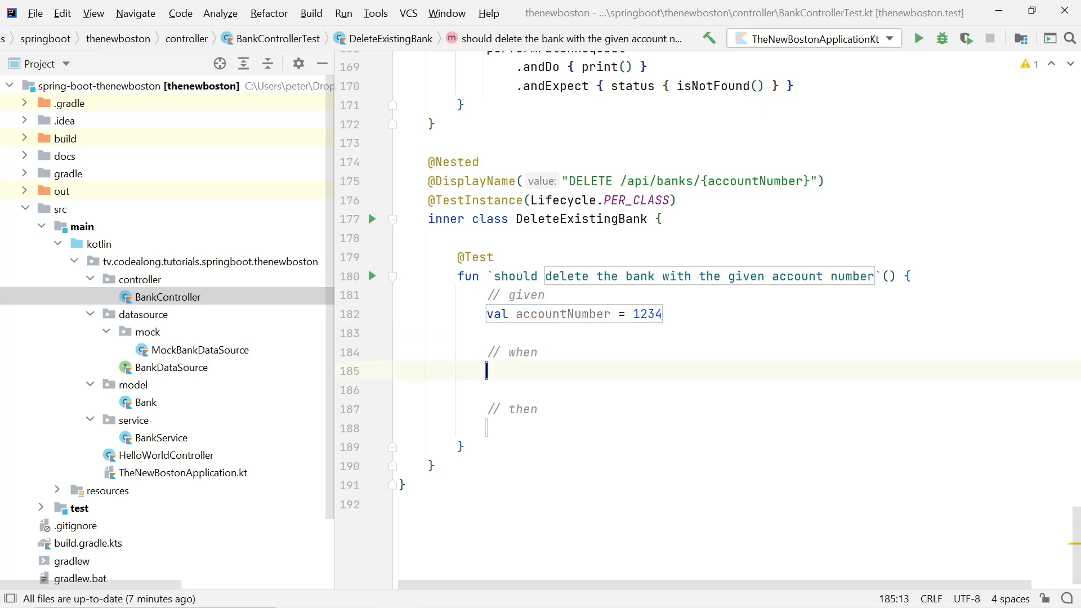
# - Send mockMvc.delete("$baseUrl/$accountNumber") with andDo print and andExpect status isNoContent, each on its own line
pyautogui.write('mockMvc')
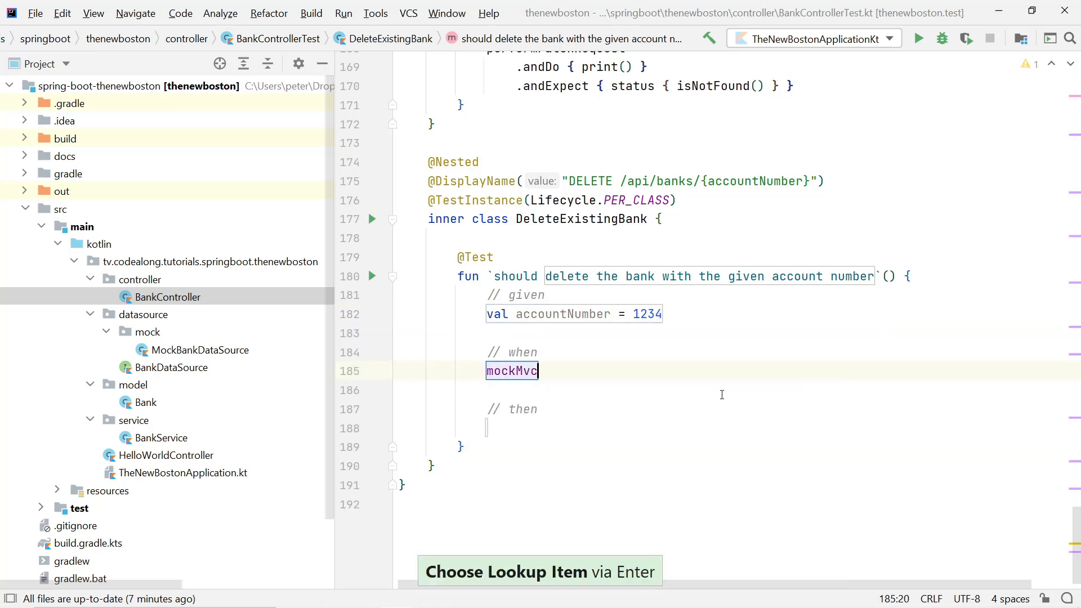
pyautogui.write('.delete("$baseUrl/$accountNumber')
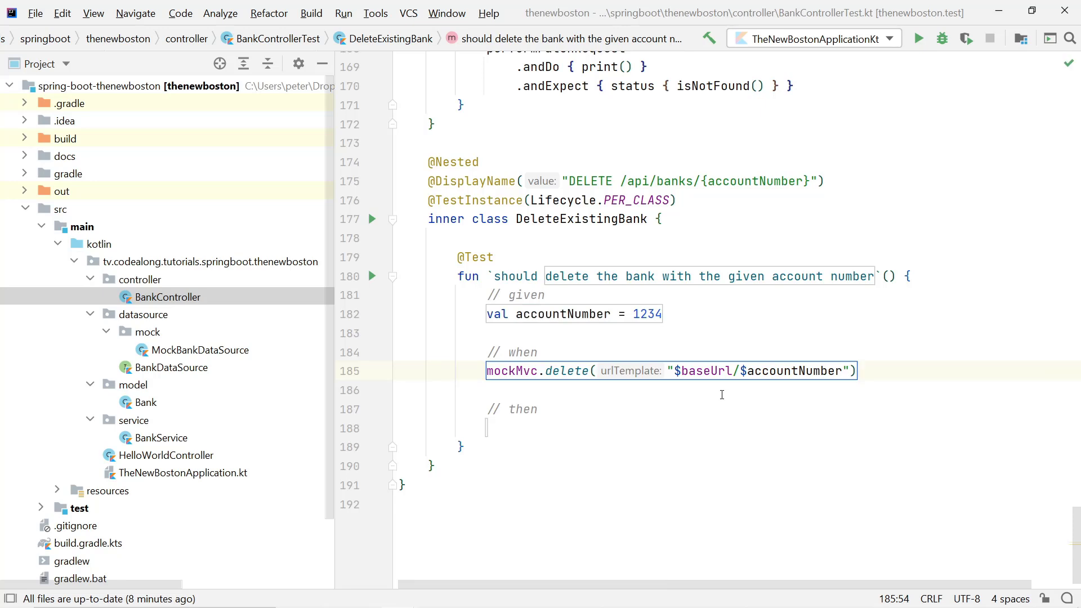
pyautogui.write('.andExpect { status {  }')
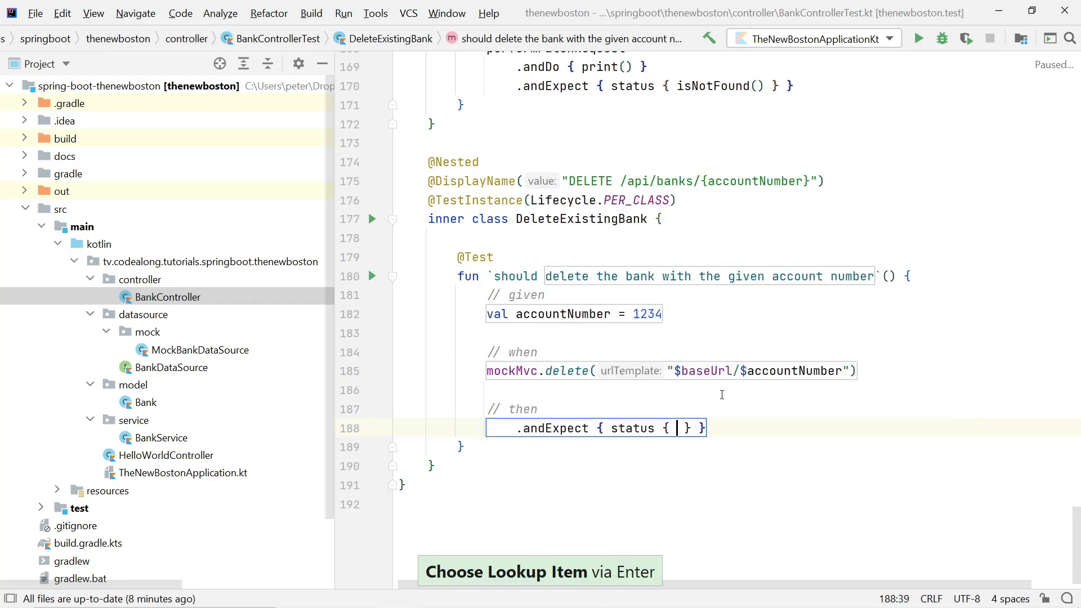
pyautogui.write('bi')
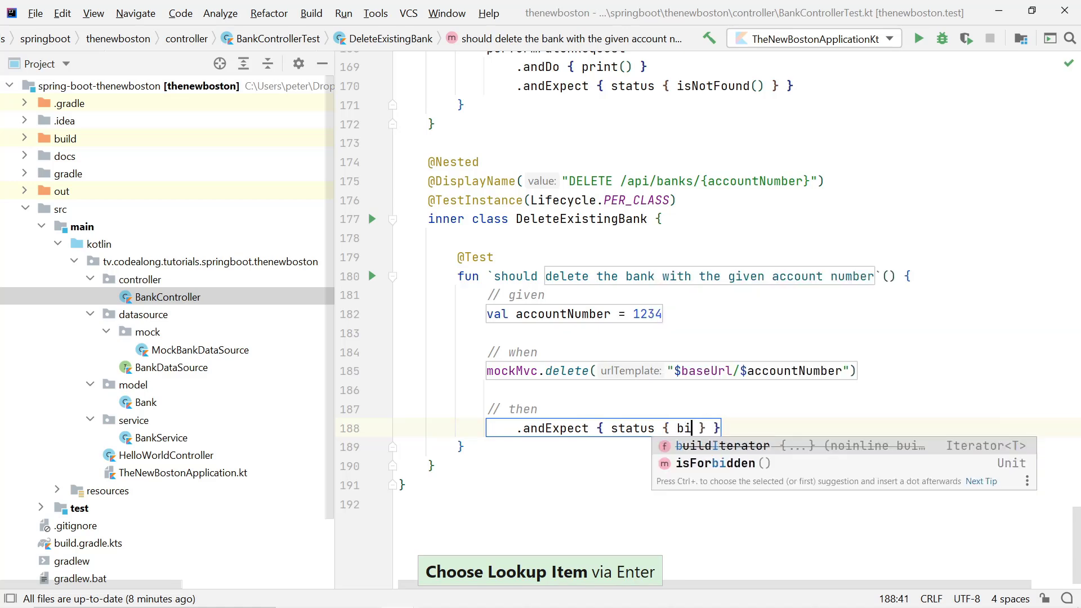
pyautogui.write('noC')
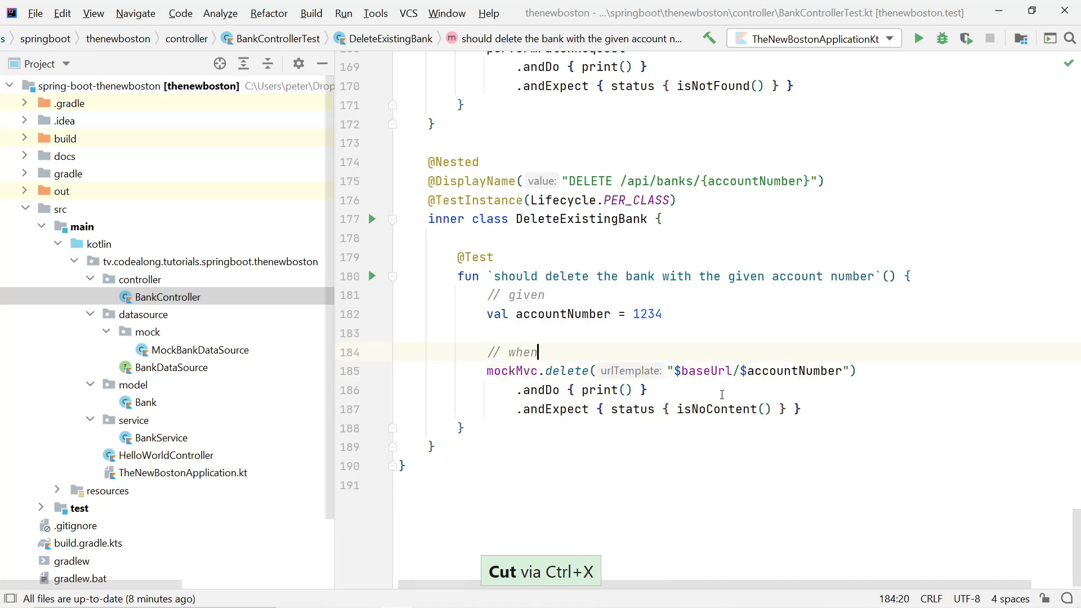
pyautogui.write('/then')
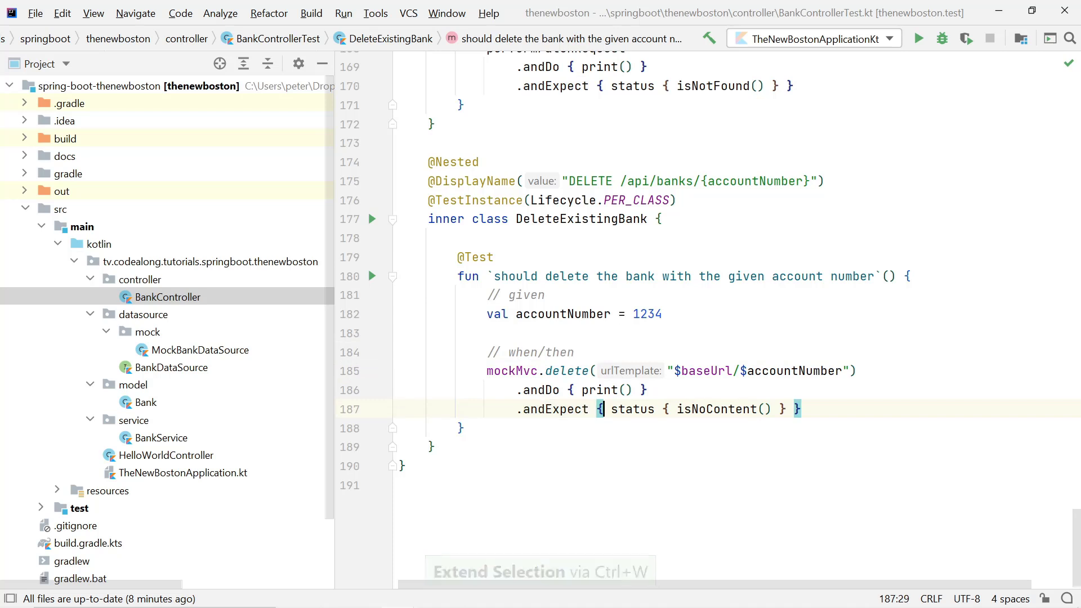
pyautogui.press('enter')
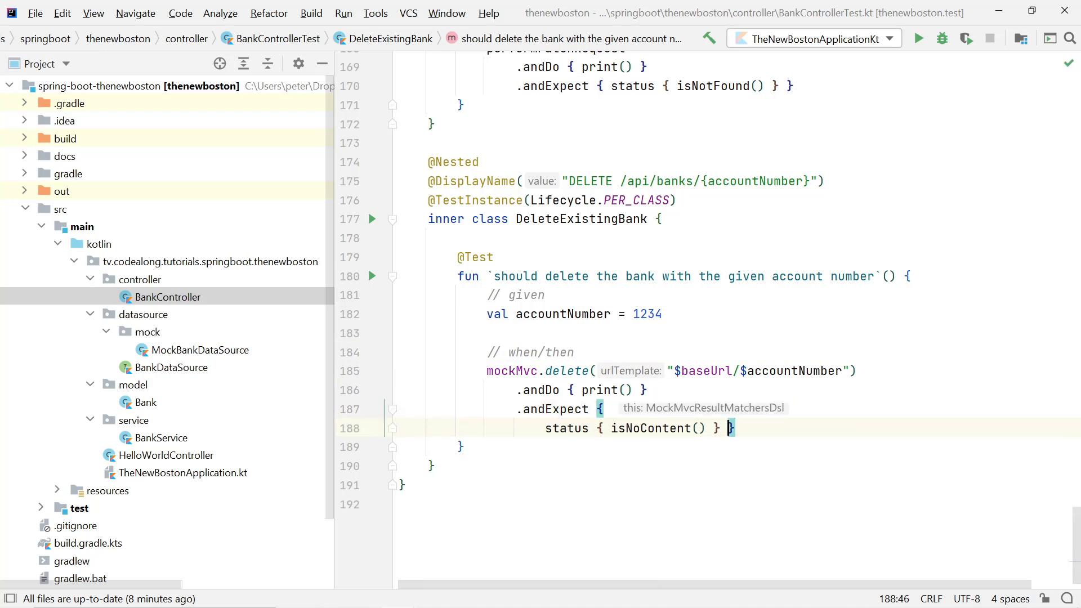
pyautogui.press('Enter')
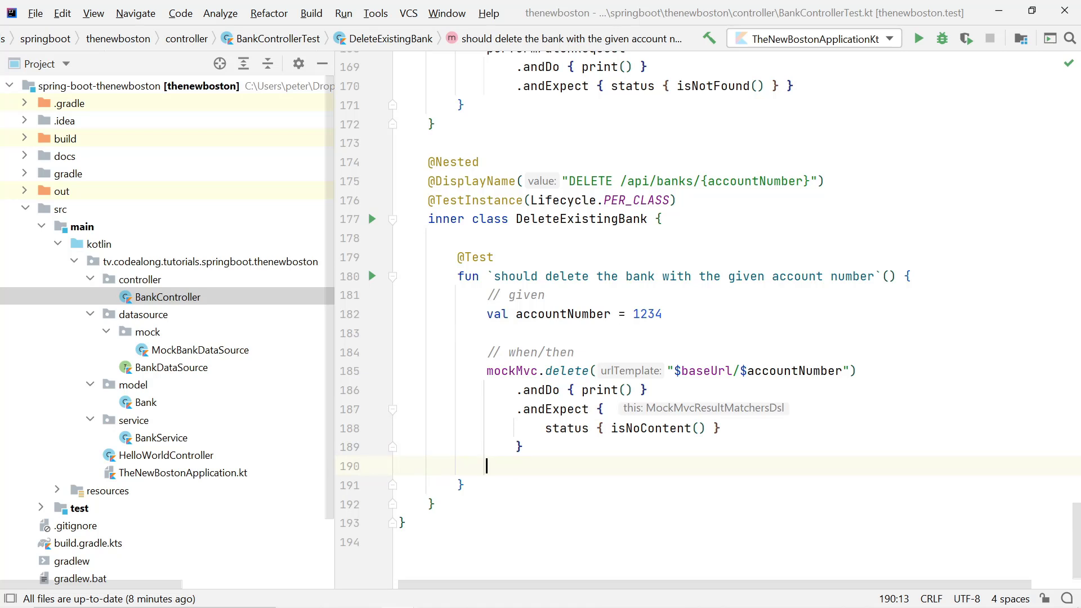
# - Stop the running application and run BankControllerTest from the context menu
pyautogui.click(919, 38)
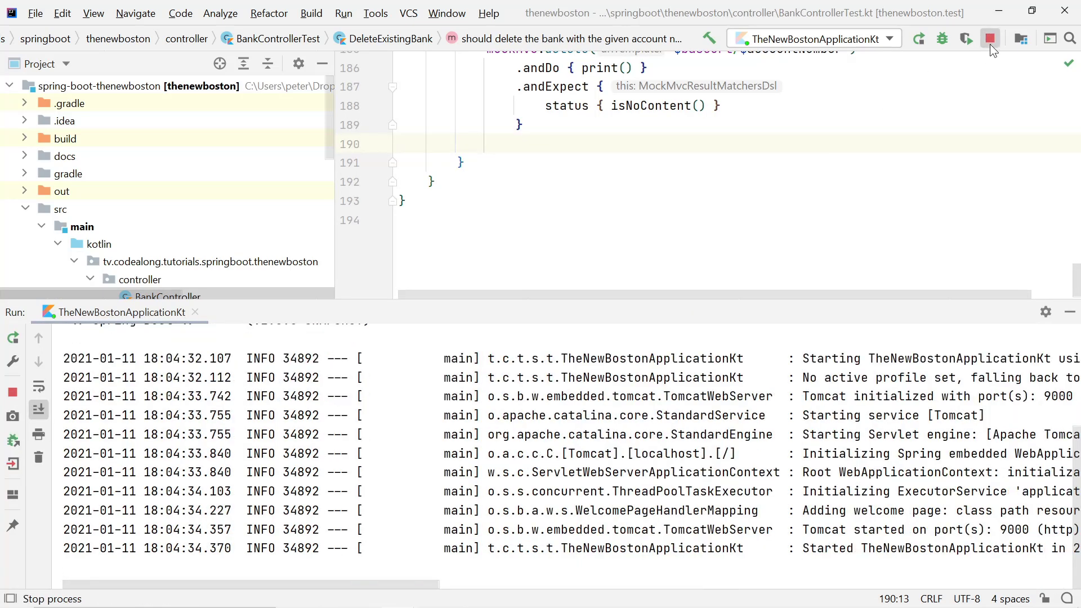
pyautogui.click(992, 38)
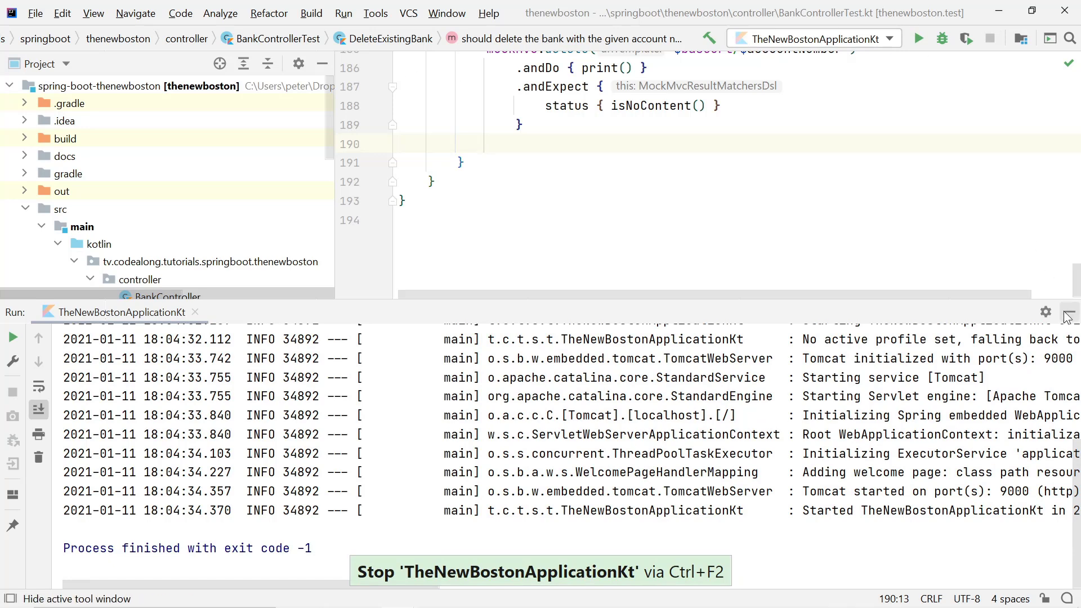
pyautogui.rightClick(169, 296)
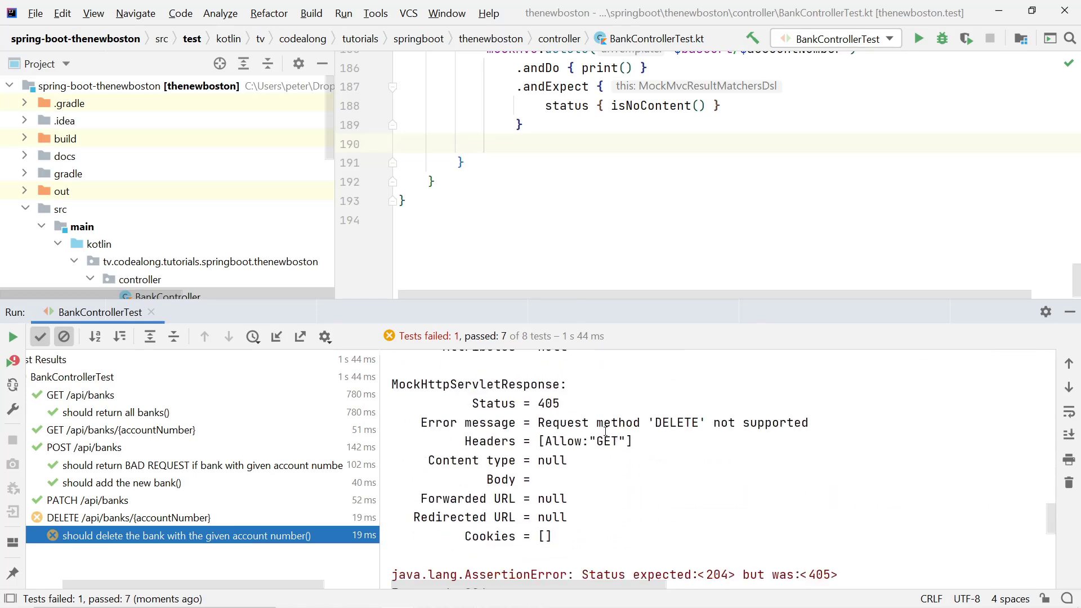
# - Inspect the failing delete test showing 405 instead of 204 and bring up Recent Files
pyautogui.scroll(-3)
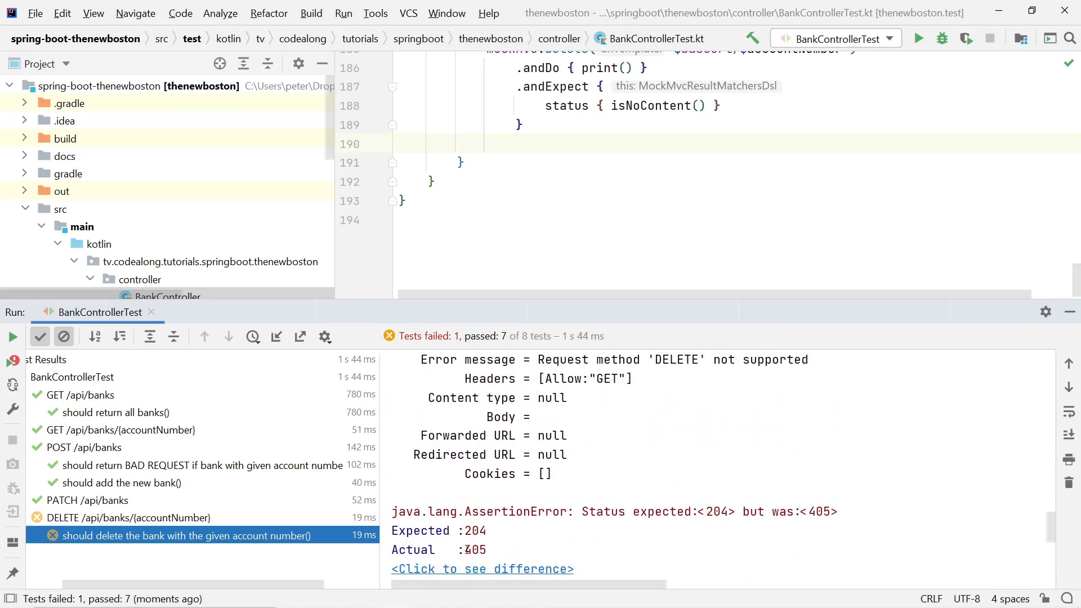
pyautogui.doubleClick(475, 549)
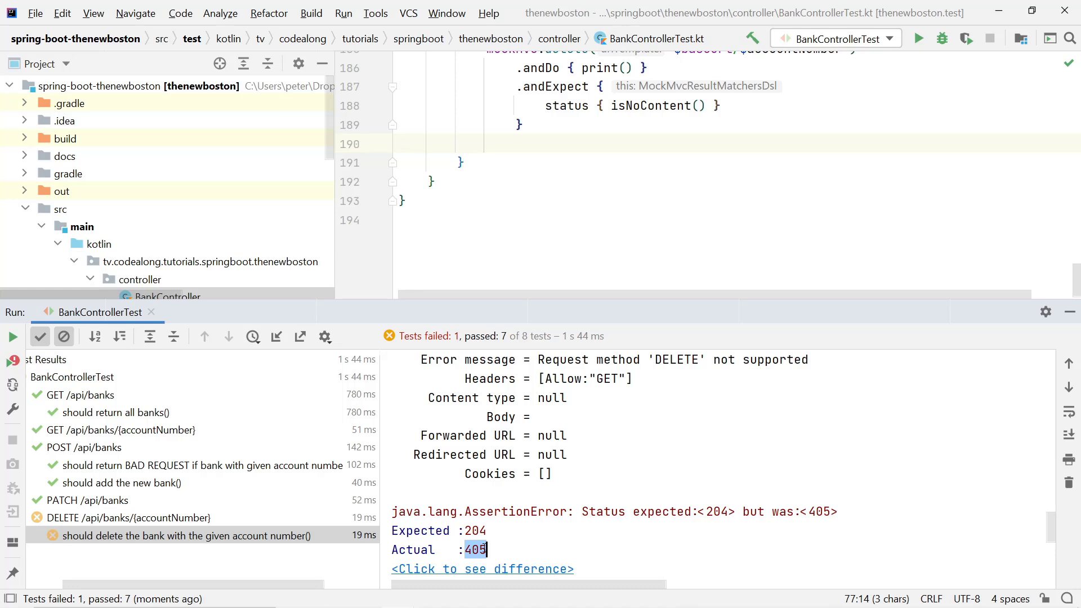
pyautogui.press('ctrl+e')
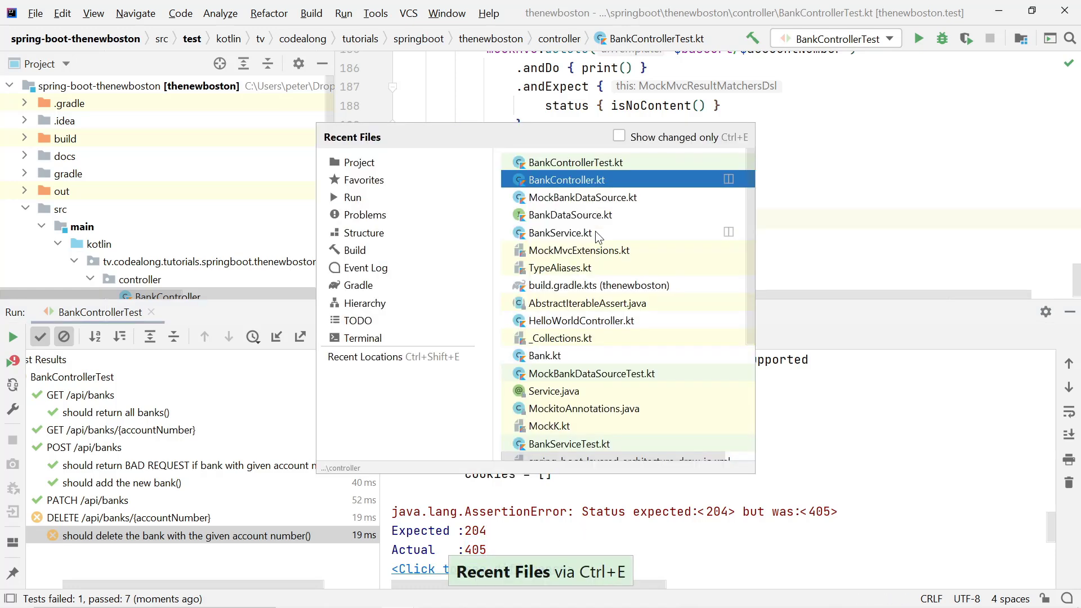
pyautogui.click(563, 179)
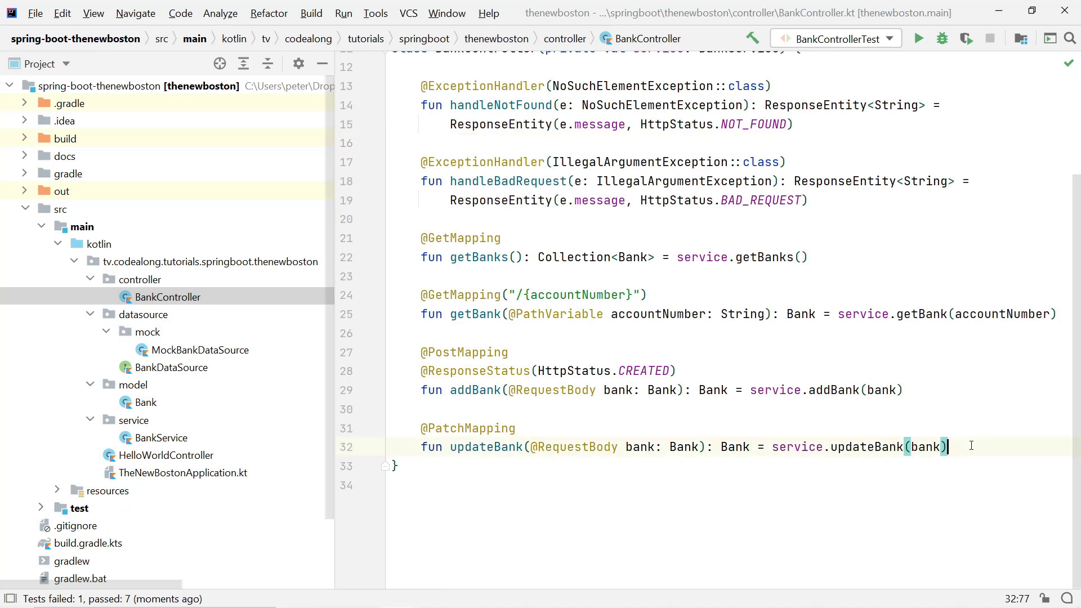
pyautogui.write('@DeleteMapping')
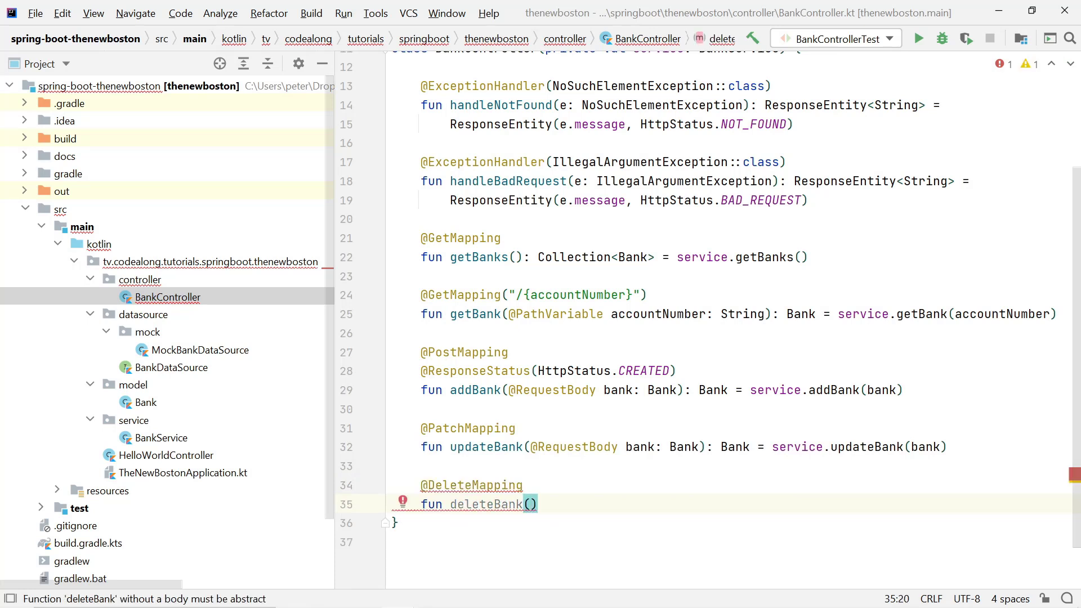
pyautogui.write('@PathVariable')
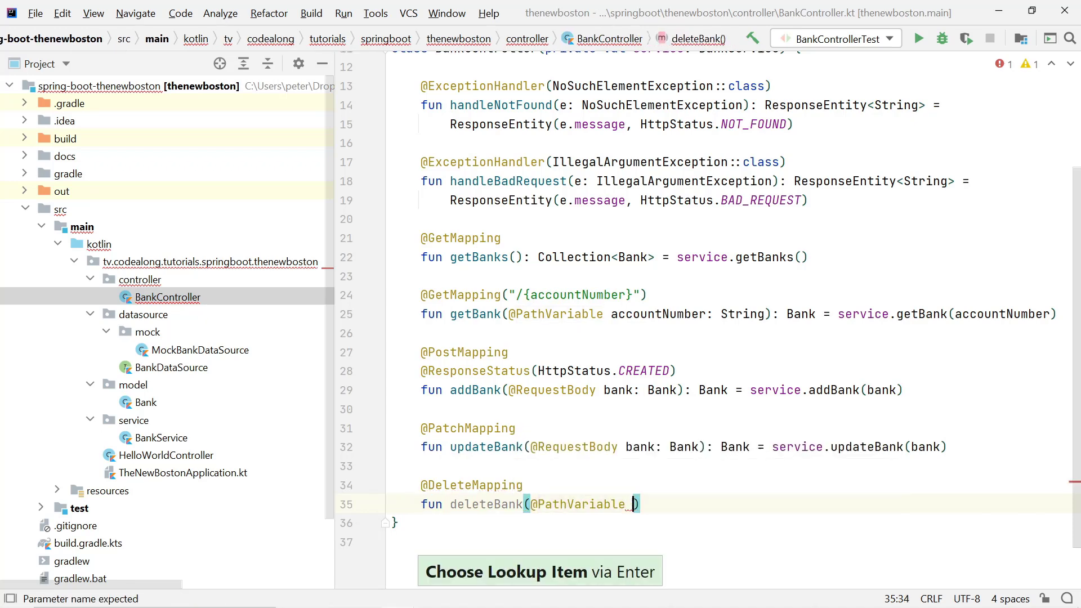
pyautogui.write('accountNum')
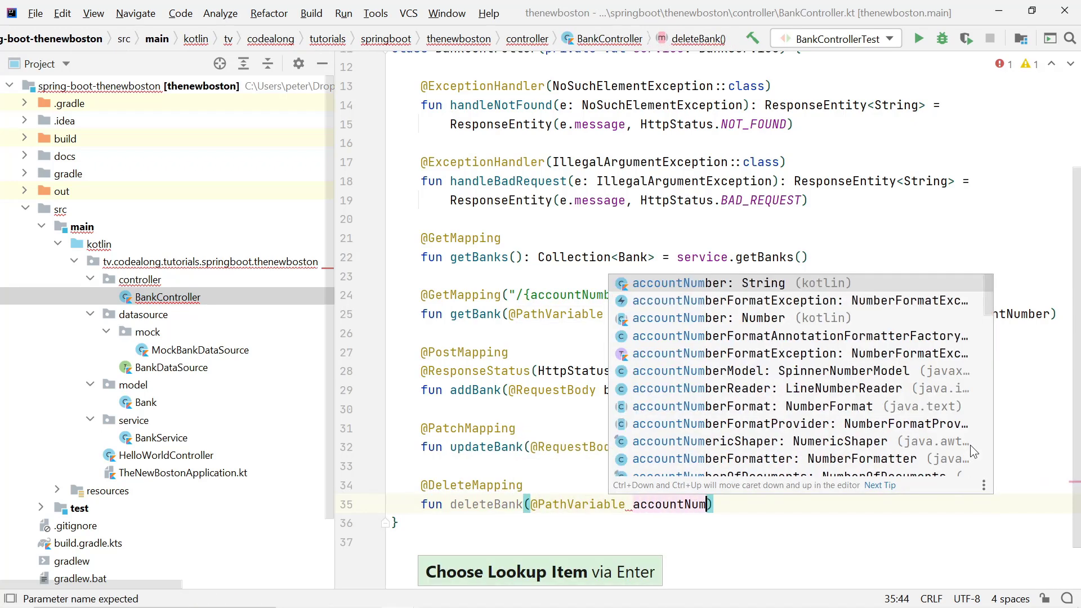
pyautogui.press('Enter')
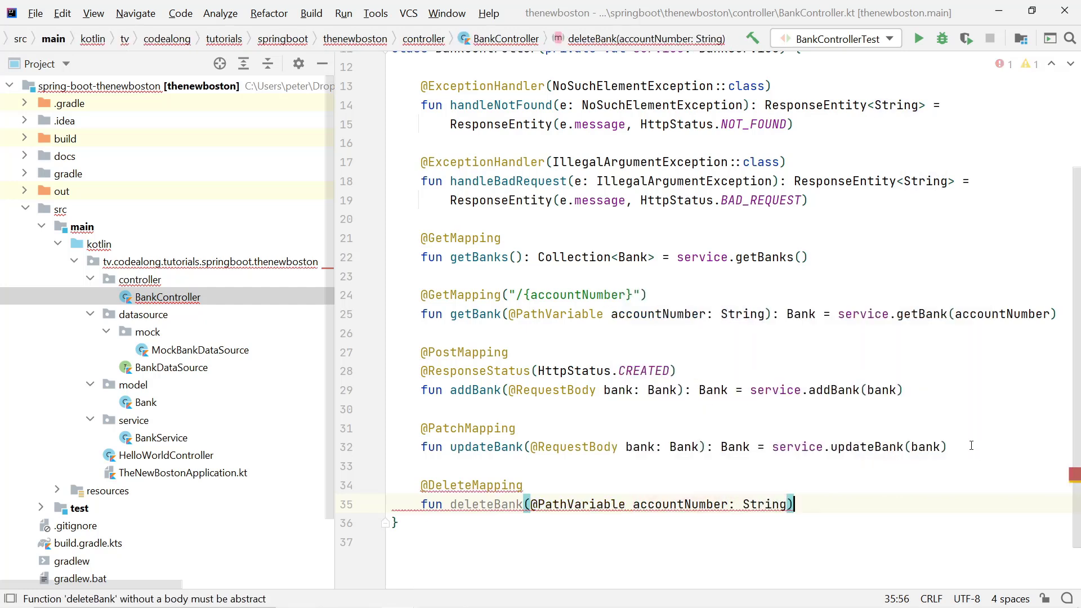
pyautogui.write(': Unit {')
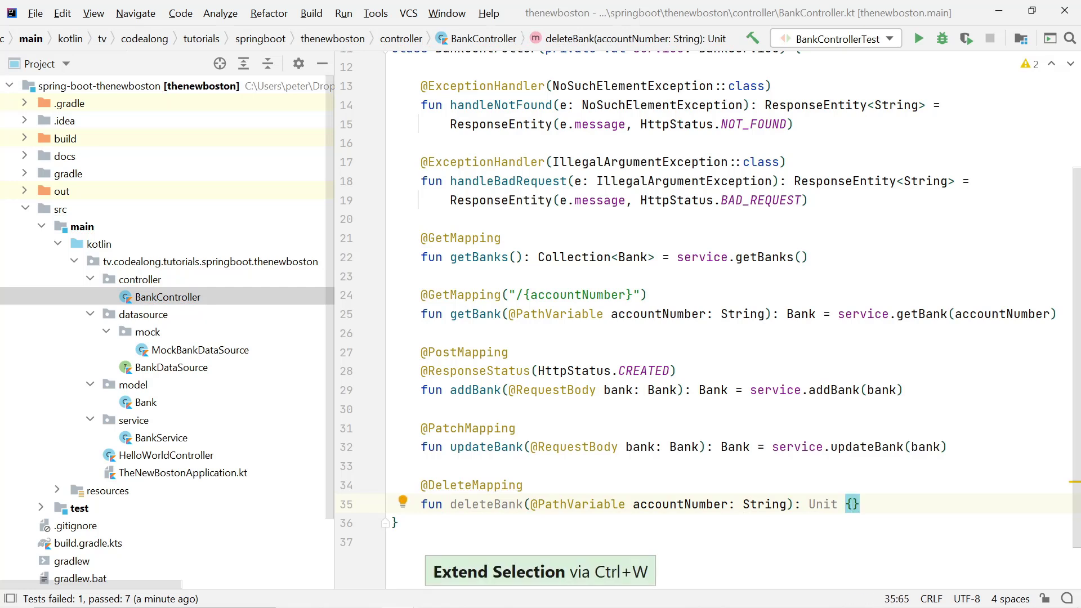
pyautogui.doubleClick(822, 504)
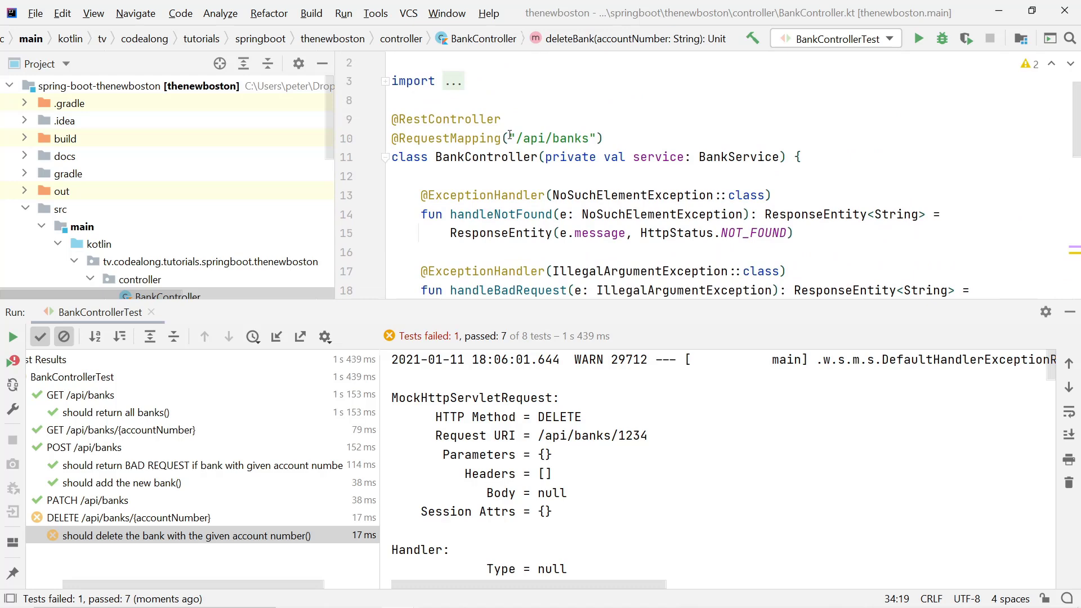
pyautogui.doubleClick(552, 137)
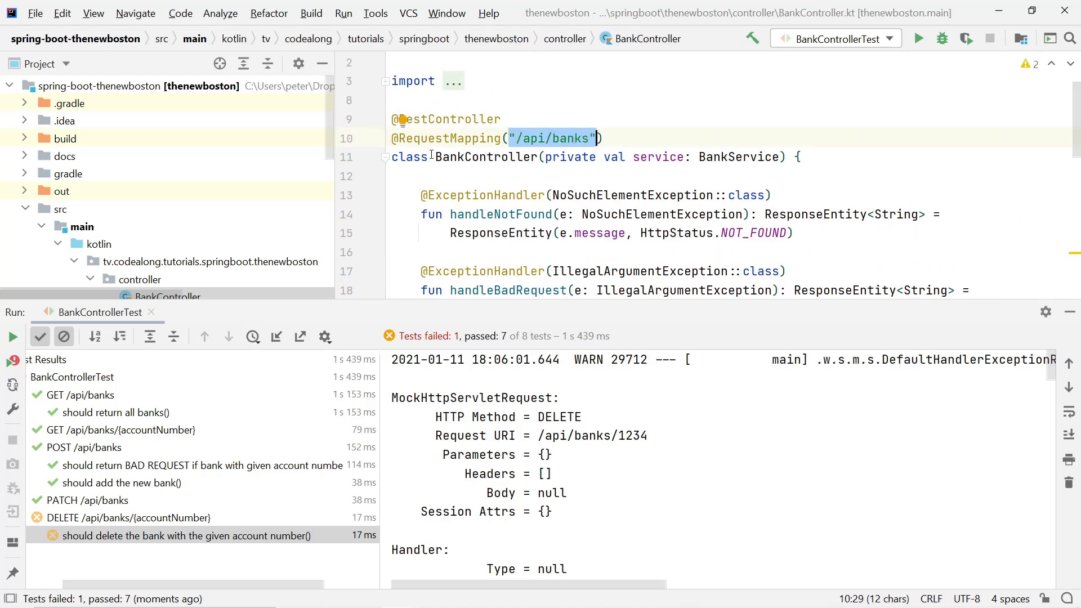
pyautogui.scroll(-3)
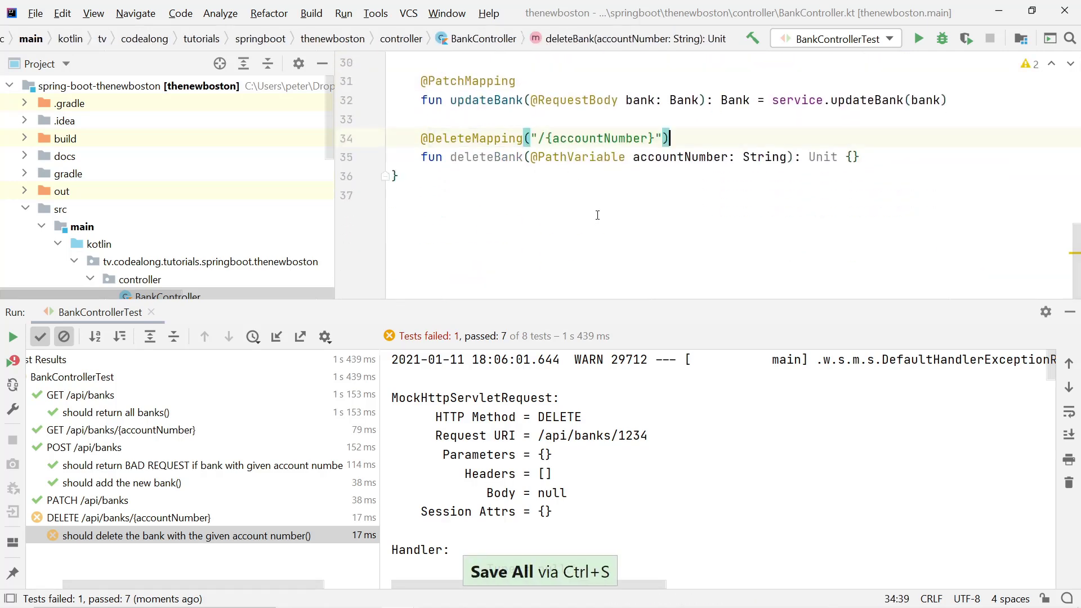
pyautogui.click(918, 38)
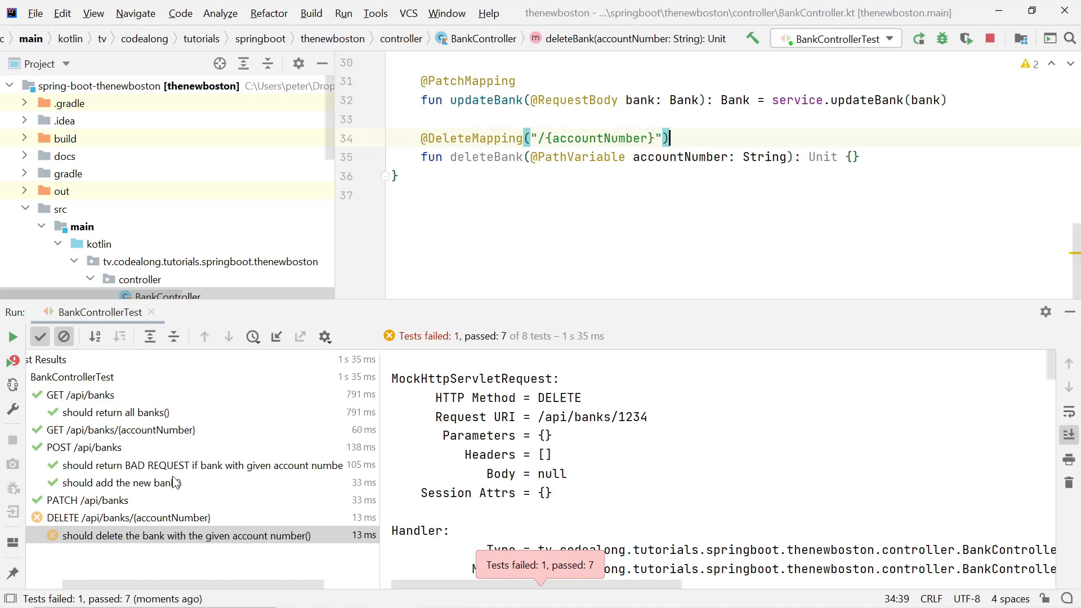
pyautogui.click(183, 536)
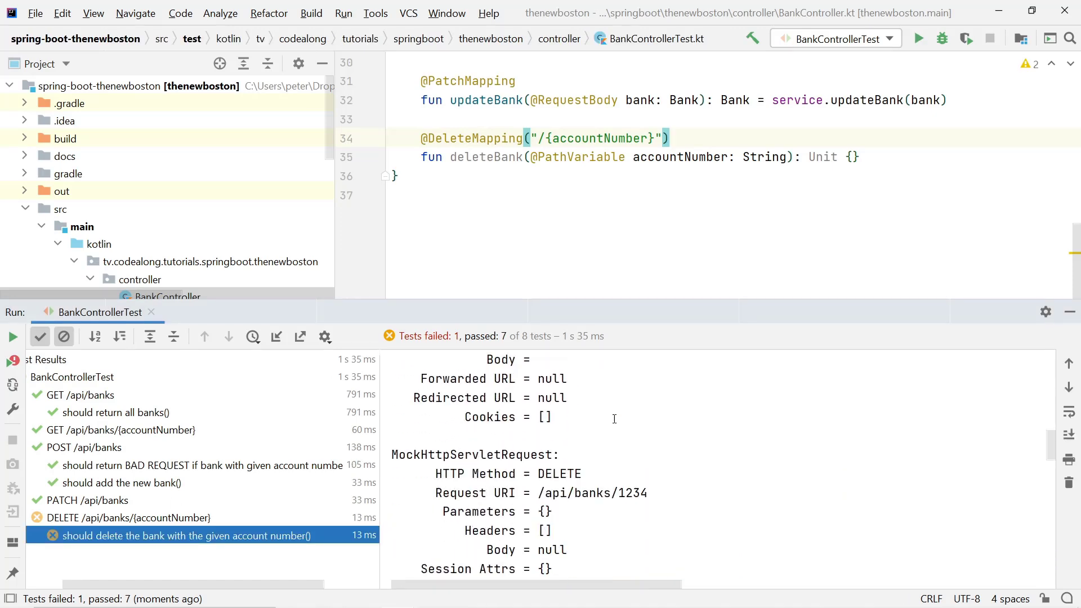
pyautogui.scroll(-3)
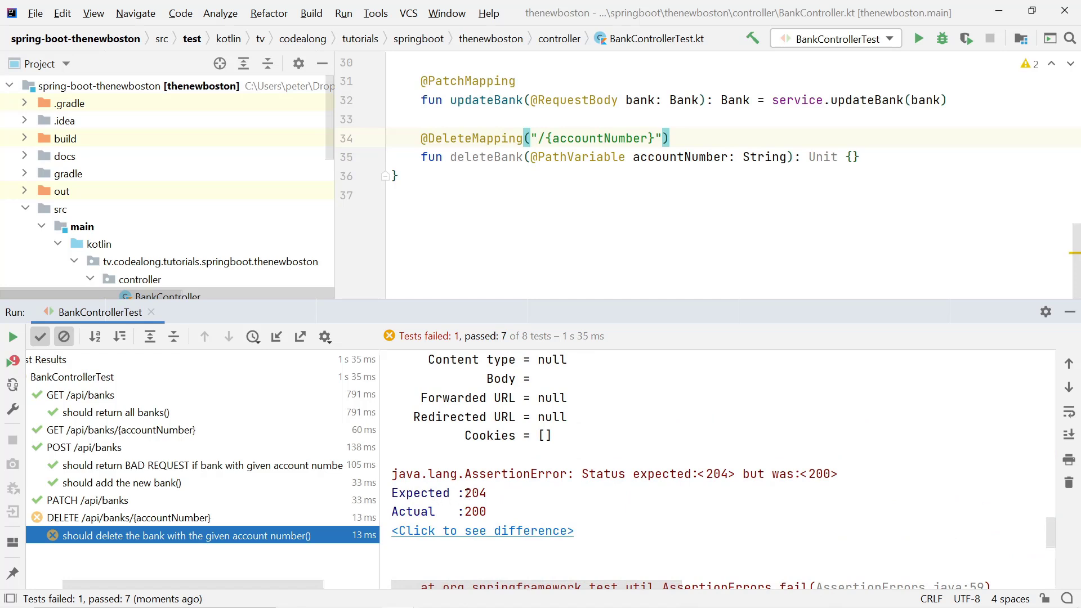
pyautogui.moveTo(483, 484)
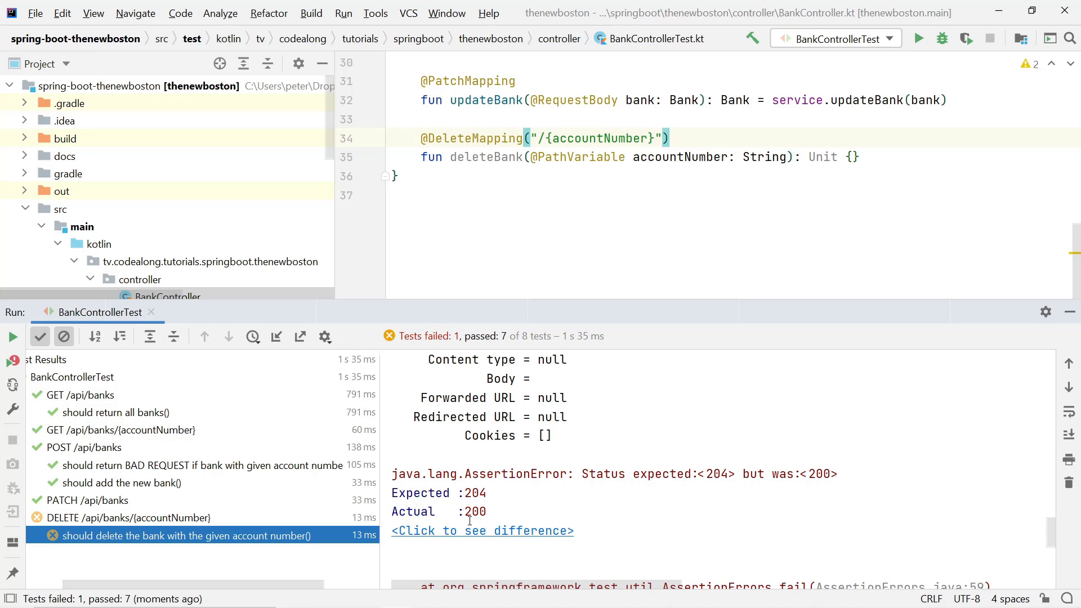
pyautogui.moveTo(705, 140)
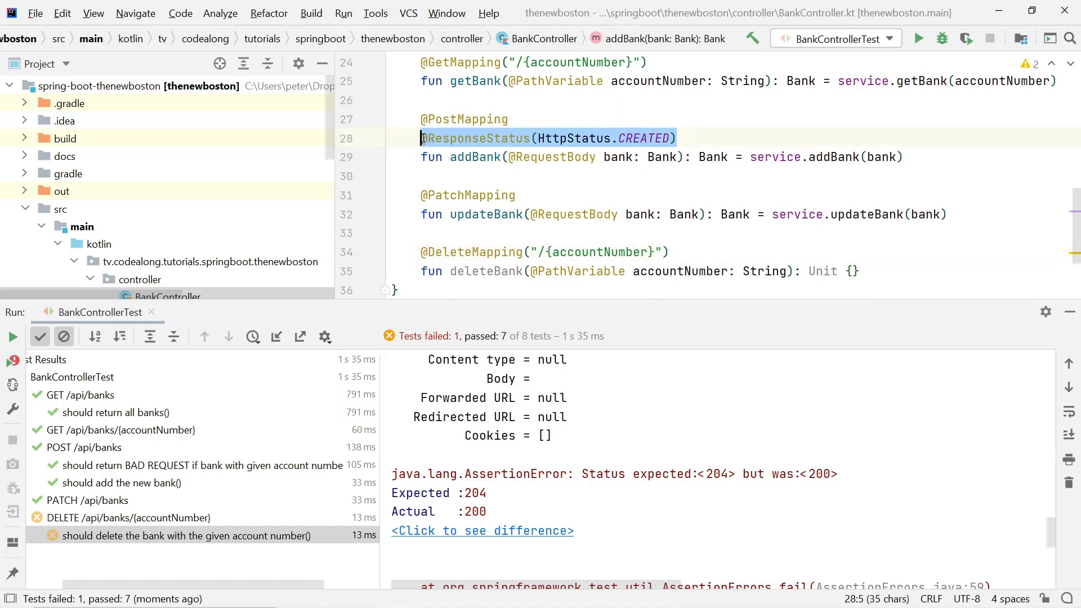
pyautogui.write('q')
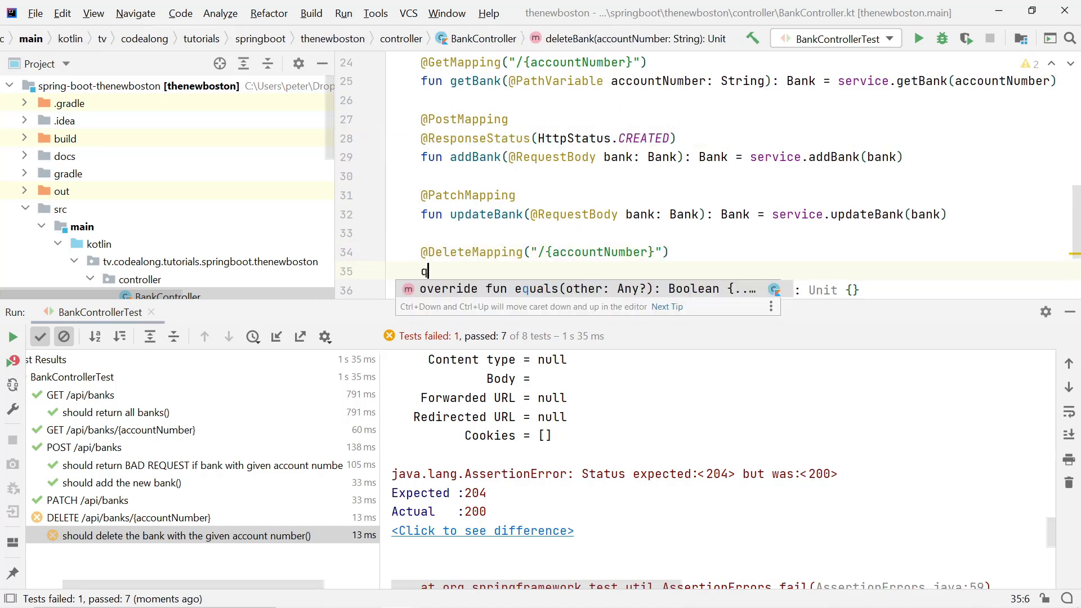
pyautogui.write('@ResponseStatus(')
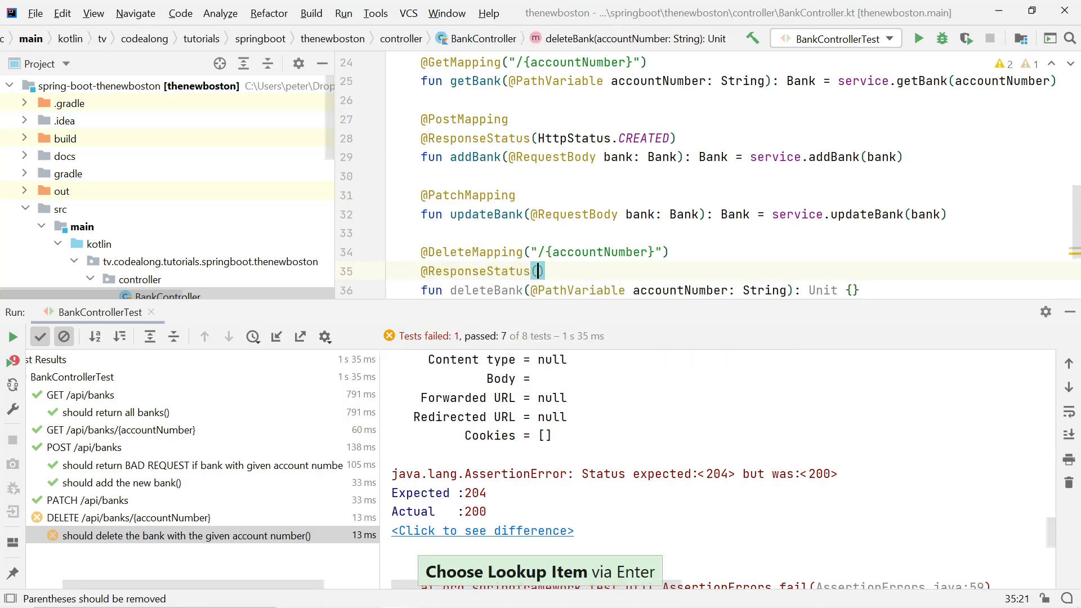
pyautogui.write('HttpStatus.NO_CONTENT')
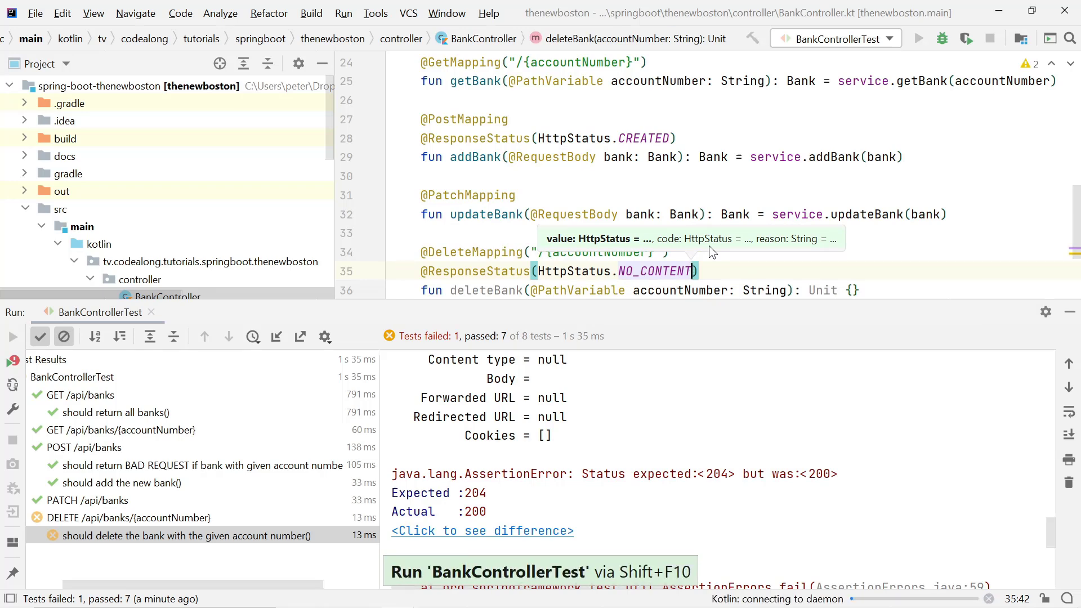
pyautogui.click(919, 38)
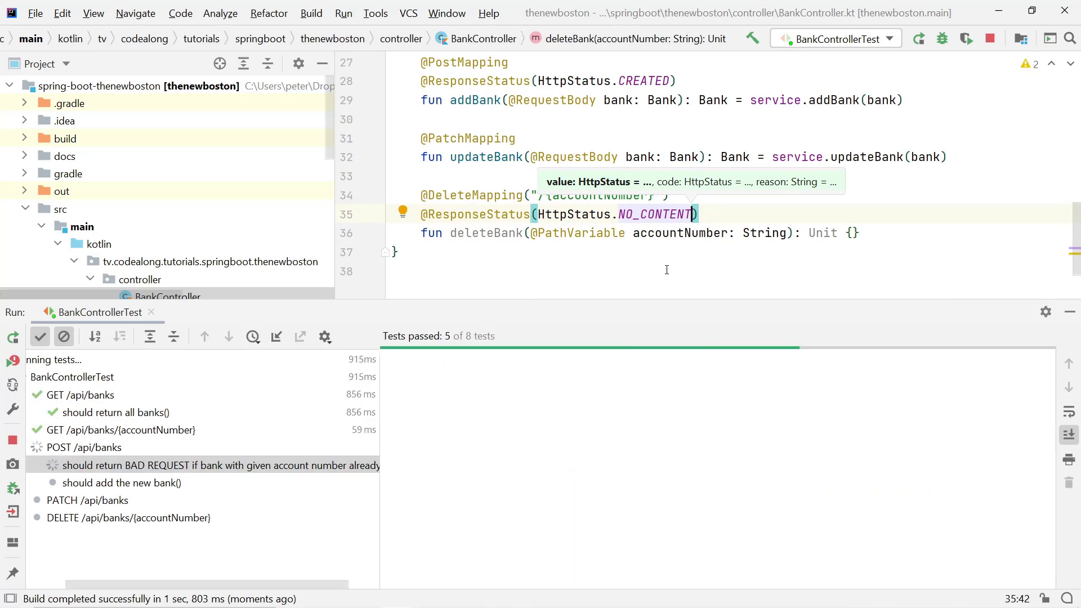
pyautogui.click(12, 337)
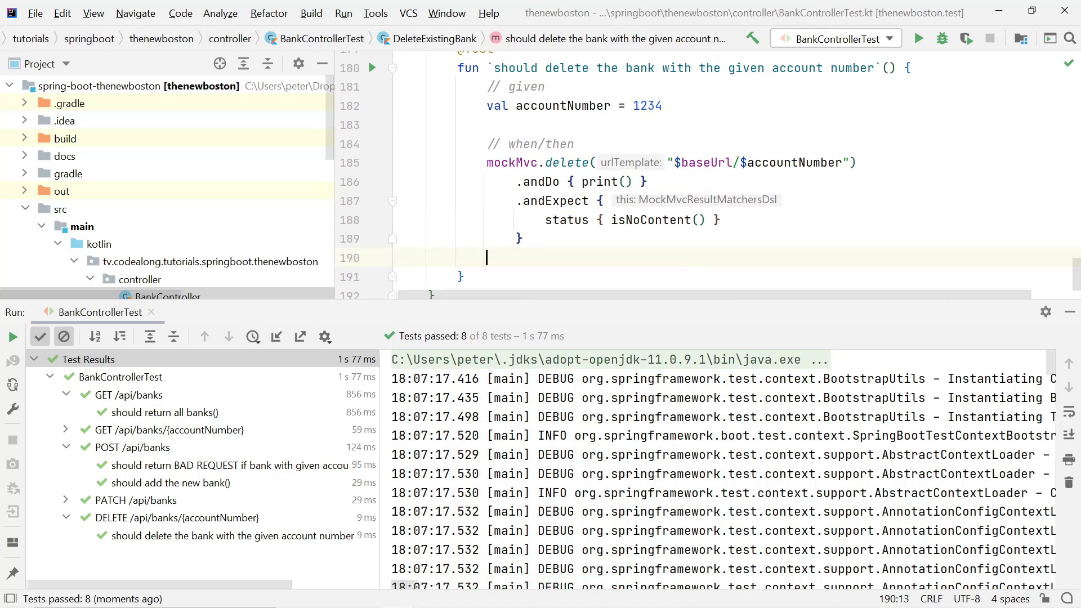
# - Add mockMvc.get("$baseUrl/$accountNumber").andExpect { status { isNotFound() } } and rerun, which fails with 200
pyautogui.write('mockMvc.get')
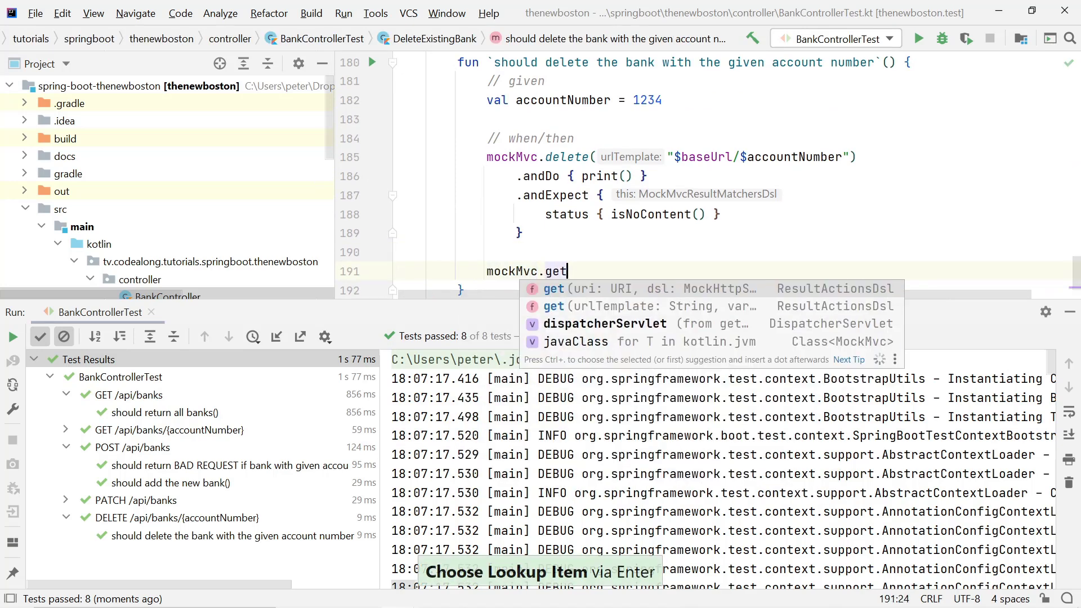
pyautogui.write('("')
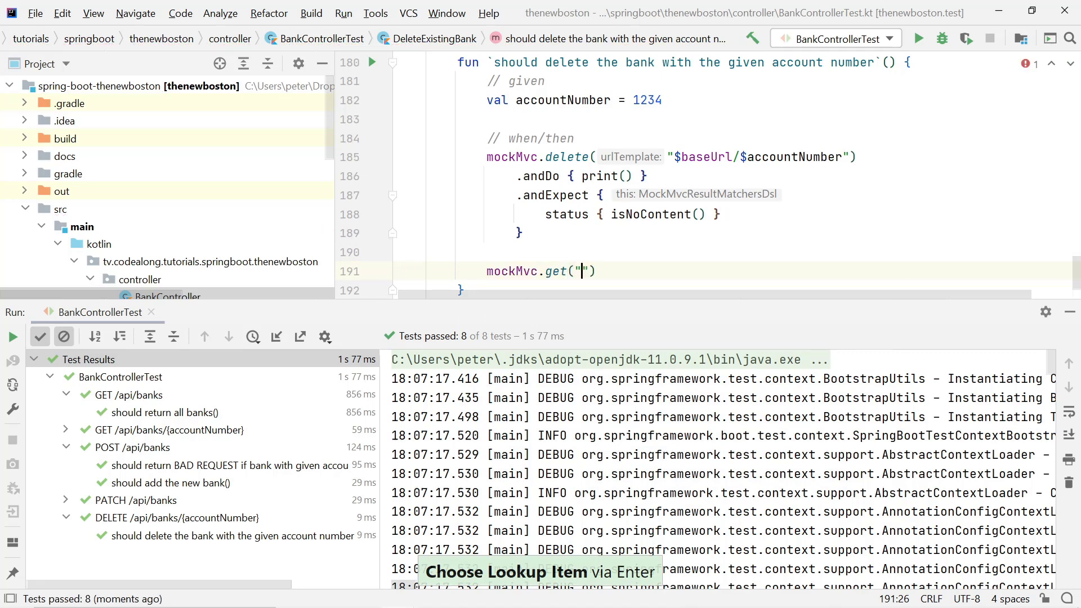
pyautogui.write('$baseUrl/$accountNumber')
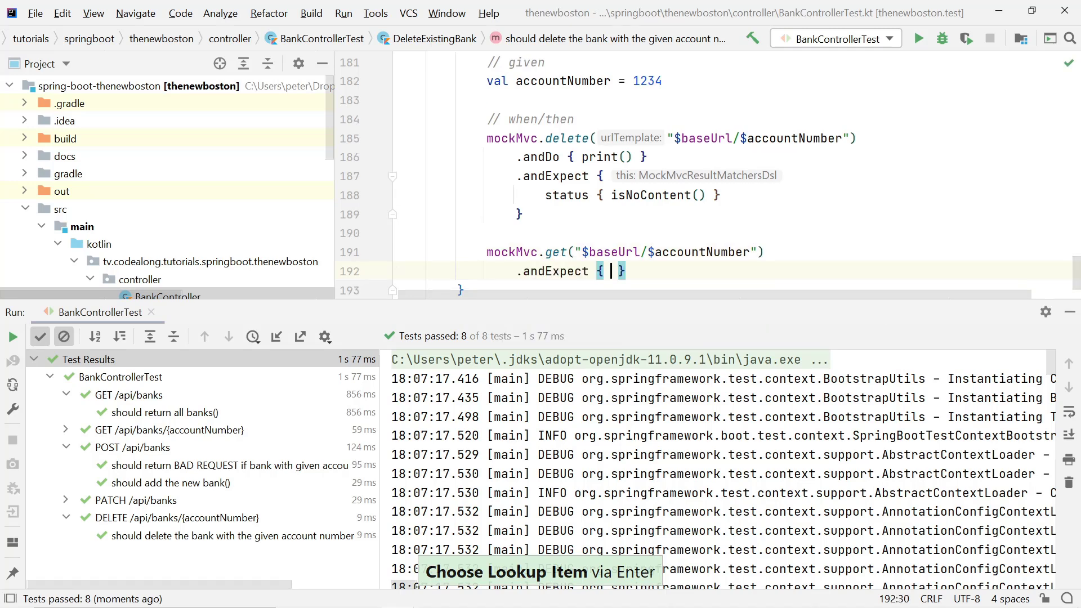
pyautogui.write('status {')
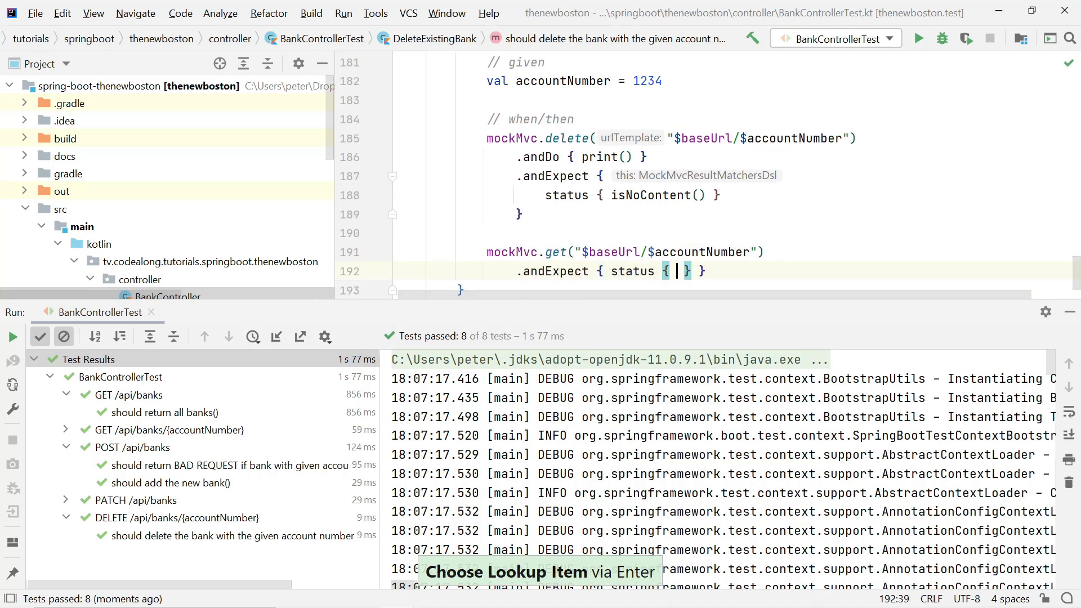
pyautogui.write('isNotFound()')
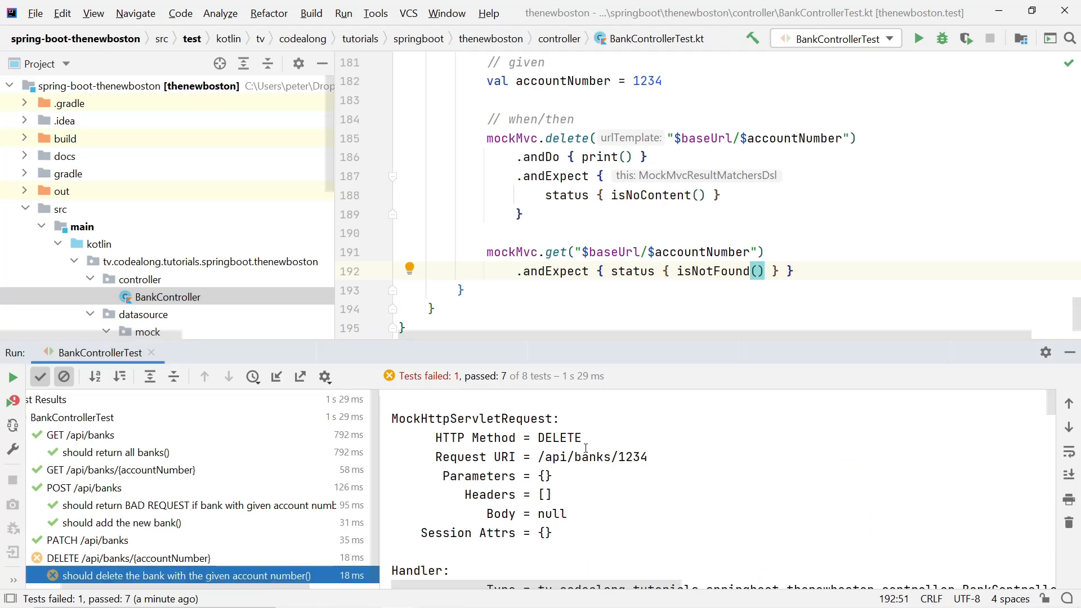
pyautogui.scroll(-3)
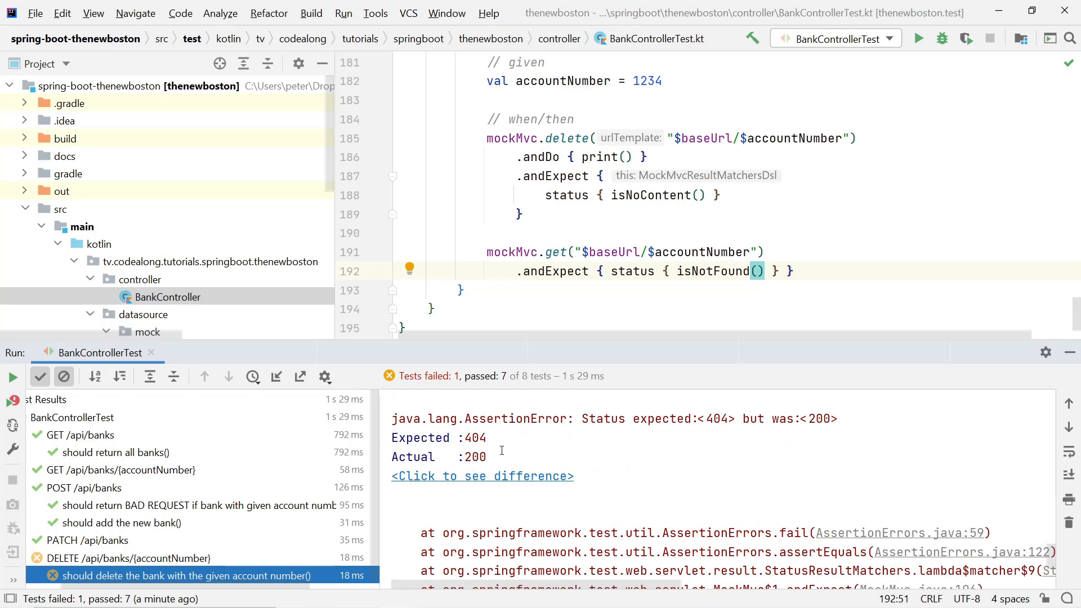
pyautogui.moveTo(738, 195)
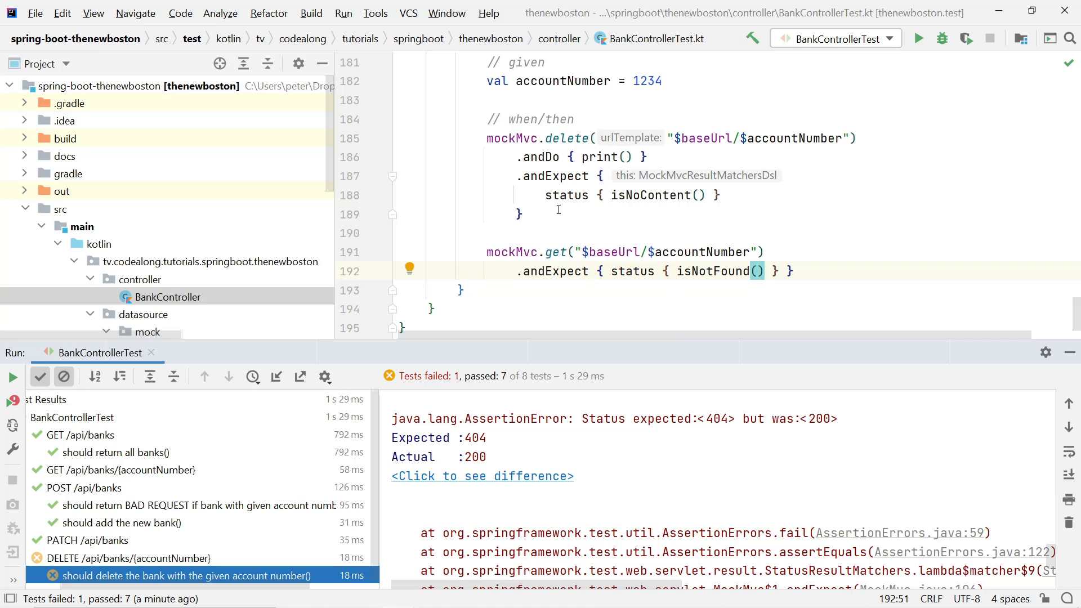
pyautogui.moveTo(805, 268)
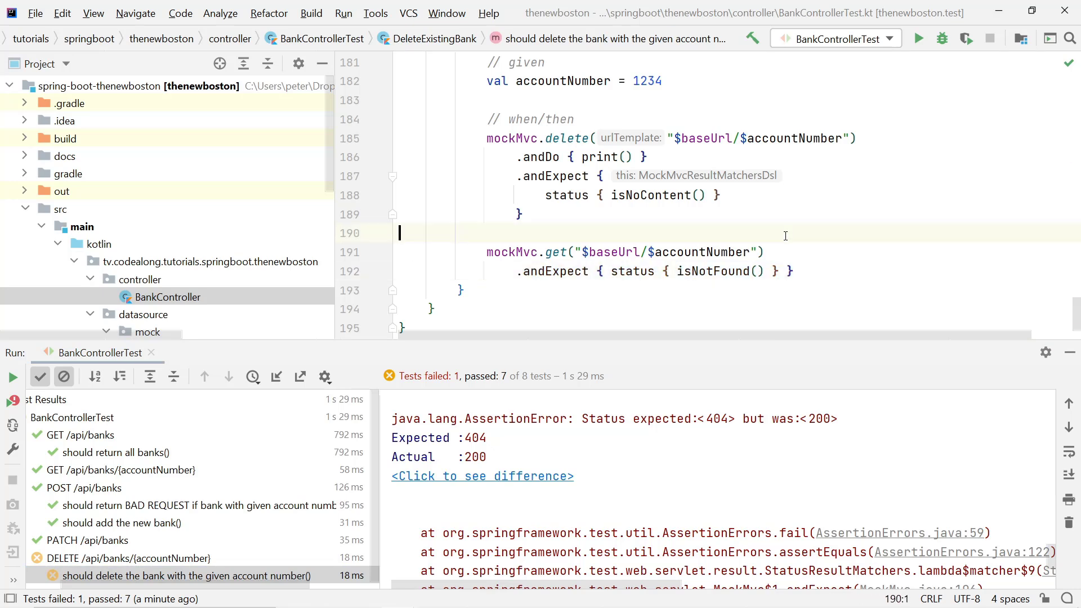
# - In BankController.kt make deleteBank an expression body calling service.deleteBank(accountNumber)
pyautogui.press('ctrl+e')
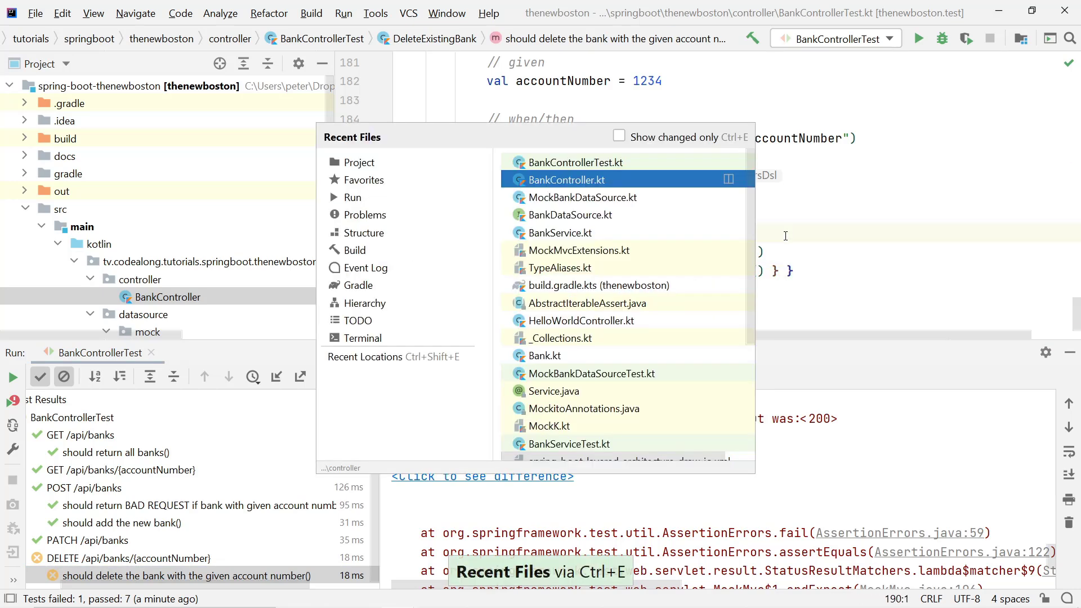
pyautogui.click(566, 180)
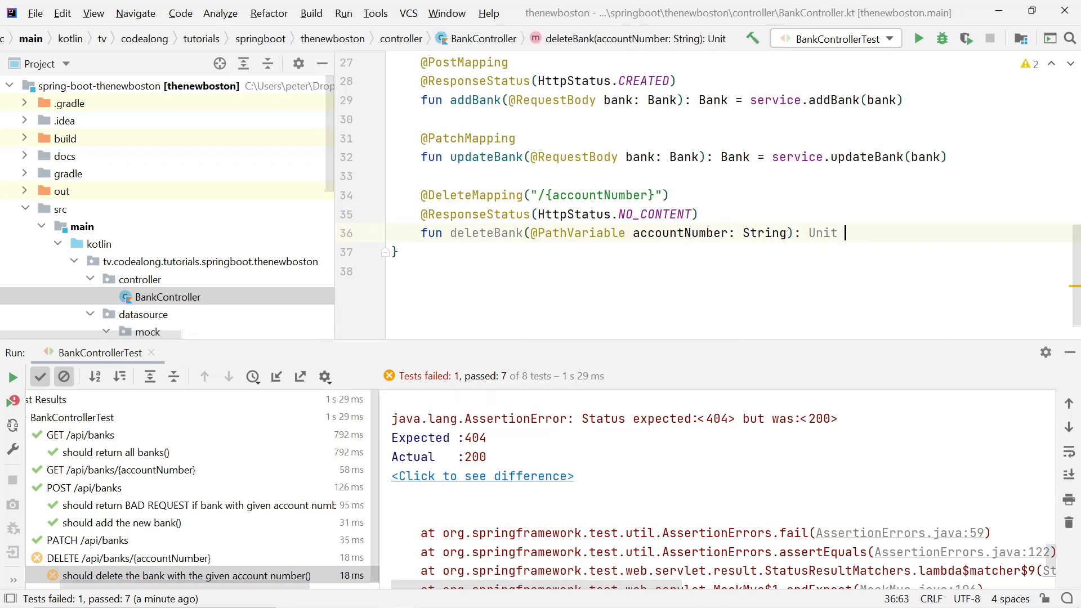
pyautogui.write('= service.')
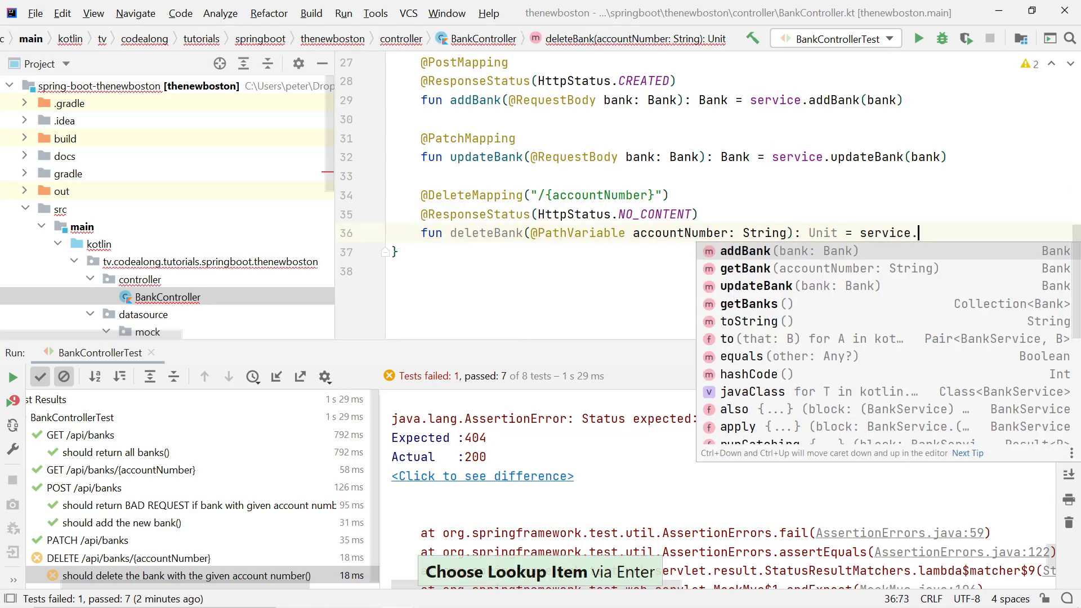
pyautogui.write('remove')
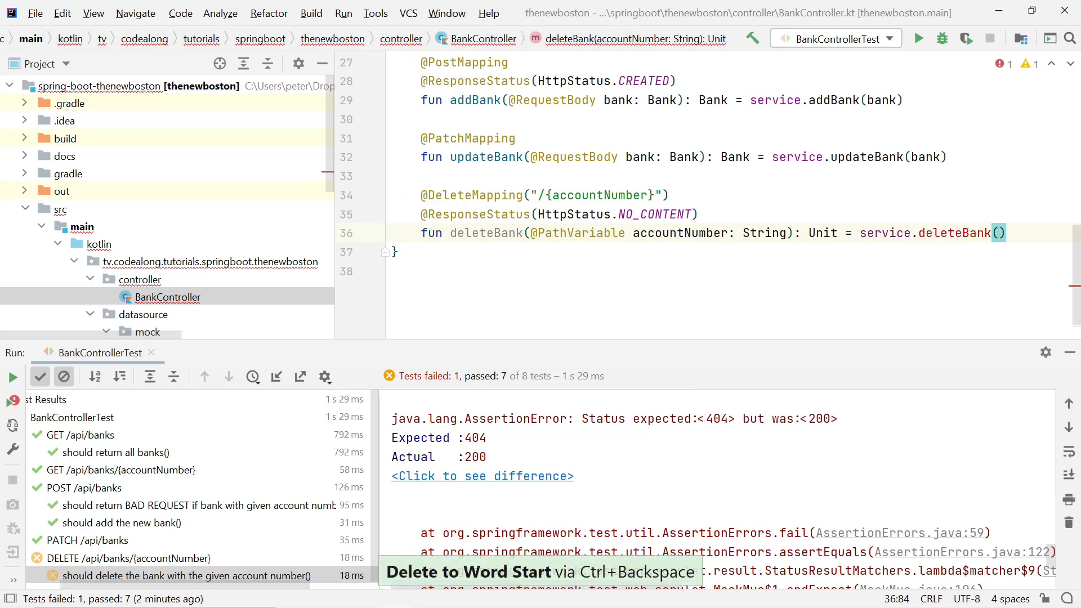
pyautogui.write('acc')
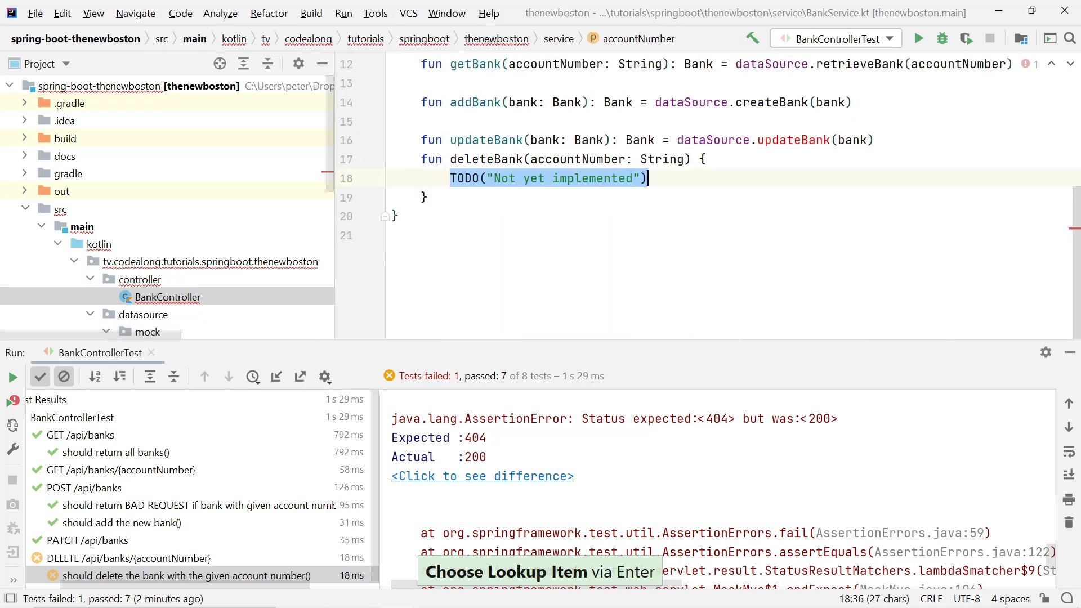
# - Make BankService.deleteBank return dataSource.deleteBank(accountNumber) and pick the unresolved deleteBank to declare it in BankDataSource
pyautogui.write('datra')
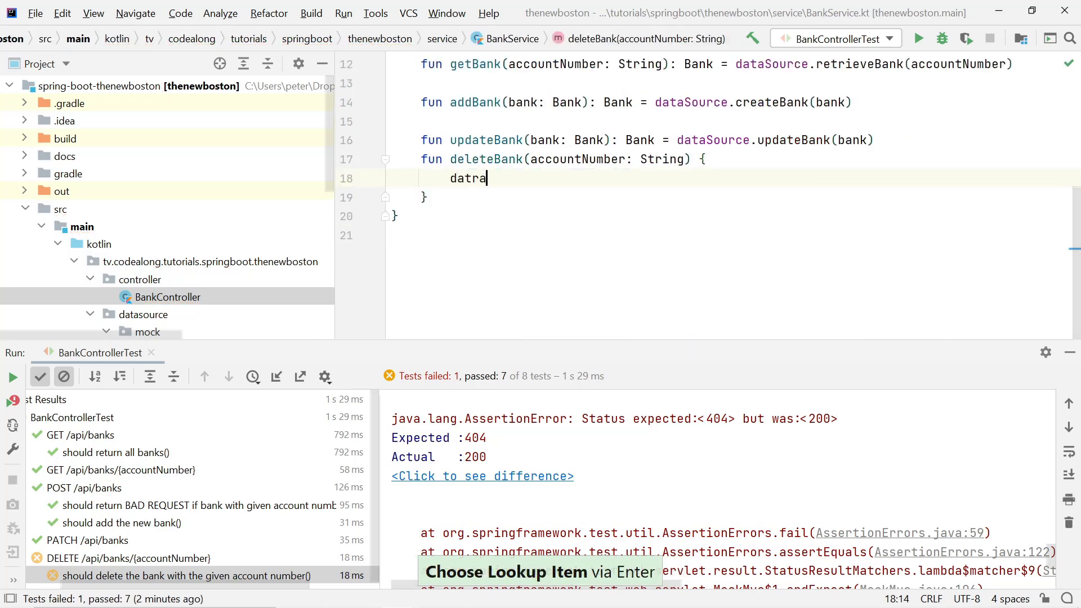
pyautogui.write('dataSource.')
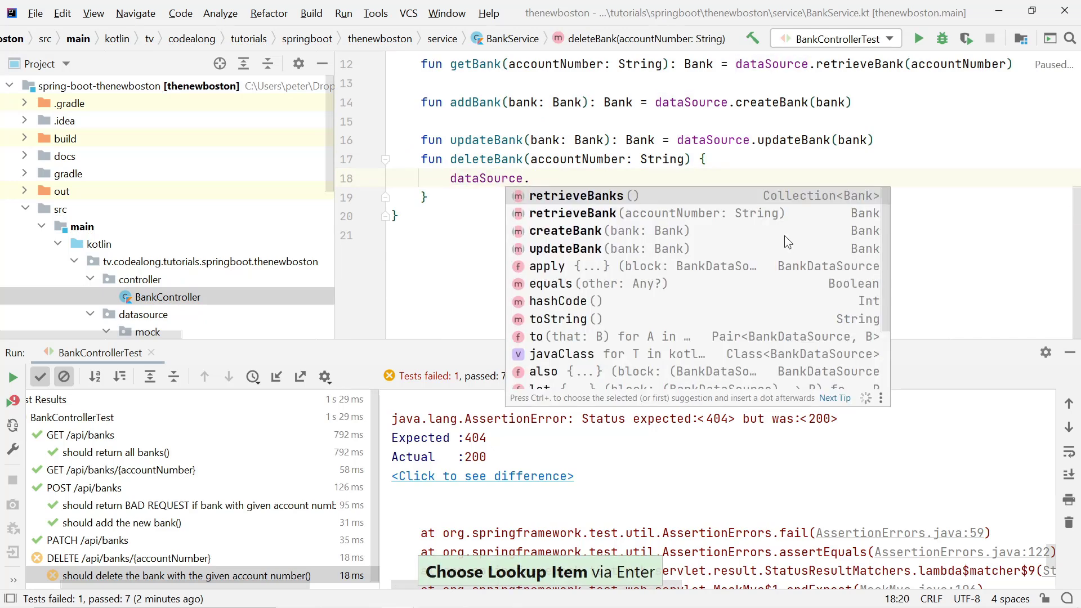
pyautogui.write('deleteBank')
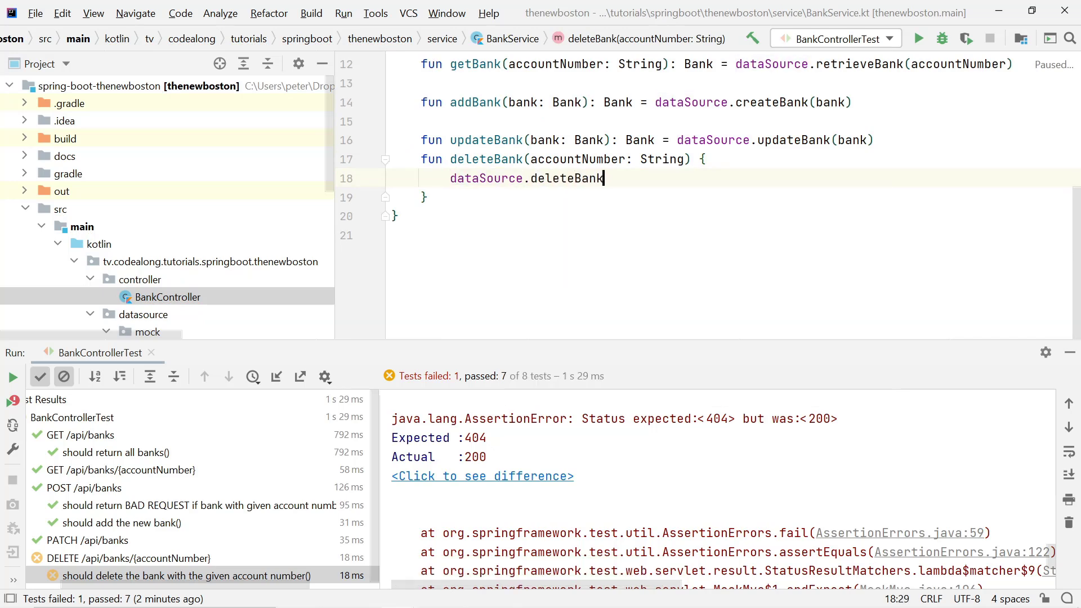
pyautogui.write('(accountNumber')
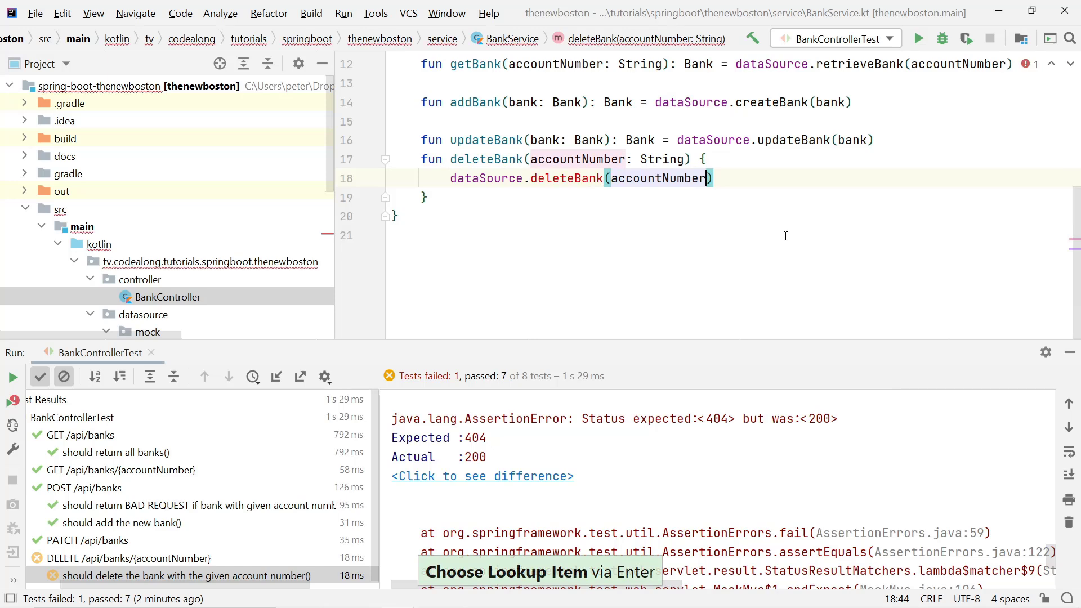
pyautogui.write('return')
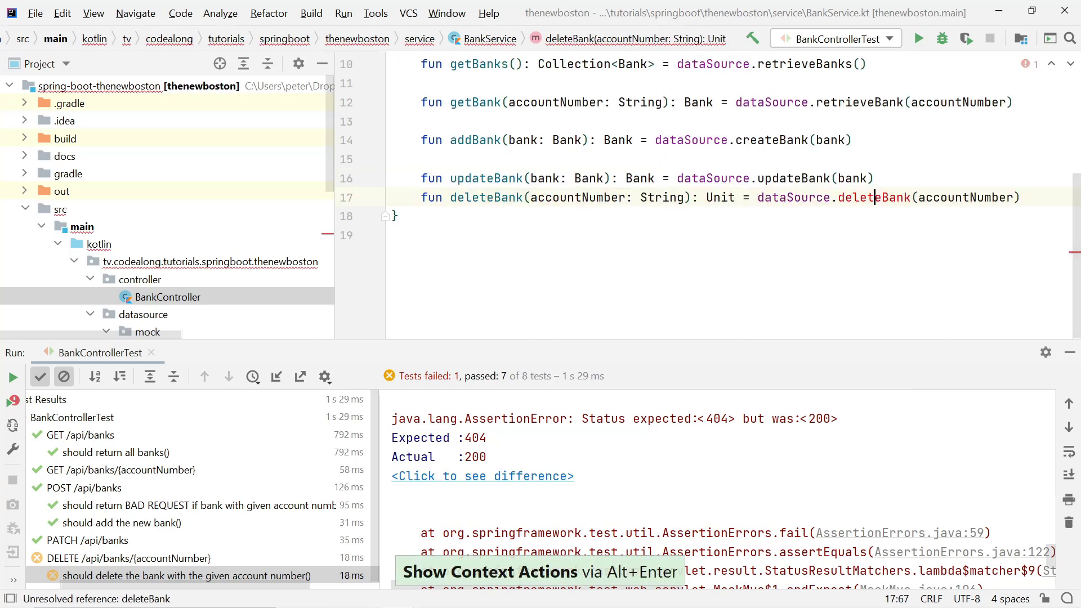
pyautogui.doubleClick(719, 197)
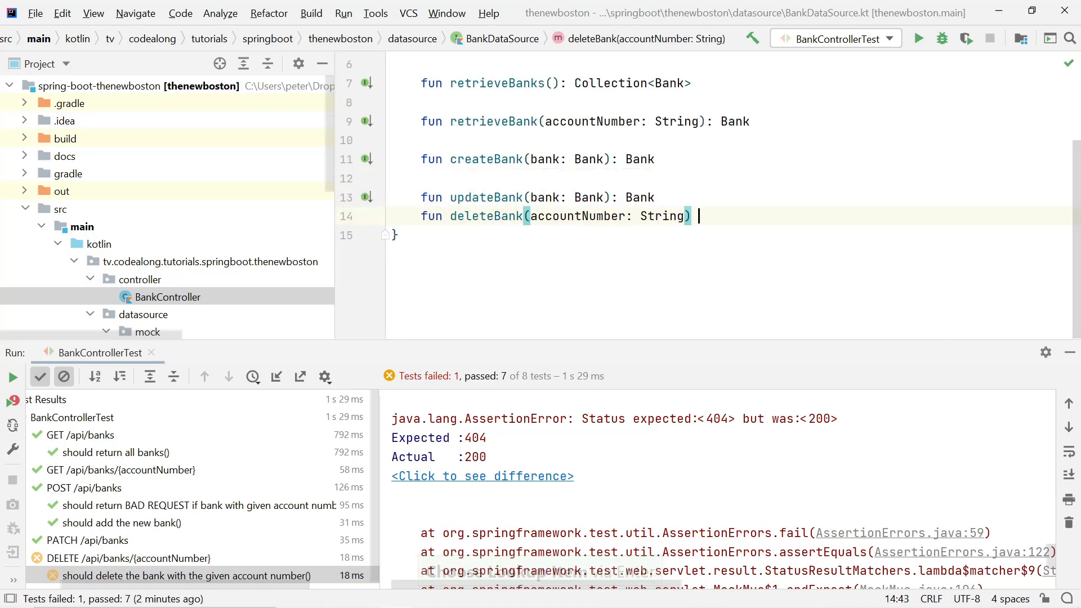
# - Generate an override stub for deleteBank(accountNumber: String) in MockBankDataSource
pyautogui.press('Enter')
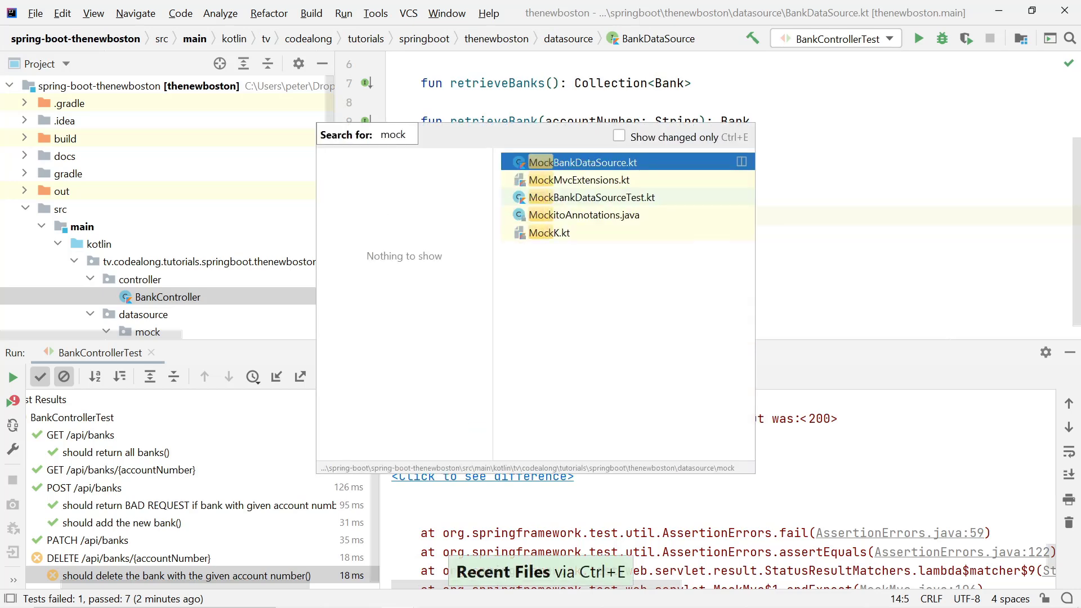
pyautogui.click(583, 162)
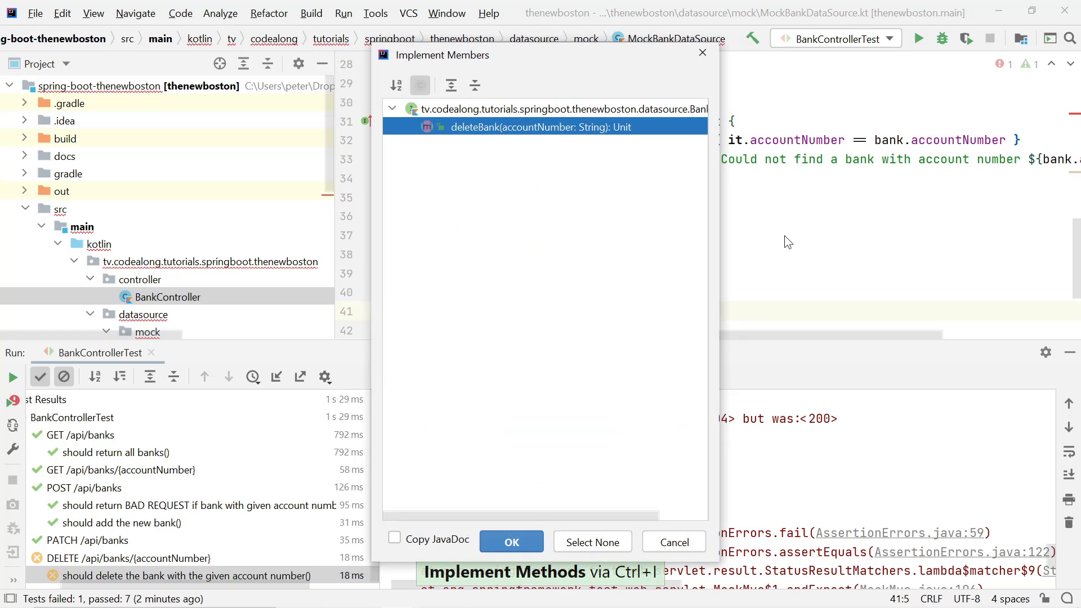
pyautogui.click(511, 542)
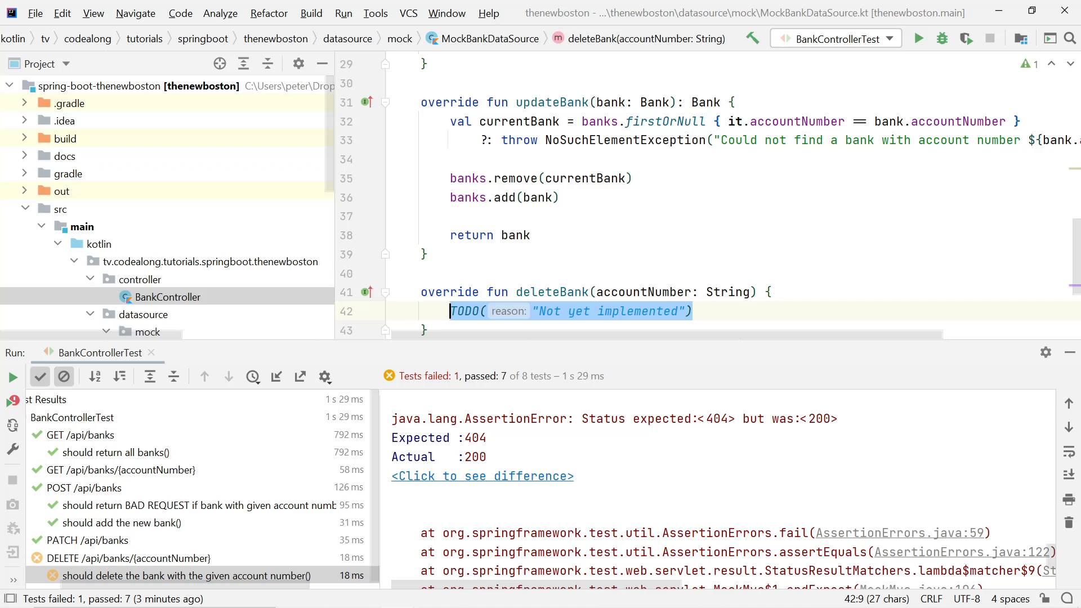
# - Replace the TODO with the firstOrNull lookup by accountNumber (or throw) and banks.remove(currentBank)
pyautogui.press('Delete')
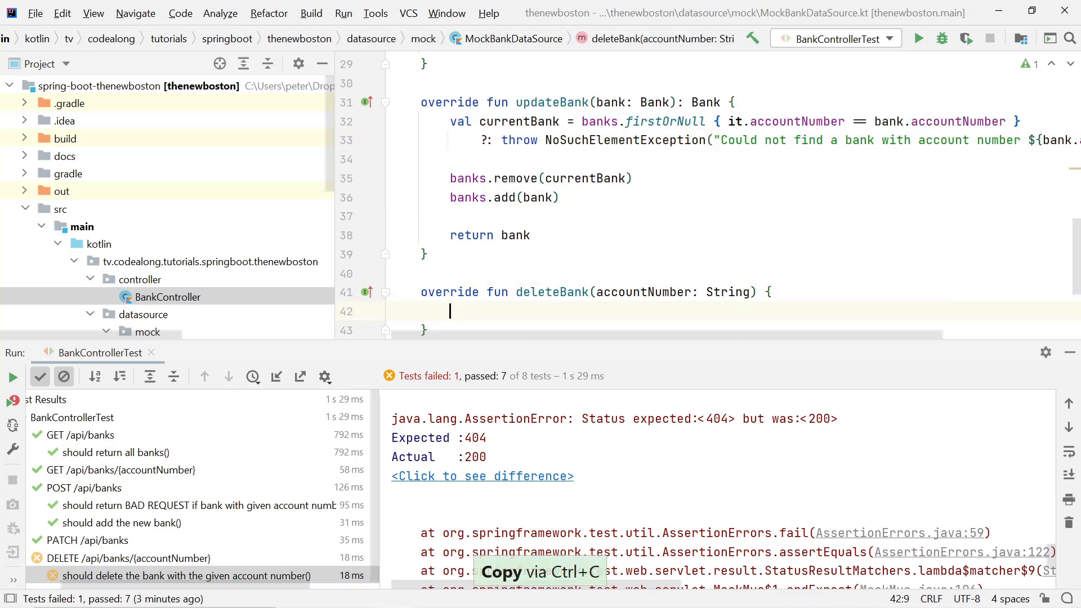
pyautogui.press('ctrl+v')
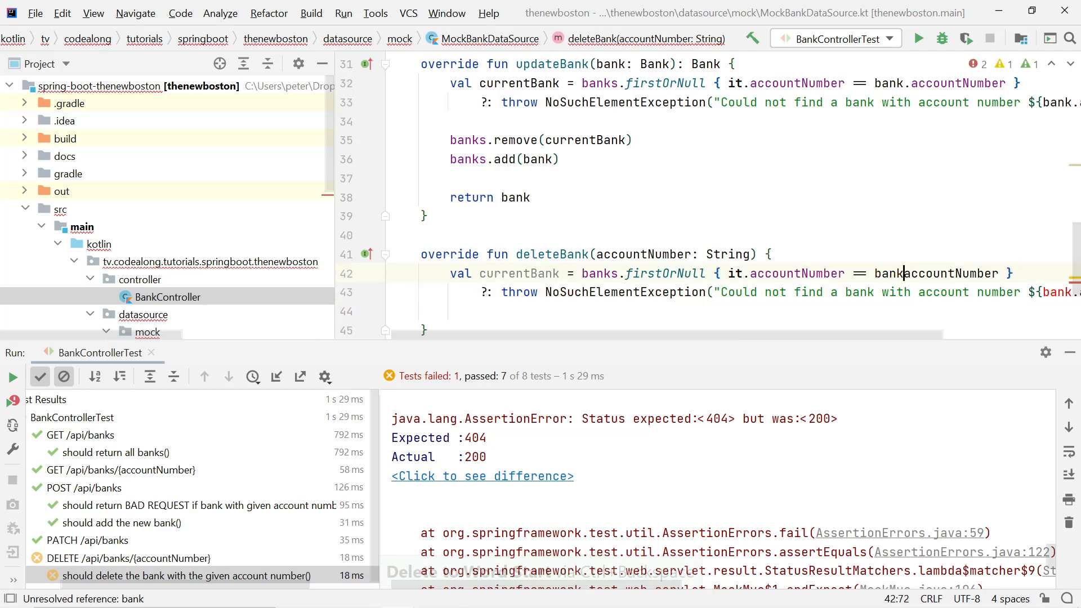
pyautogui.press('ctrl+backspace')
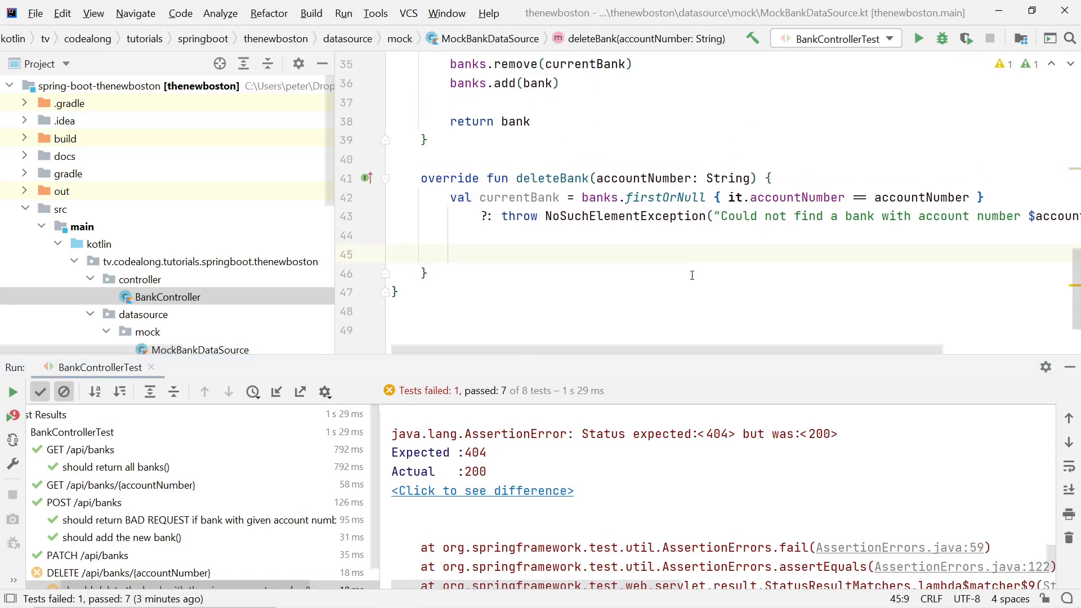
pyautogui.write('banks.re')
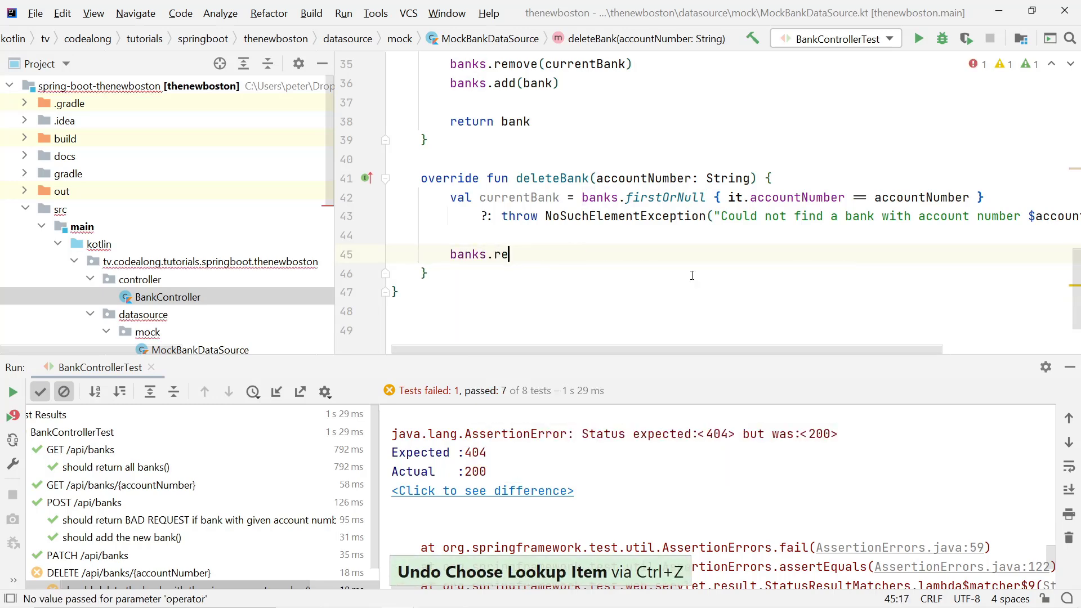
pyautogui.write('move(cur')
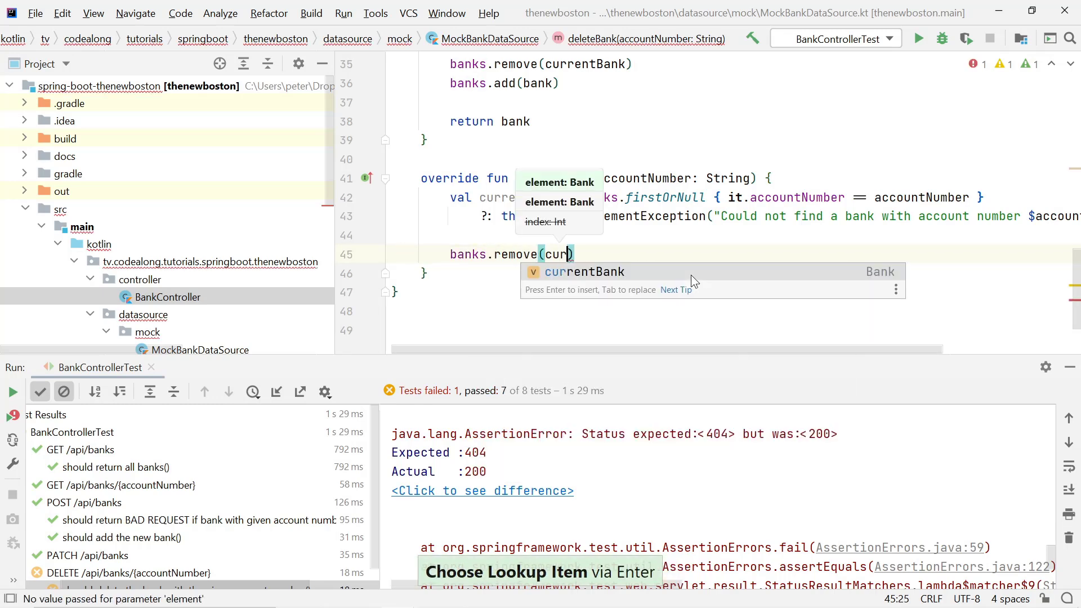
pyautogui.press('Enter')
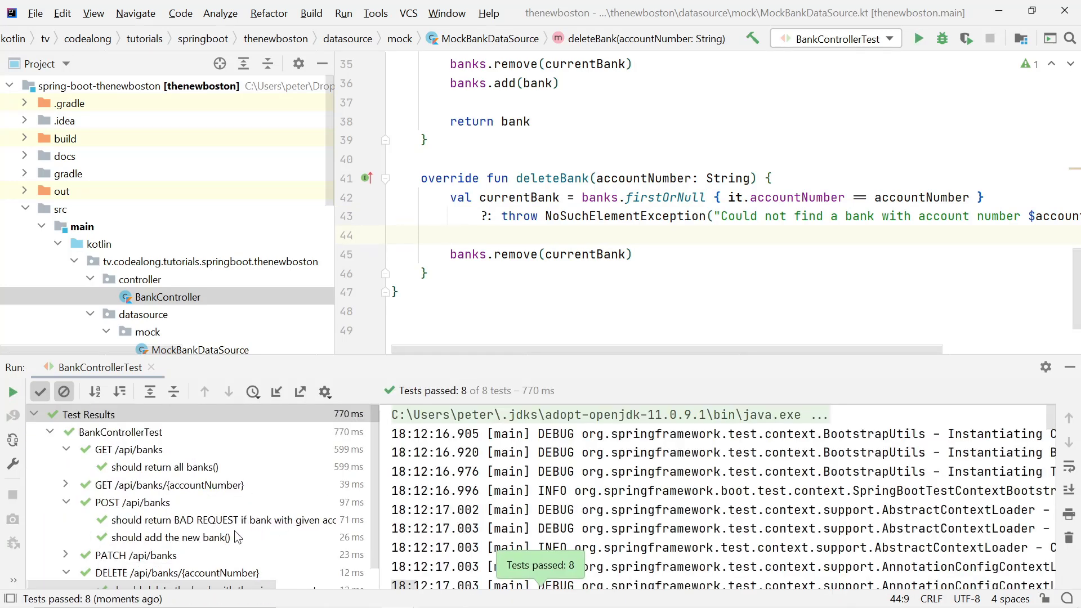
# - Return to BankControllerTest and select the delete test's request code for copying into a new test
pyautogui.click(238, 568)
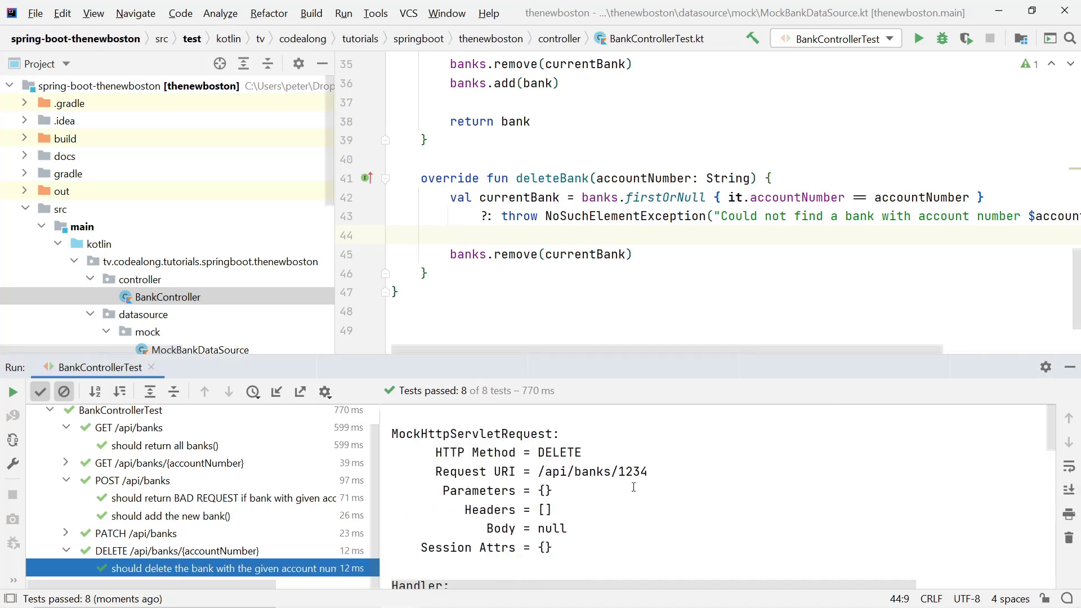
pyautogui.press('ctrl+e')
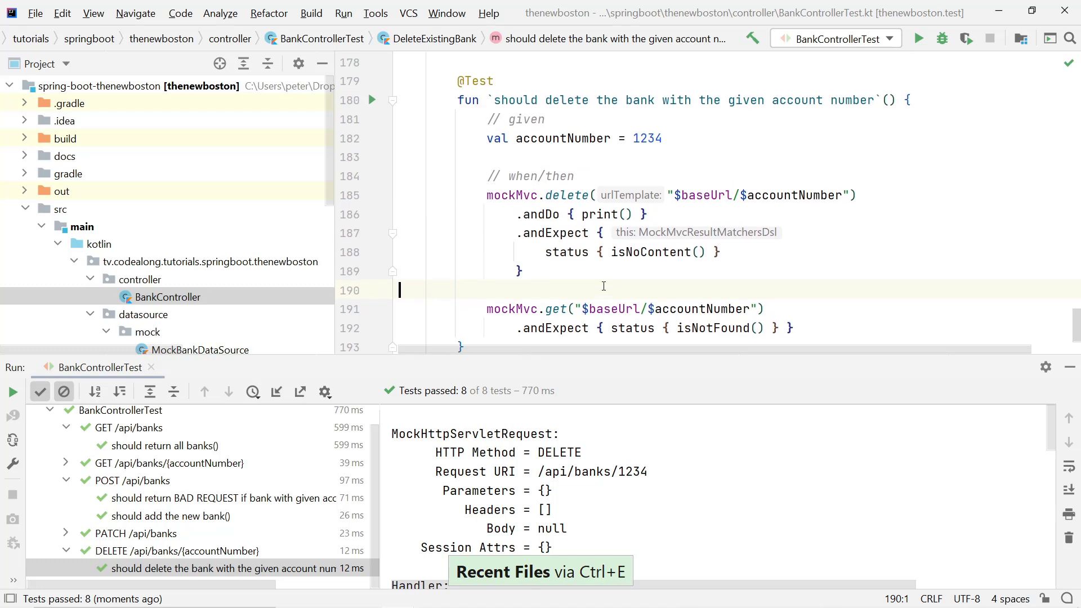
pyautogui.click(486, 194)
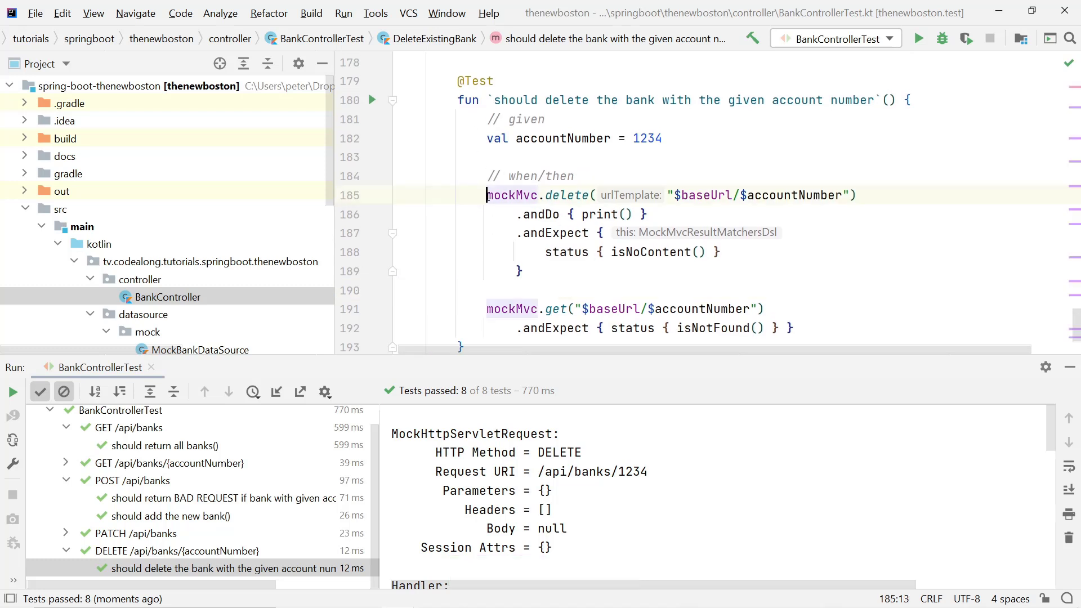
pyautogui.moveTo(486, 195); pyautogui.dragTo(524, 271)
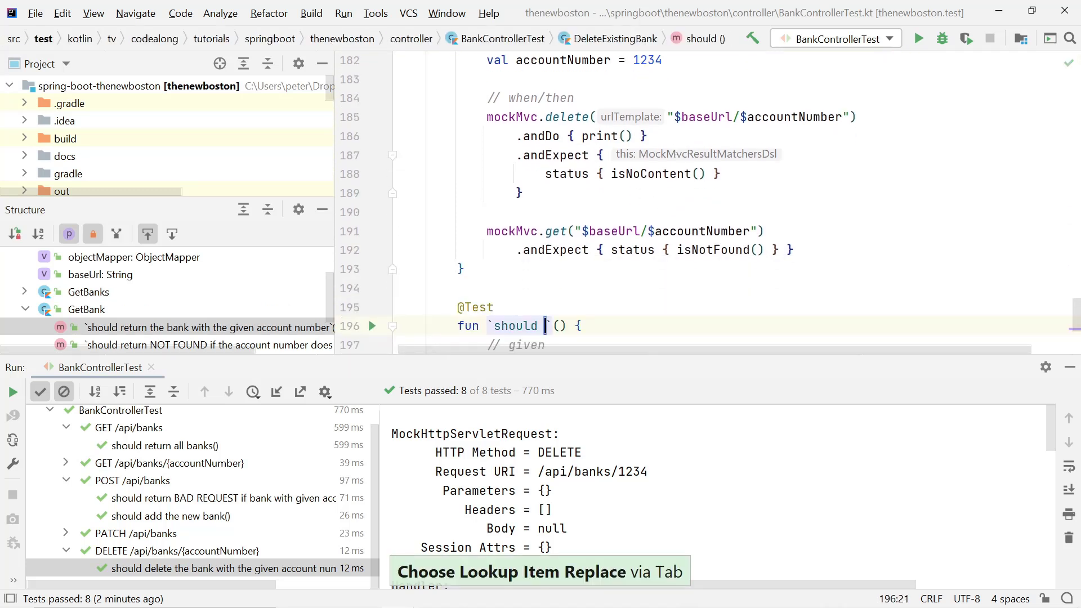
# - Name the test 'should return NOT FOUND if no bank with account number exists' with val accountNumber = "does_not_exist"
pyautogui.write('retu')
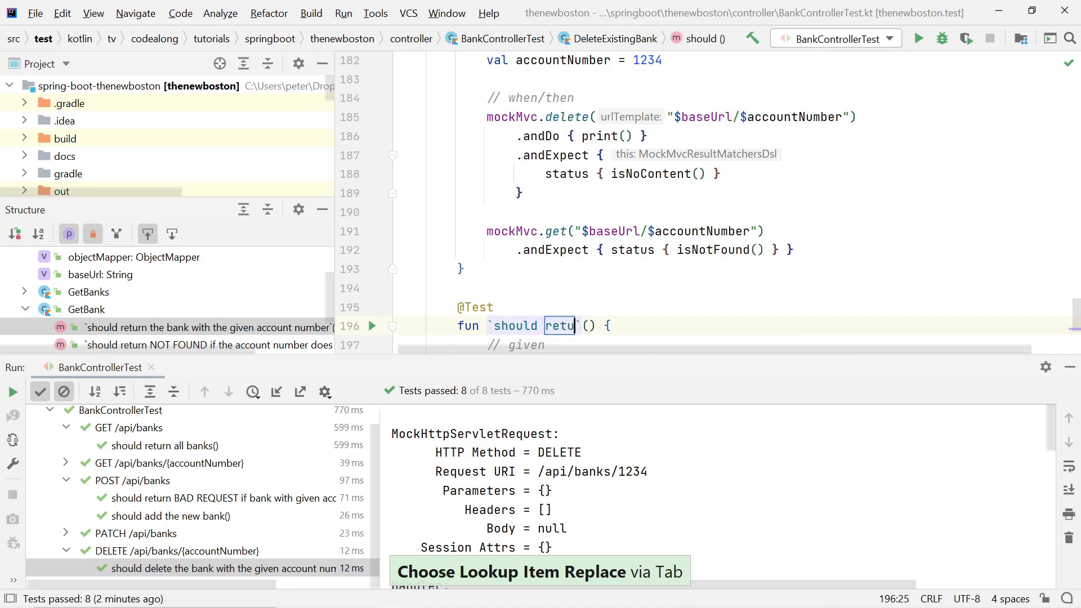
pyautogui.write('return NOT FOUND is')
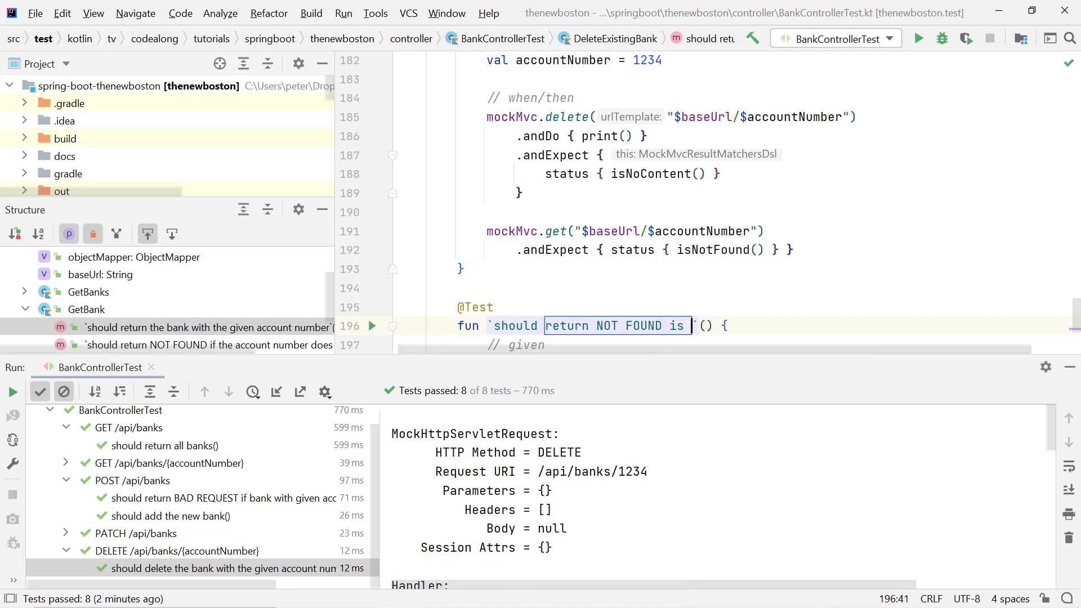
pyautogui.write('if no bank with given account')
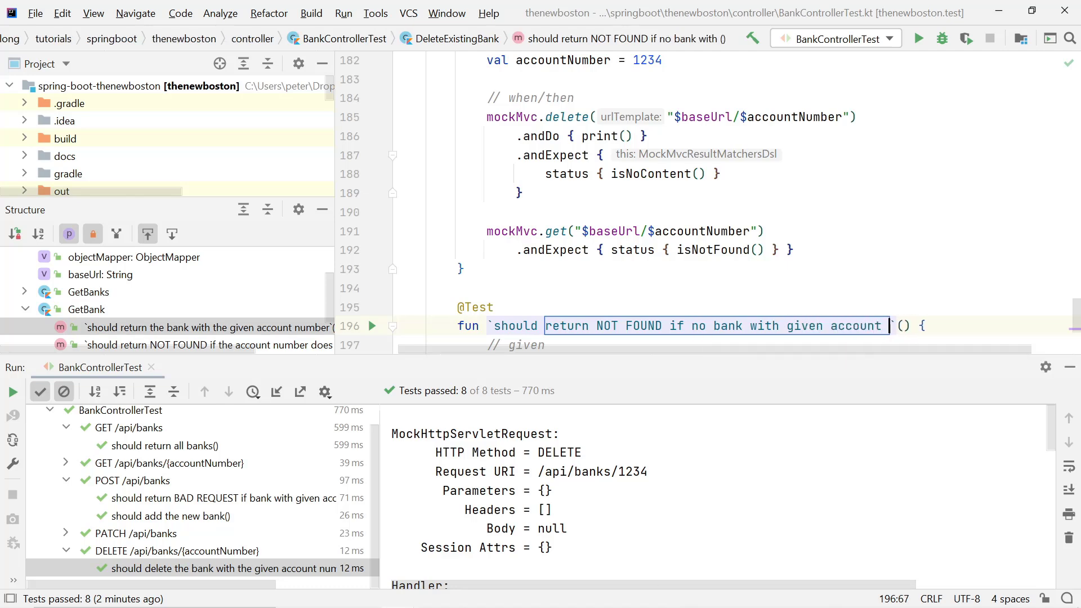
pyautogui.write('number exists')
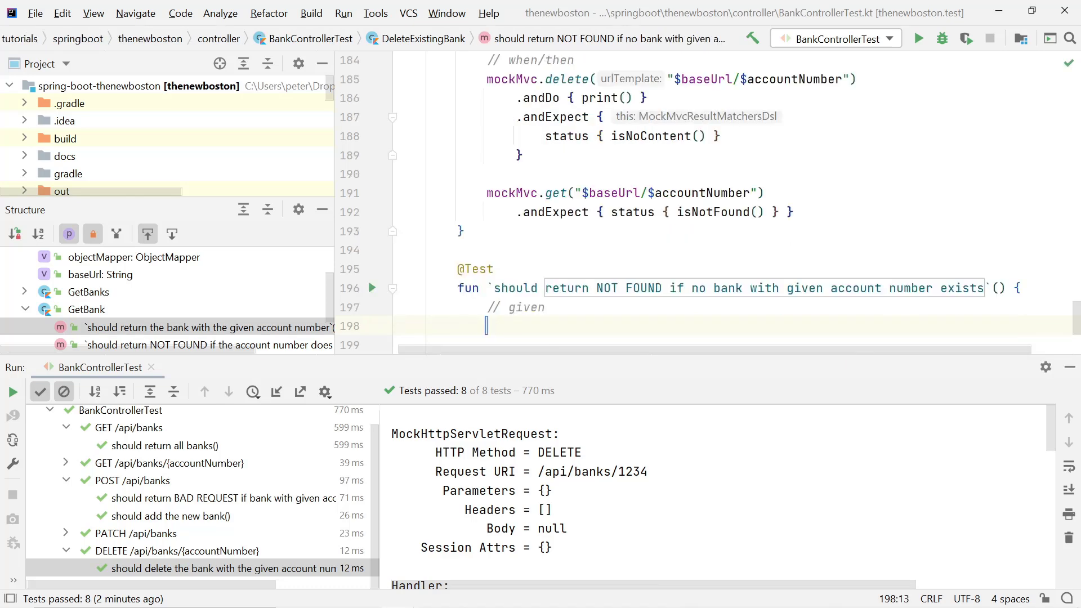
pyautogui.write('val accountNumber = "')
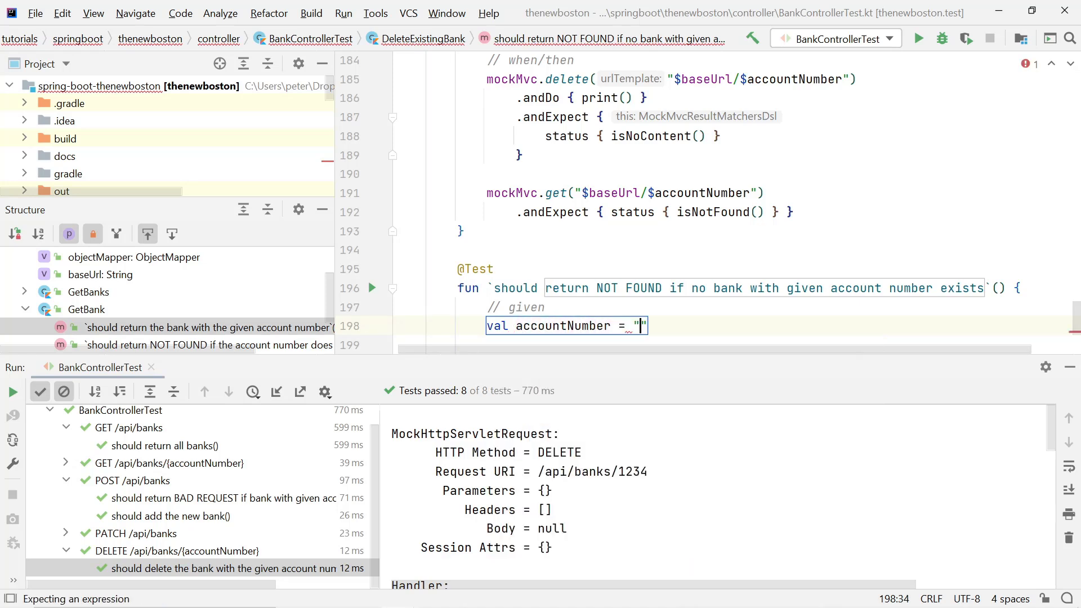
pyautogui.write('does_not_exist')
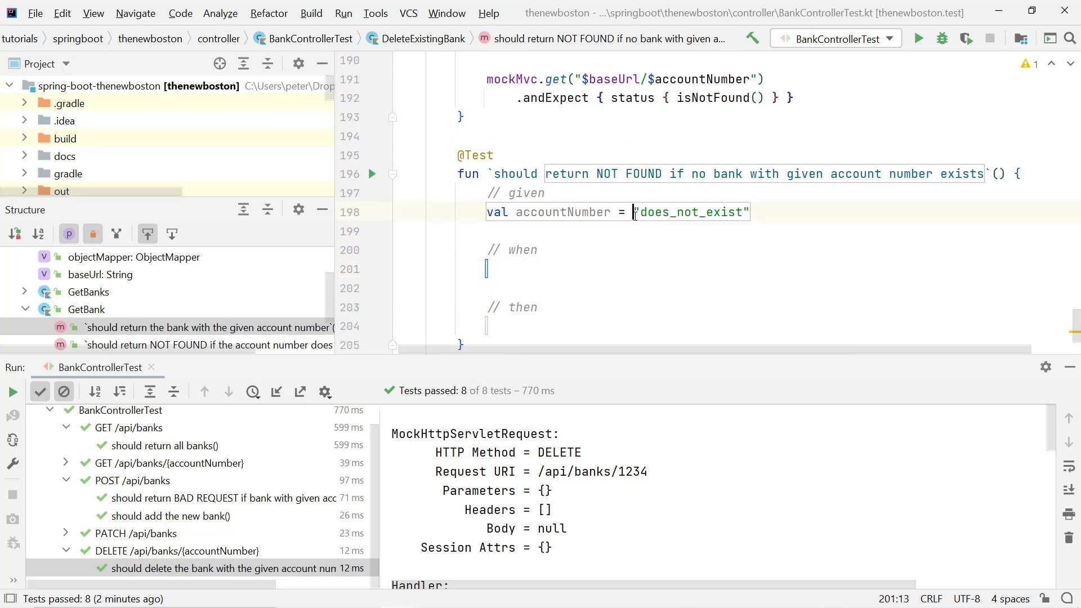
# - Write mockMvc.delete("$baseUrl/$accountNumber") expecting status isNotFound()
pyautogui.doubleClick(689, 212)
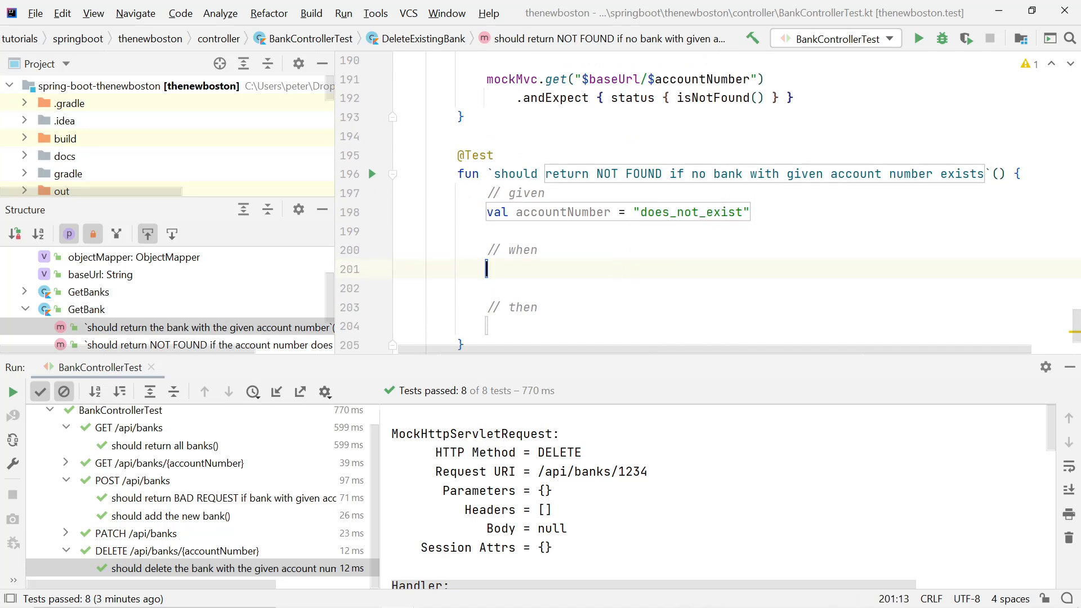
pyautogui.write('mockMvc.delete(')
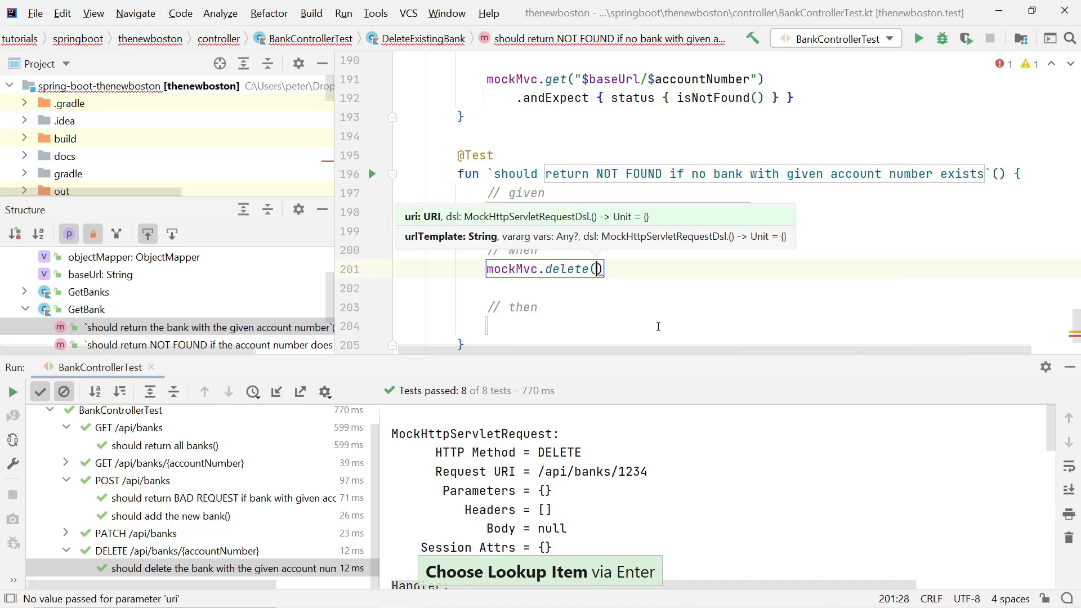
pyautogui.write('urlTemplate: "$baseUrl"')
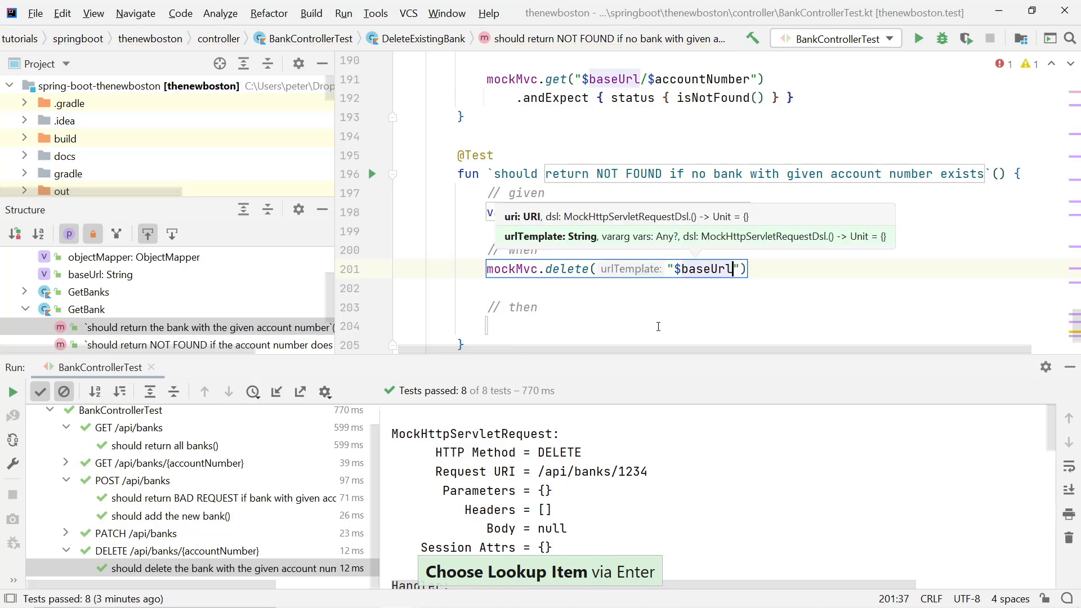
pyautogui.write('/$a')
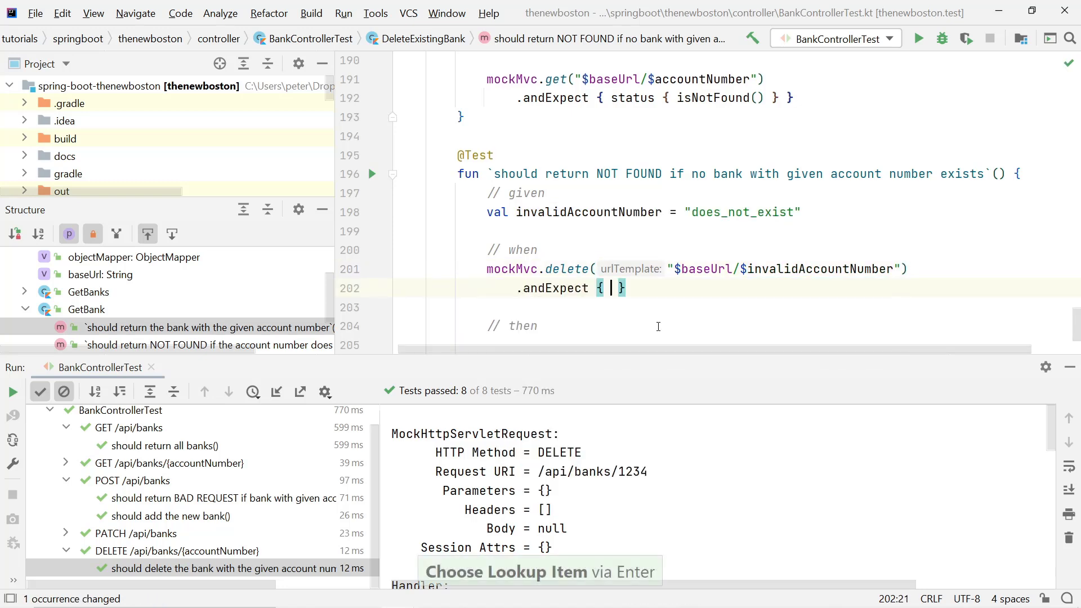
pyautogui.write('status { isNotFound(')
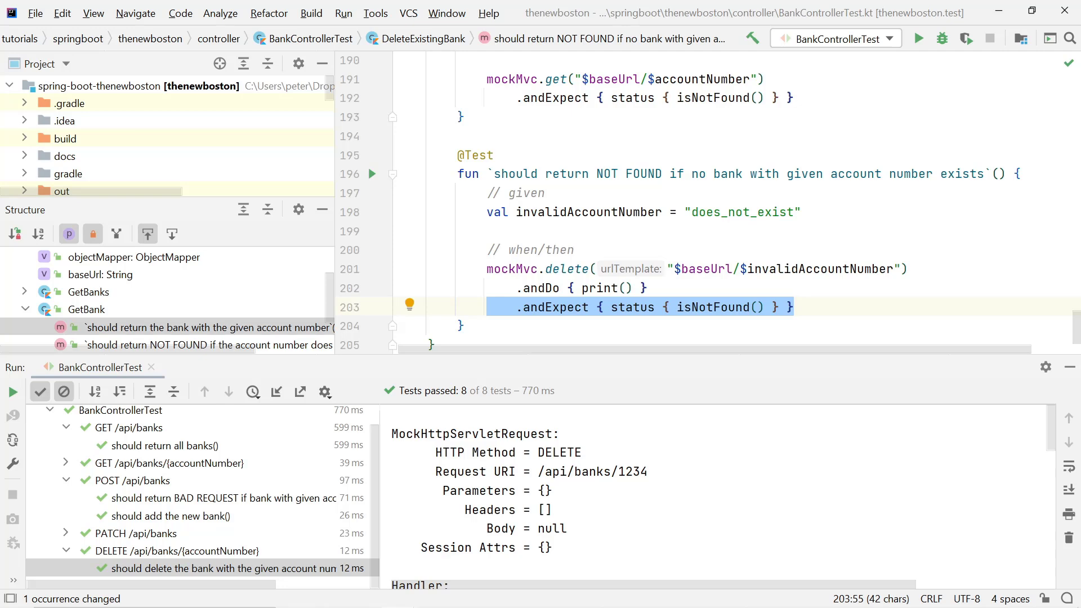
# - Rerun BankControllerTest: all nine pass and the NOT FOUND delete test's output shows status 404
pyautogui.click(487, 231)
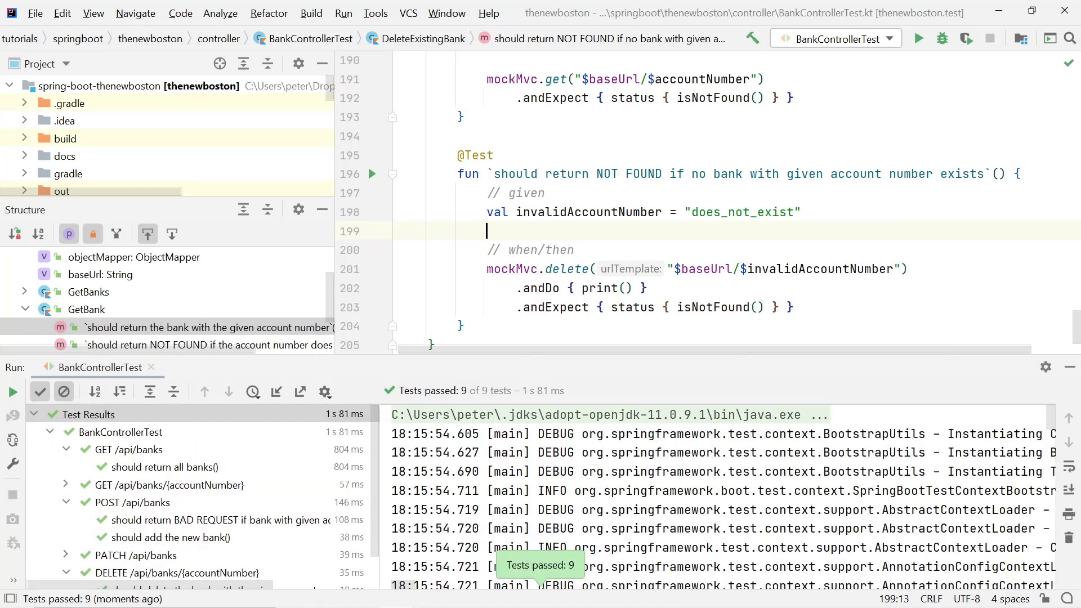
pyautogui.scroll(-3)
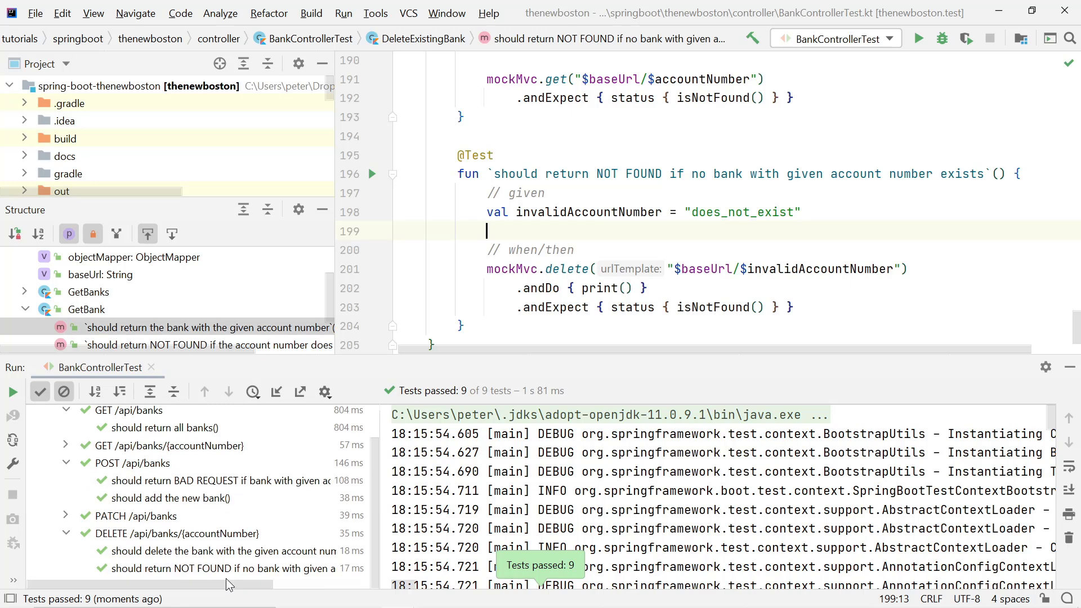
pyautogui.click(227, 568)
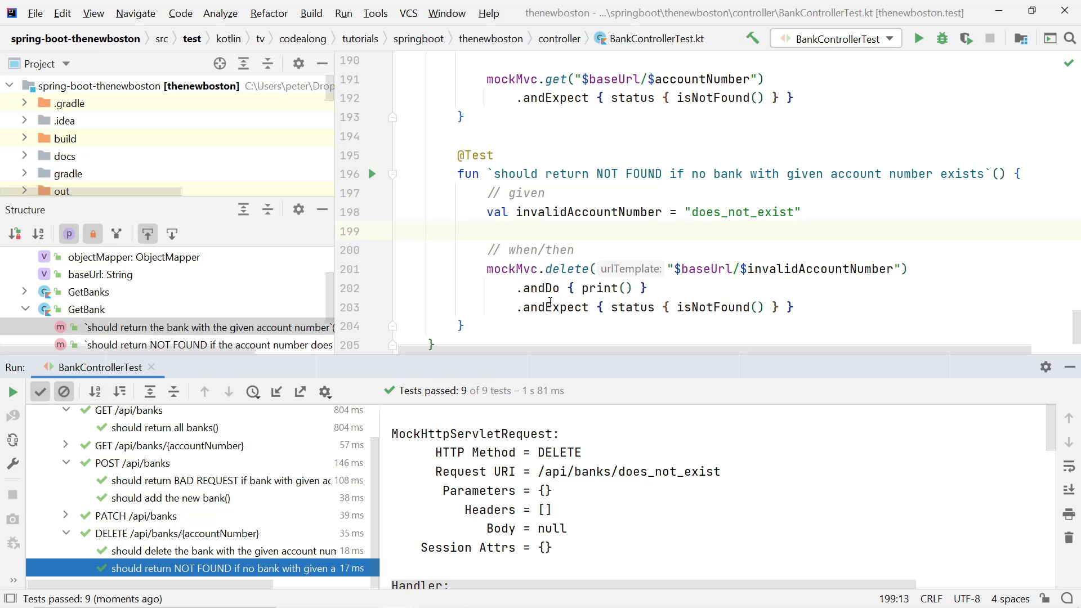
pyautogui.moveTo(700, 293)
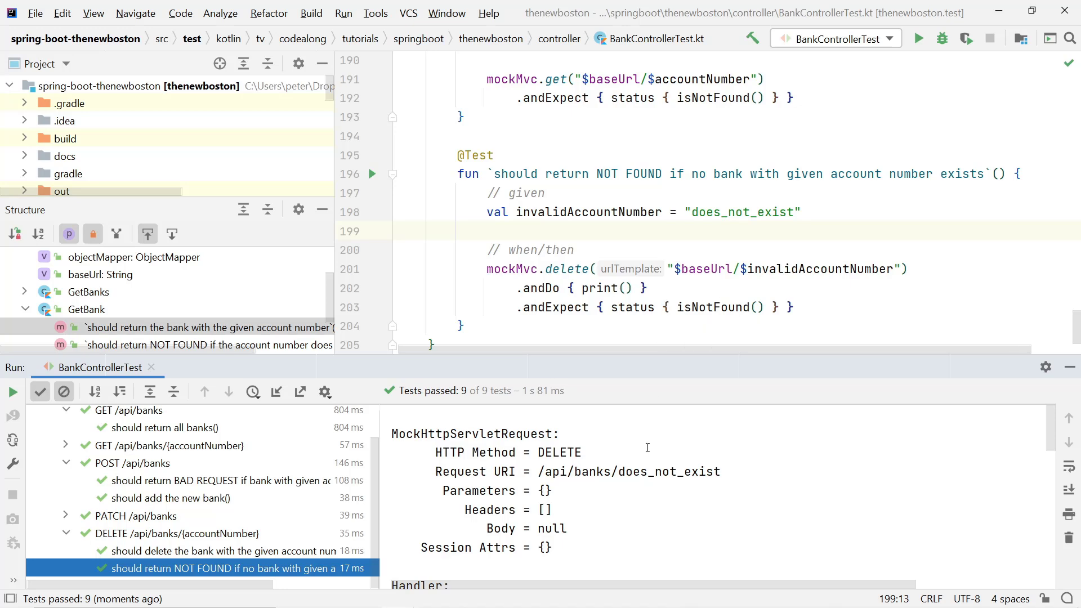
pyautogui.scroll(-3)
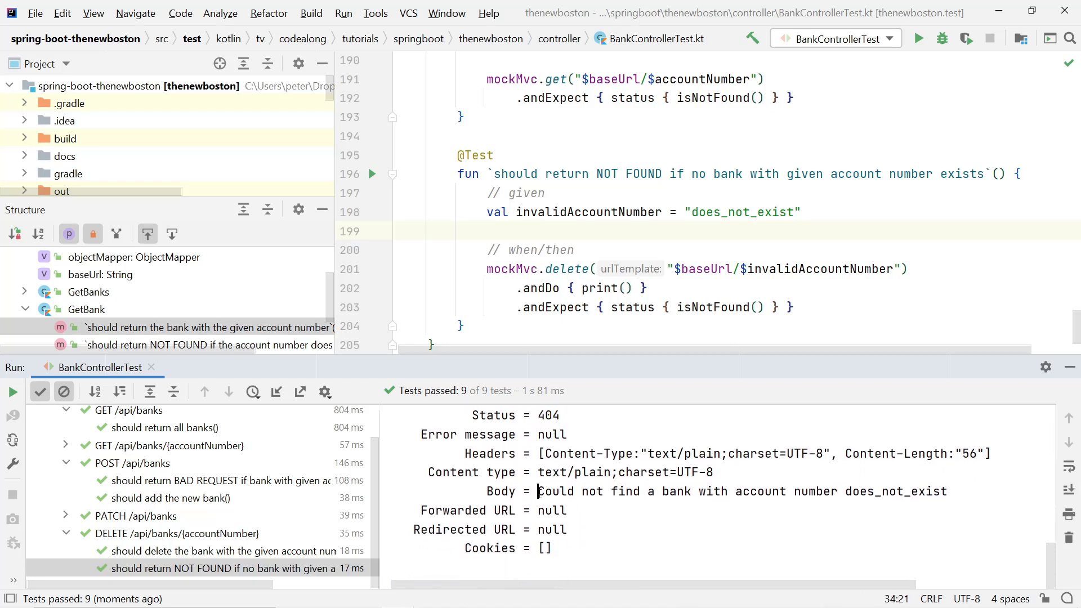
pyautogui.moveTo(539, 491); pyautogui.dragTo(949, 491)
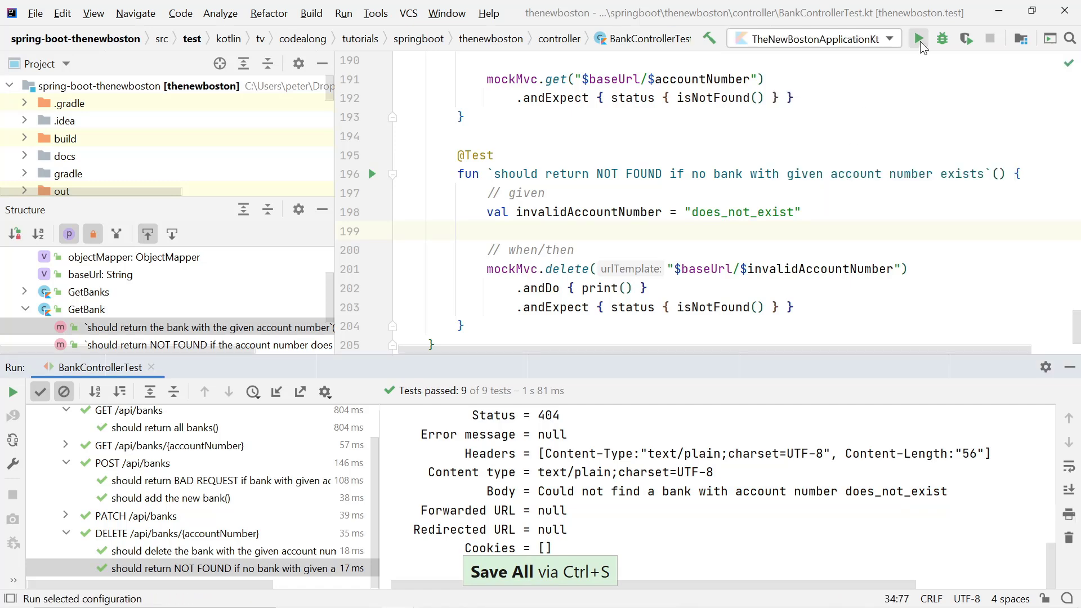
# - Launch TheNewBostonApplicationKt and switch to Postman's GET all banks request
pyautogui.click(919, 38)
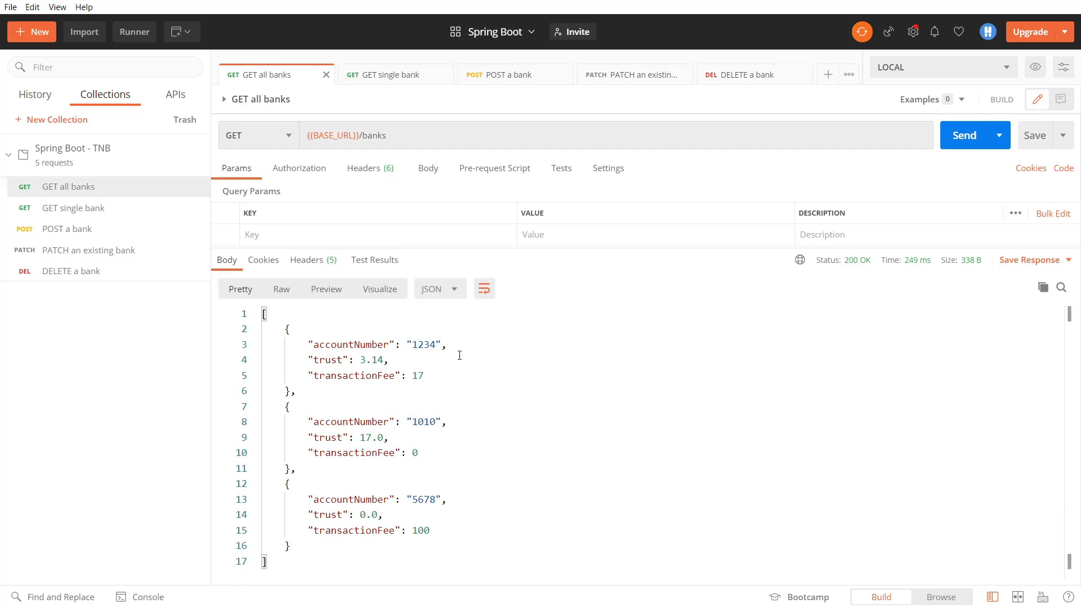
# - Send DELETE /banks/1234 for 204, then re-fetch all banks to confirm 1234 is gone
pyautogui.click(745, 75)
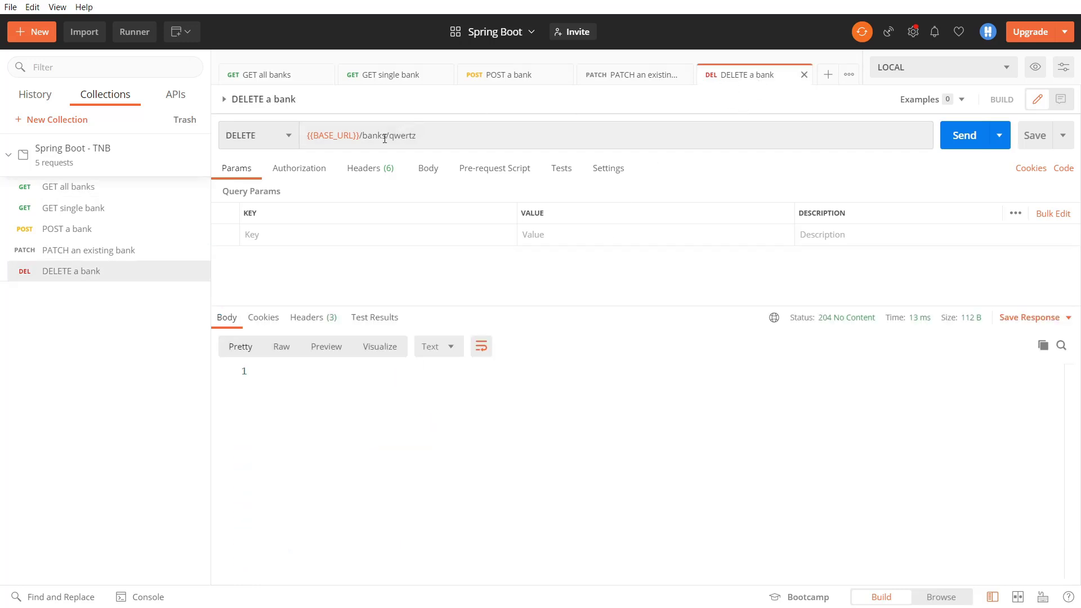
pyautogui.write('1234')
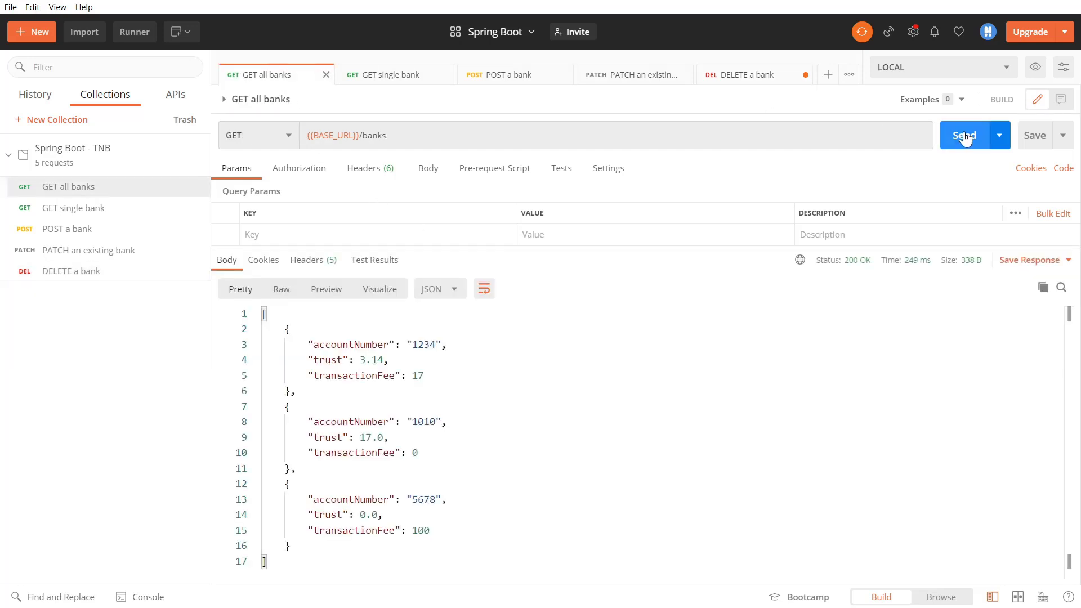
pyautogui.click(964, 135)
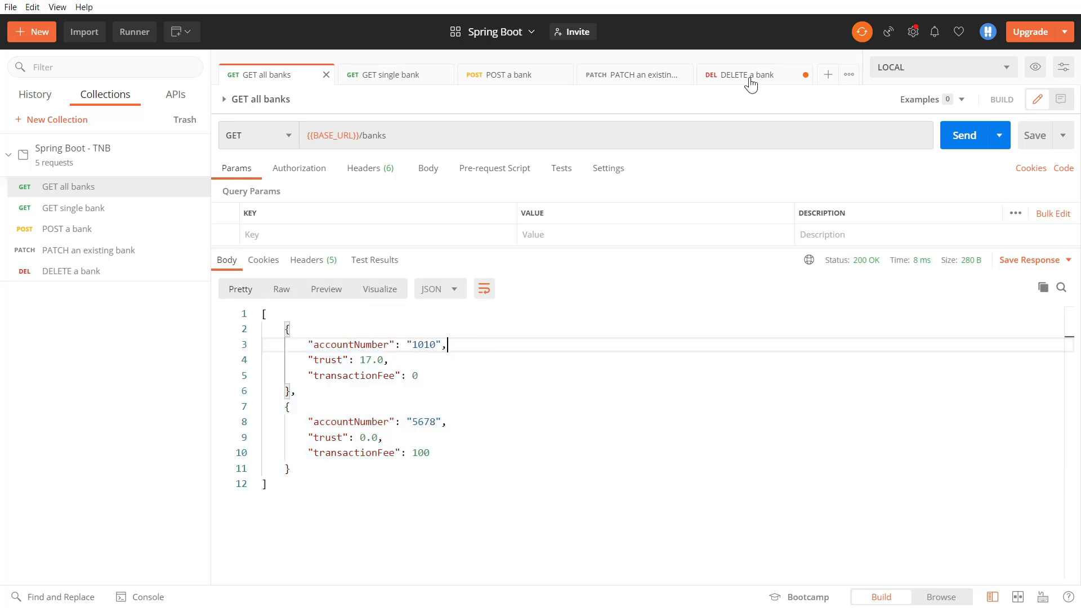
# - Send DELETE /banks/foo and get 404 Not Found
pyautogui.click(741, 74)
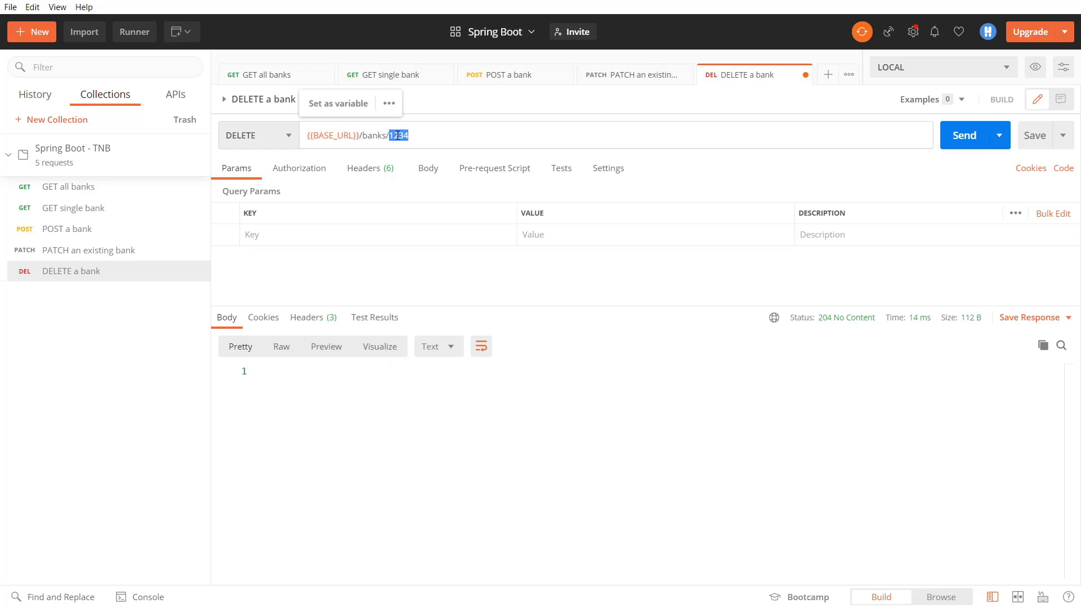
pyautogui.write('foo')
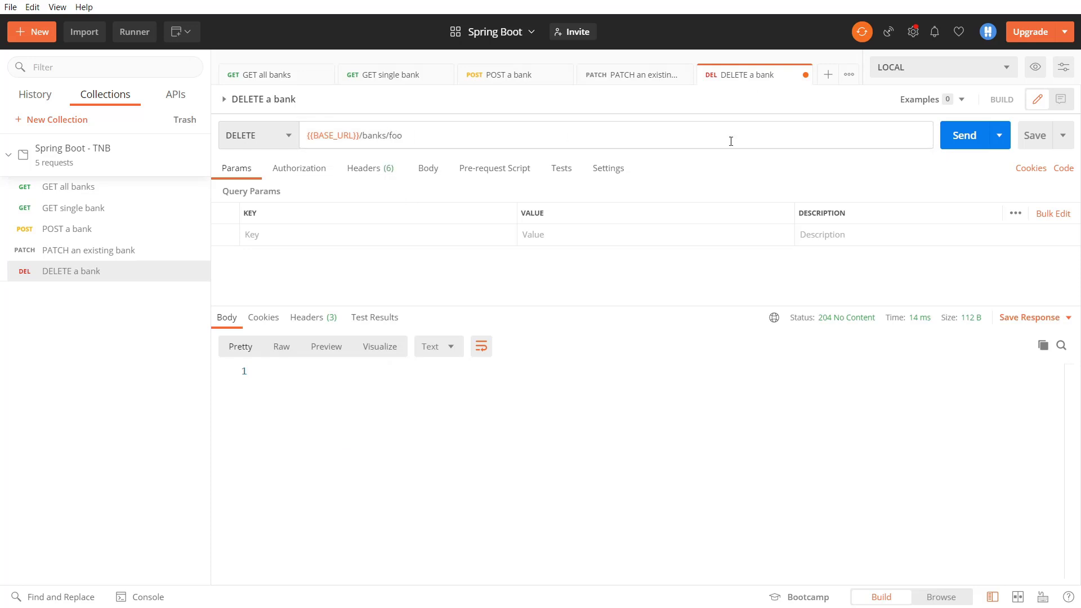
pyautogui.click(964, 135)
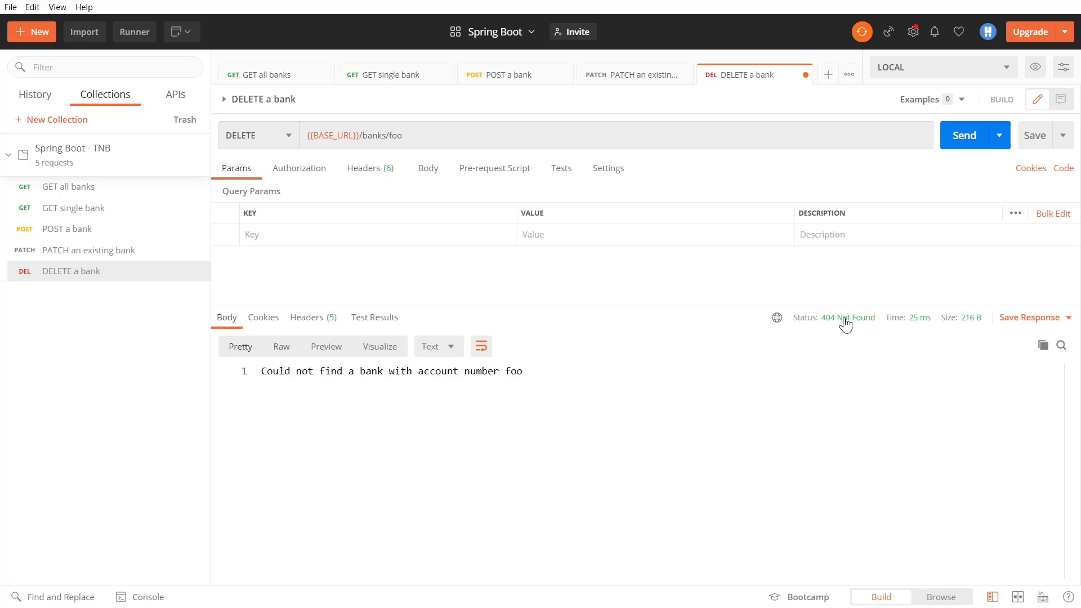
pyautogui.moveTo(446, 379)
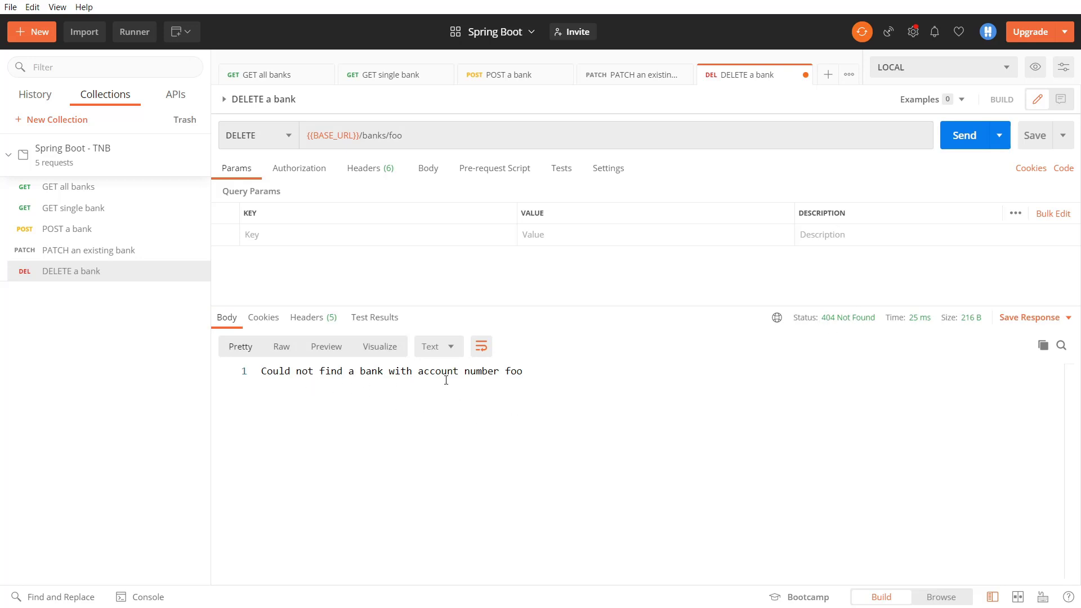